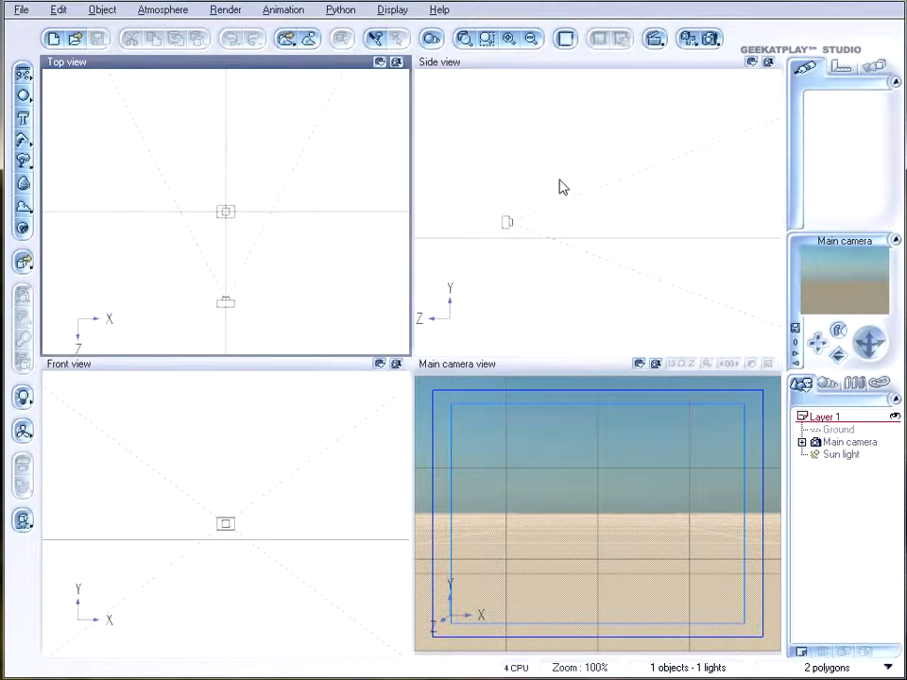
{"action": "mouse_move", "coordinate": [485, 147]}
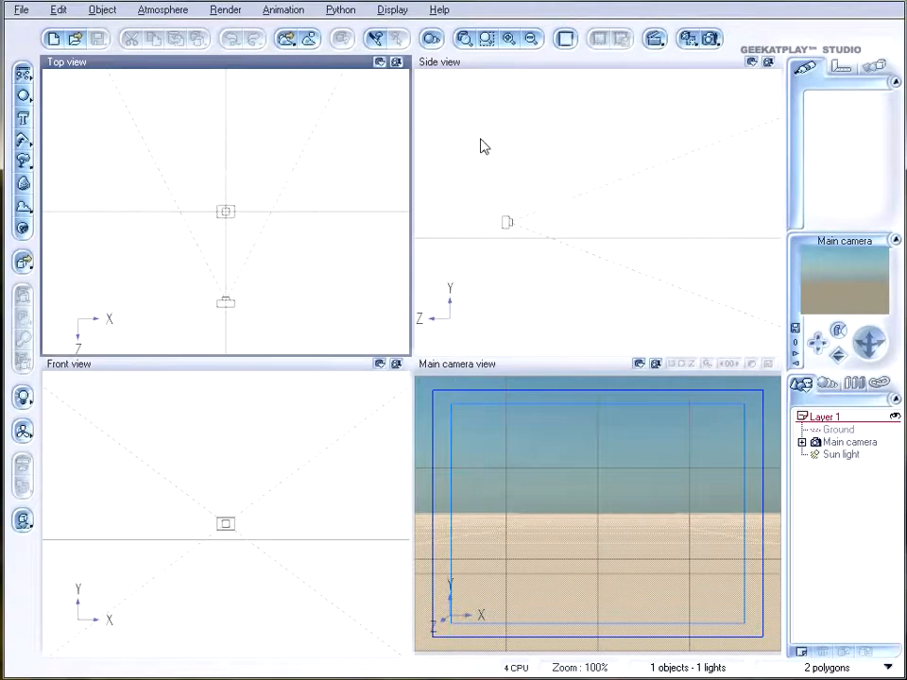
{"action": "mouse_move", "coordinate": [200, 130]}
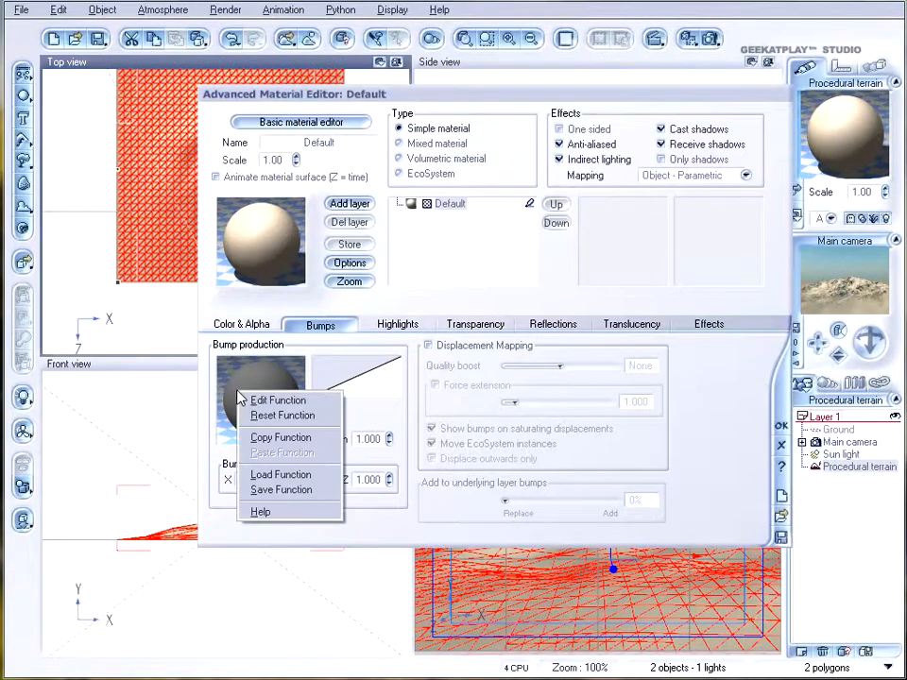
- Choose Edit Function on the terrain material's bump preview to open its bump function
{"action": "left_click", "coordinate": [278, 400]}
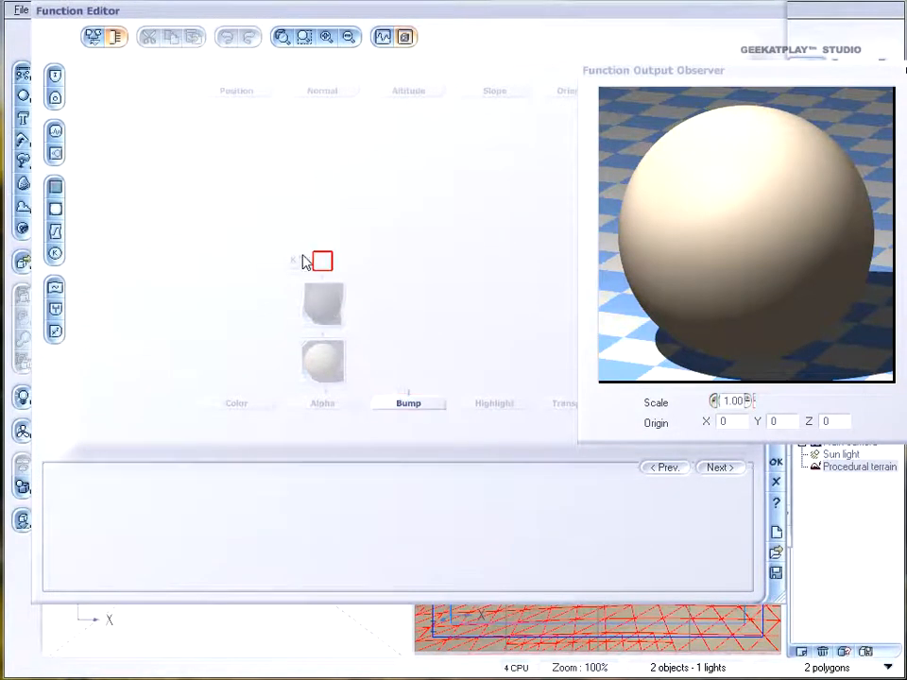
- Add a texture map node to the bump function graph and open its map-type list
{"action": "left_click", "coordinate": [295, 274]}
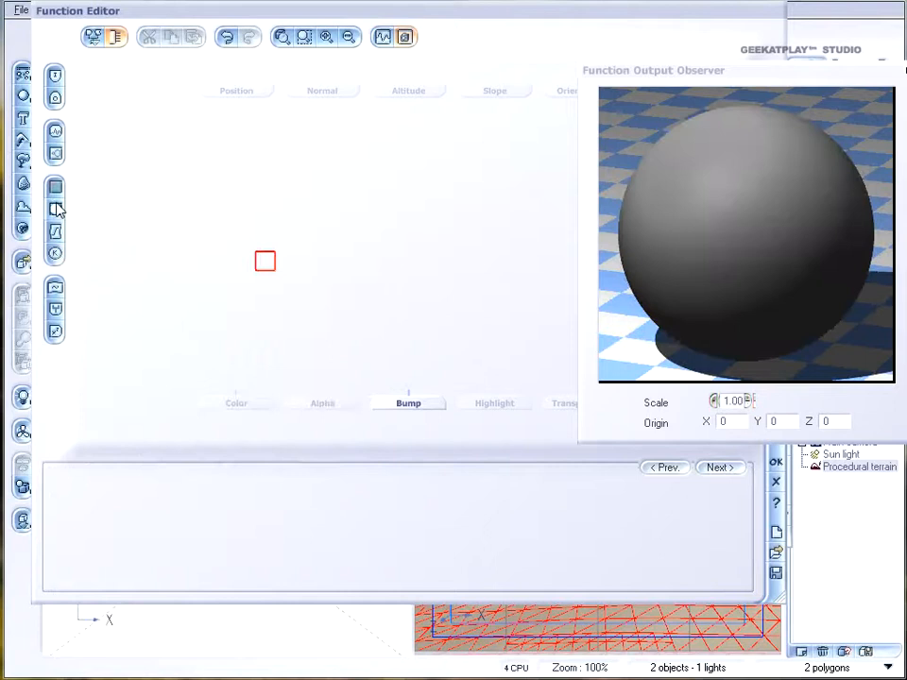
{"action": "mouse_move", "coordinate": [55, 208]}
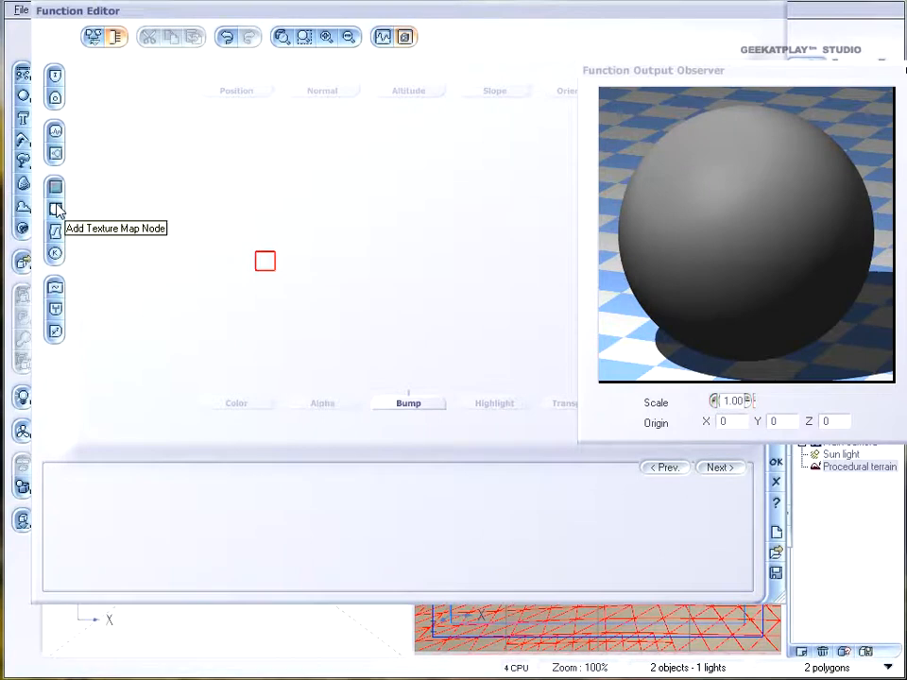
{"action": "left_click", "coordinate": [55, 208]}
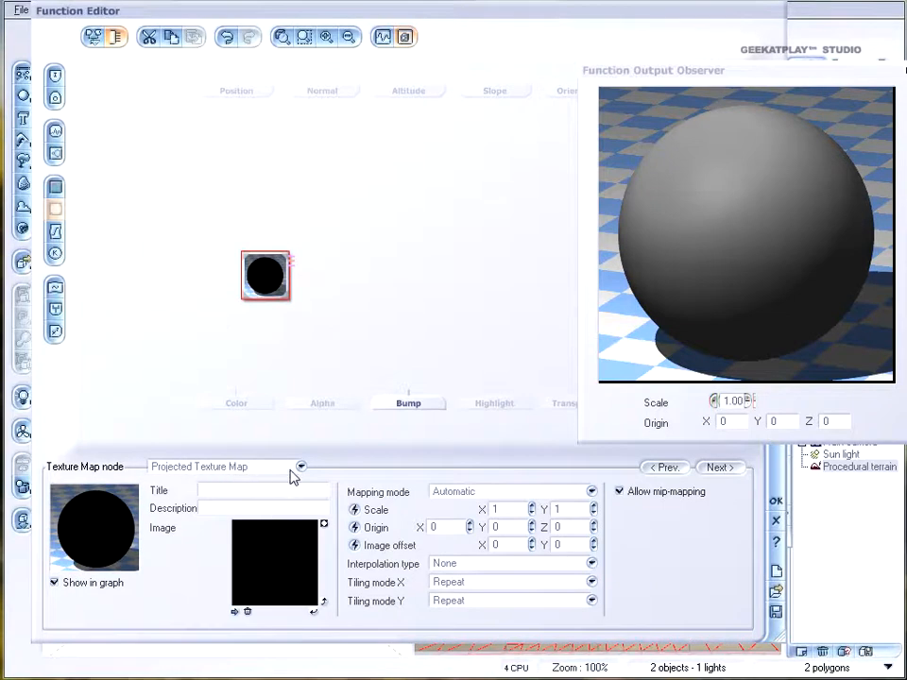
{"action": "left_click", "coordinate": [300, 466]}
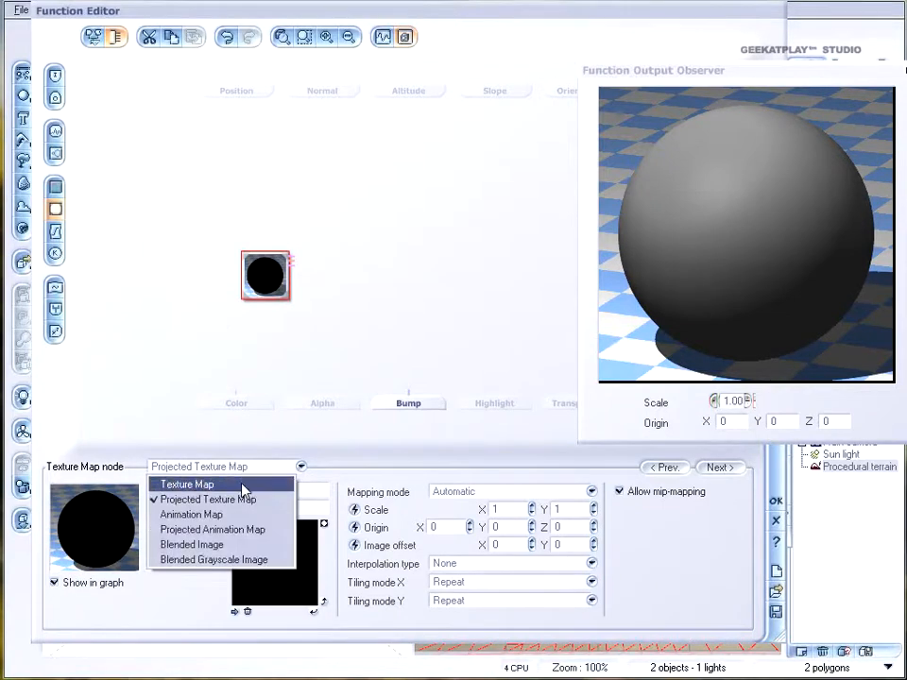
- Set the node to plain Texture Map and wire its colour output into Color
{"action": "left_click", "coordinate": [186, 484]}
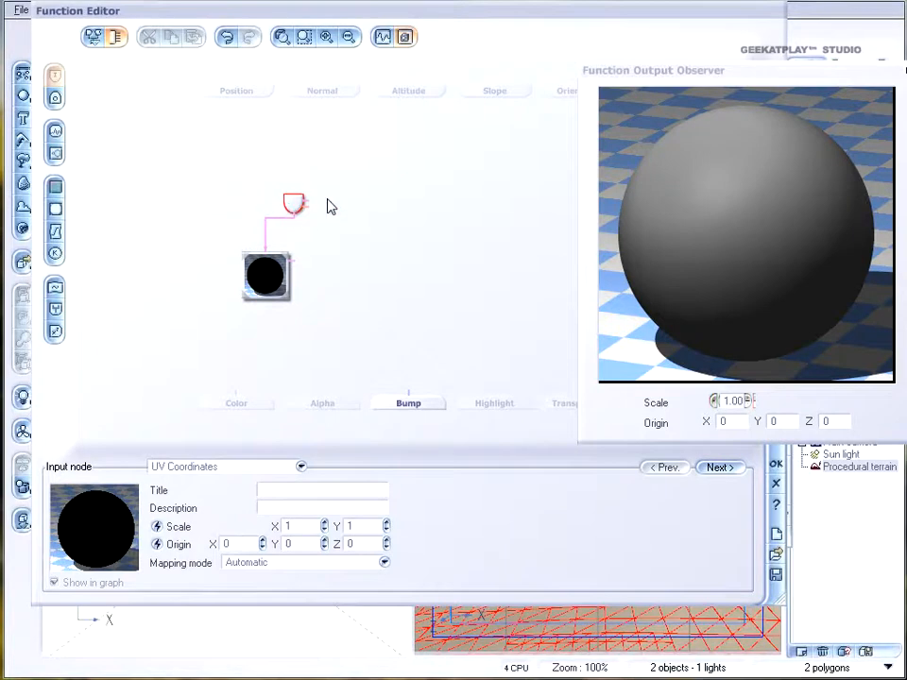
{"action": "left_click", "coordinate": [267, 275]}
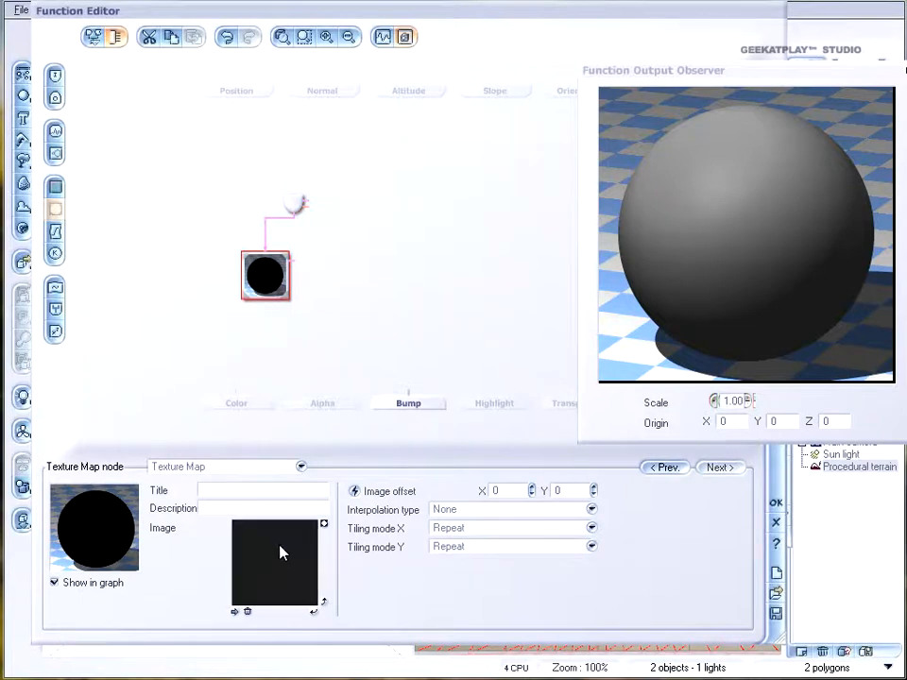
{"action": "left_click", "coordinate": [265, 277]}
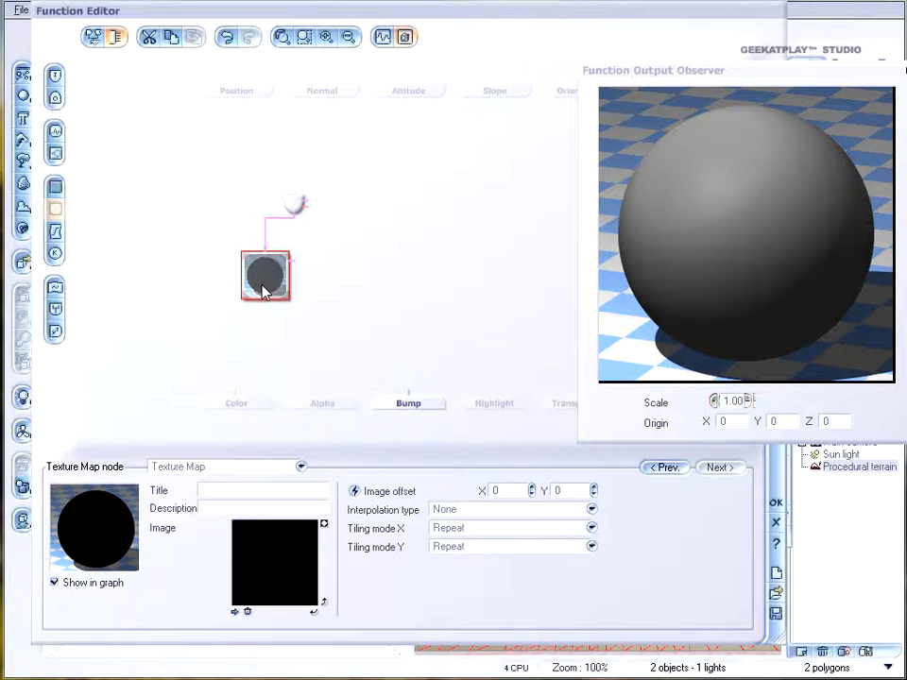
{"action": "left_click", "coordinate": [237, 402]}
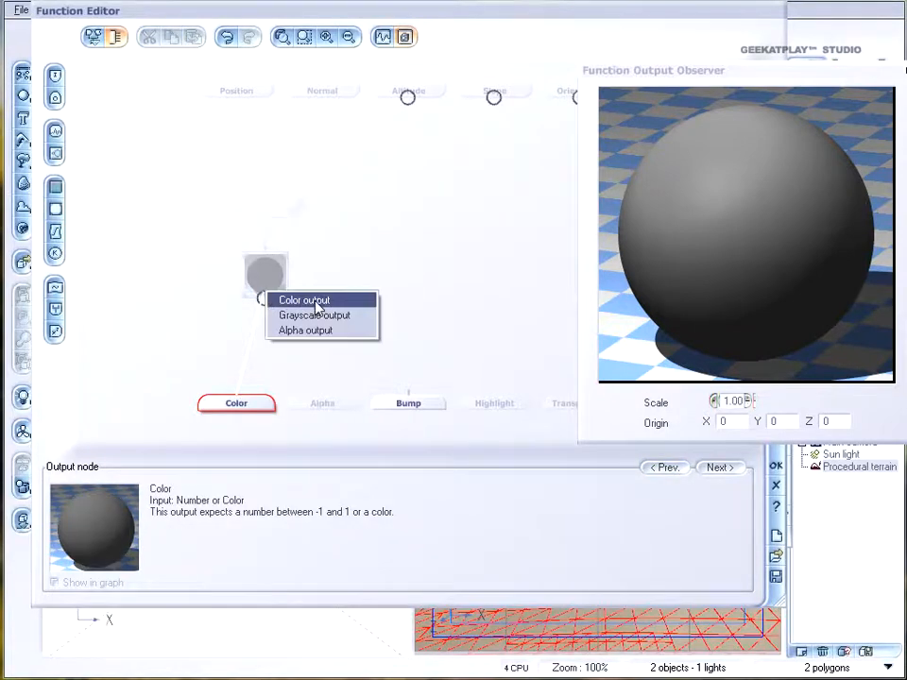
{"action": "mouse_move", "coordinate": [324, 330]}
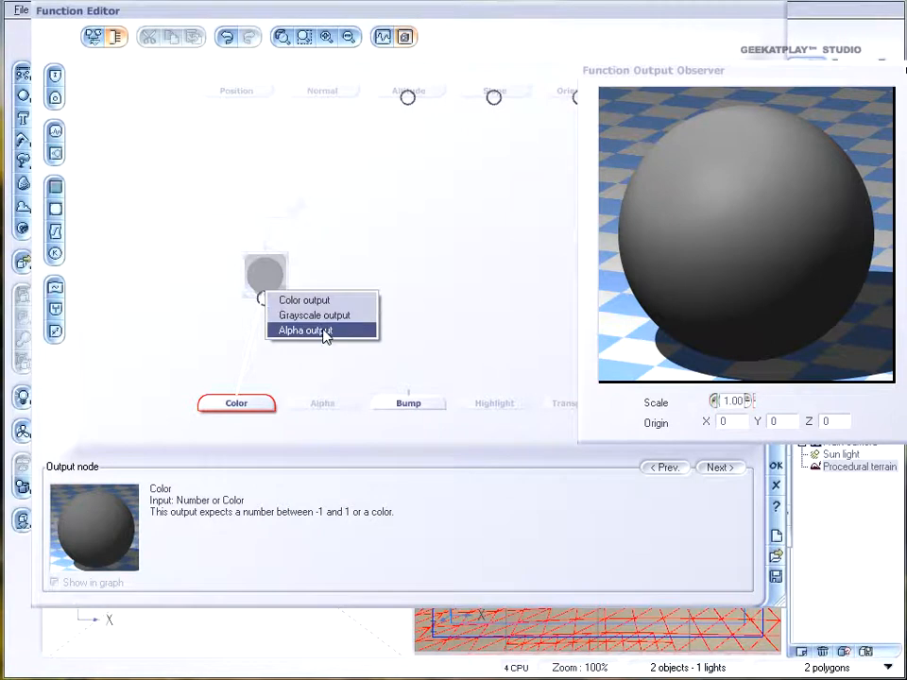
{"action": "mouse_move", "coordinate": [304, 299]}
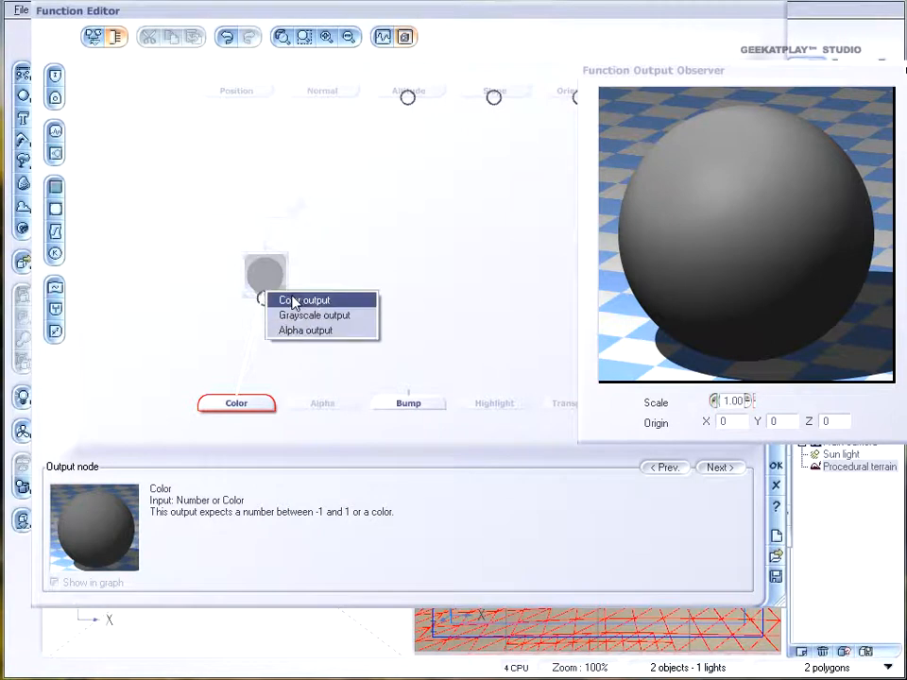
{"action": "left_click", "coordinate": [304, 300]}
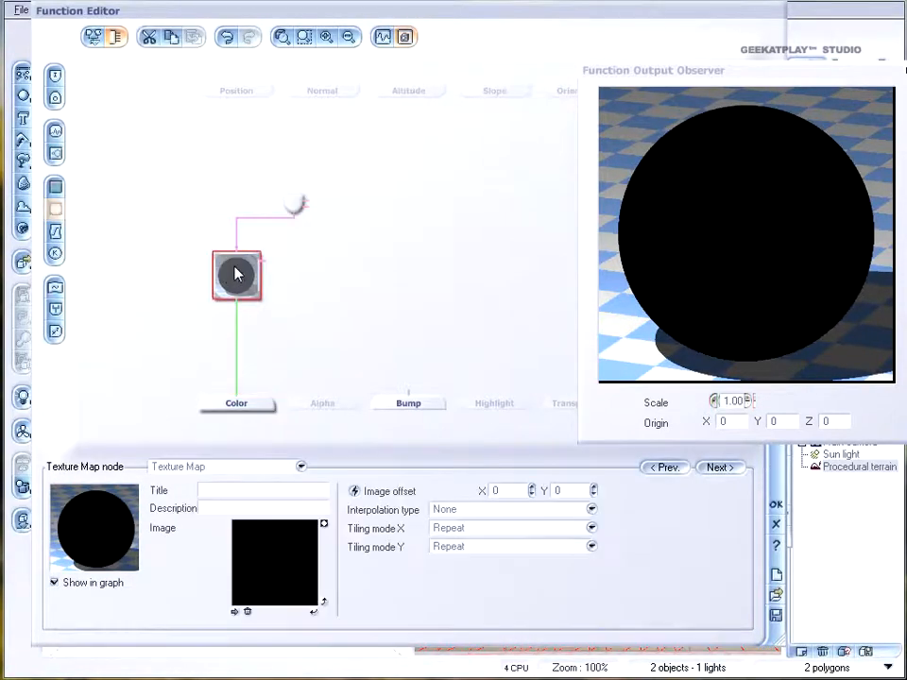
{"action": "mouse_move", "coordinate": [460, 203]}
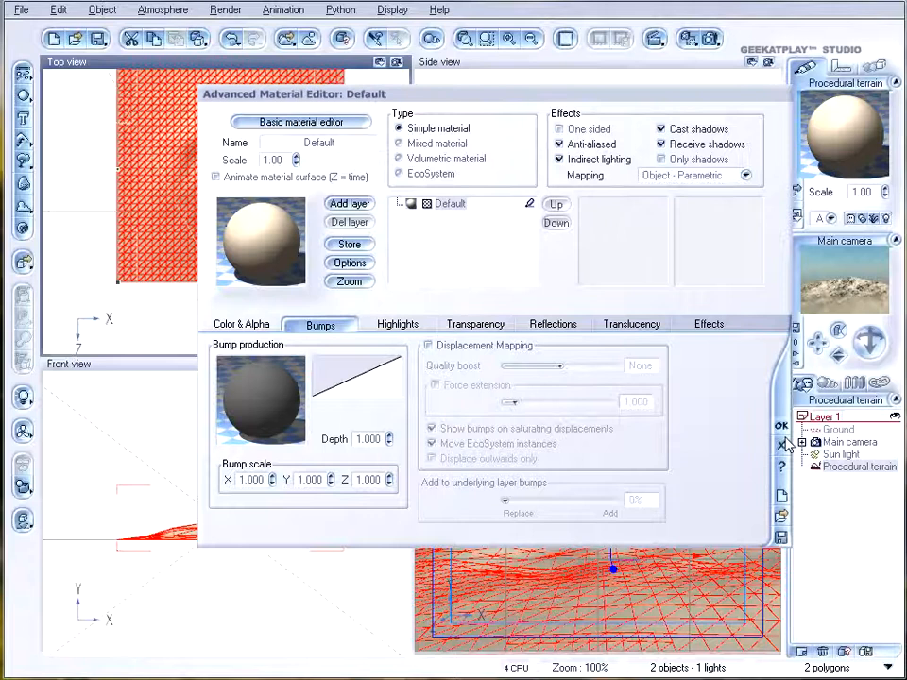
- Accept the Advanced Material Editor with OK and open the terrain via Edit Object
{"action": "left_click", "coordinate": [781, 425]}
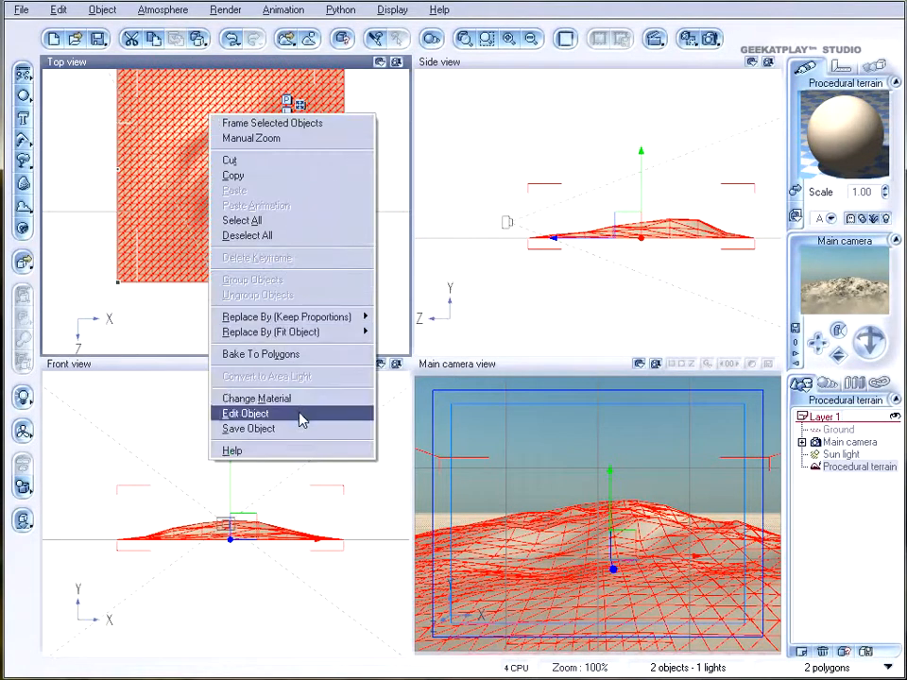
{"action": "left_click", "coordinate": [246, 413]}
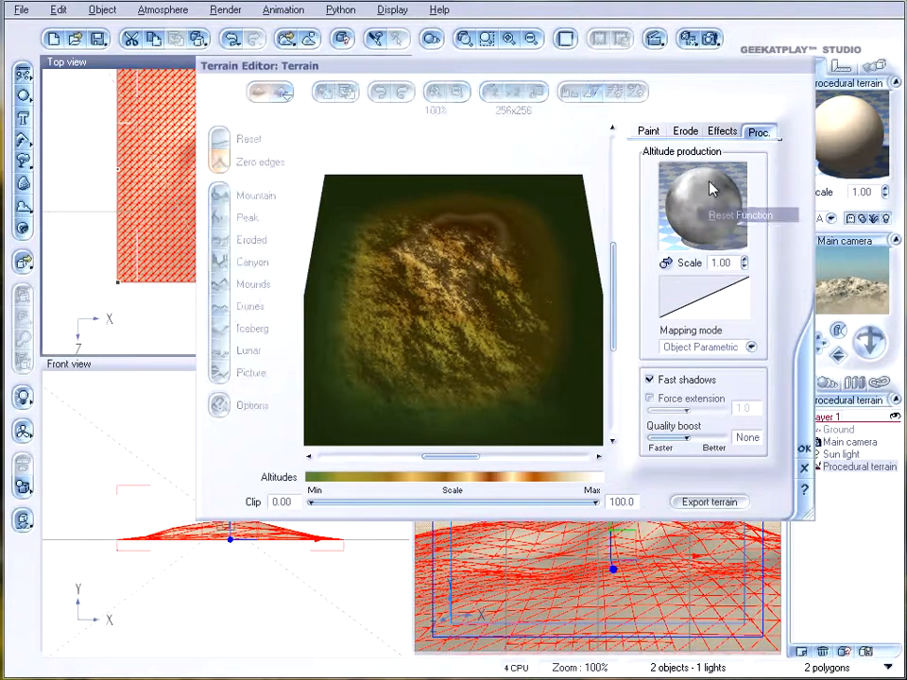
- Open the Altitude production function and convert its map node to a plain Texture Map
{"action": "right_click", "coordinate": [702, 199]}
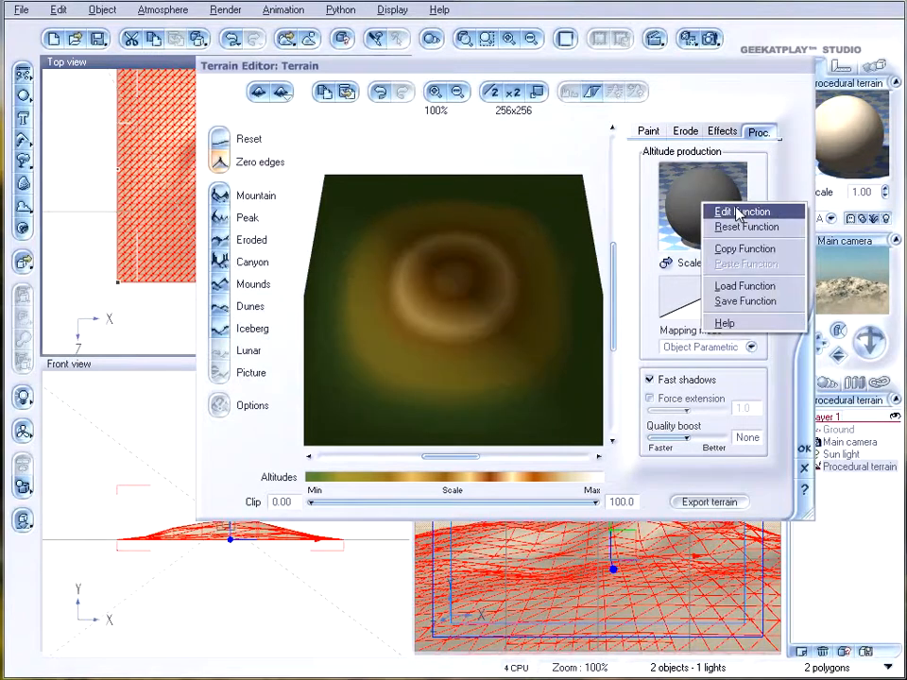
{"action": "left_click", "coordinate": [743, 211]}
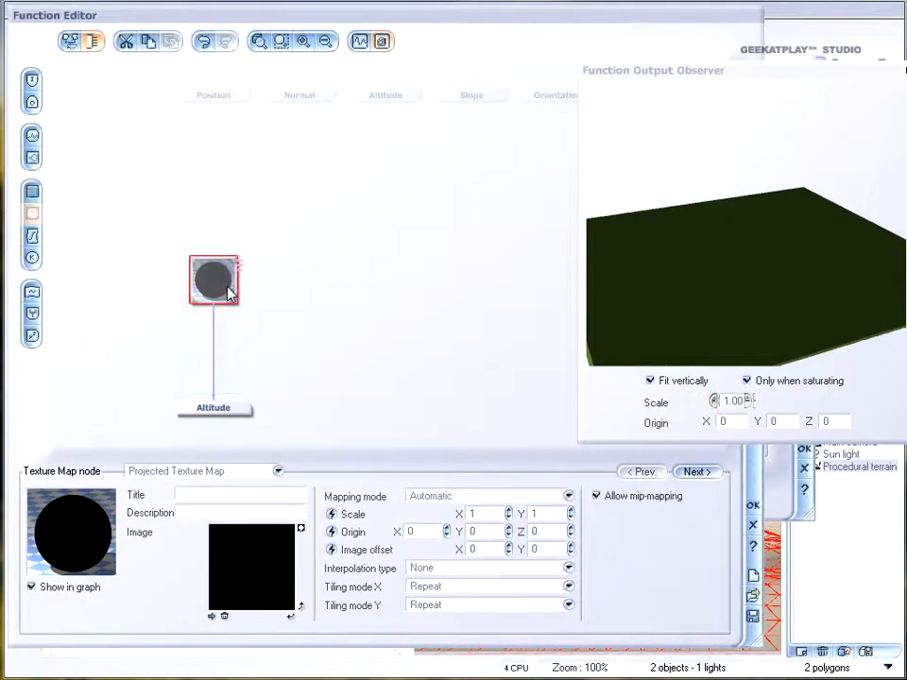
{"action": "left_click", "coordinate": [277, 471]}
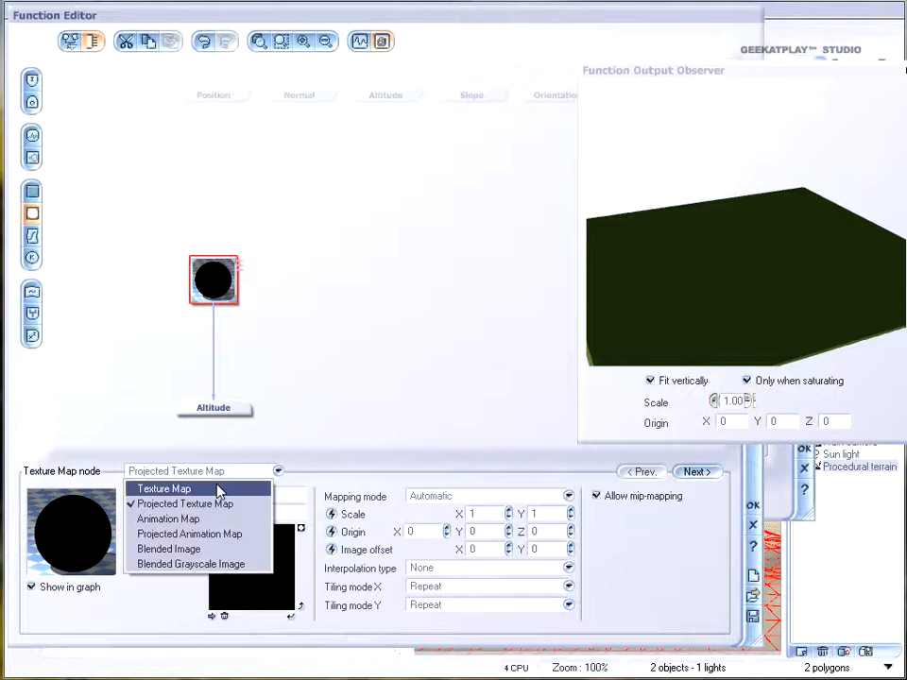
{"action": "left_click", "coordinate": [164, 489]}
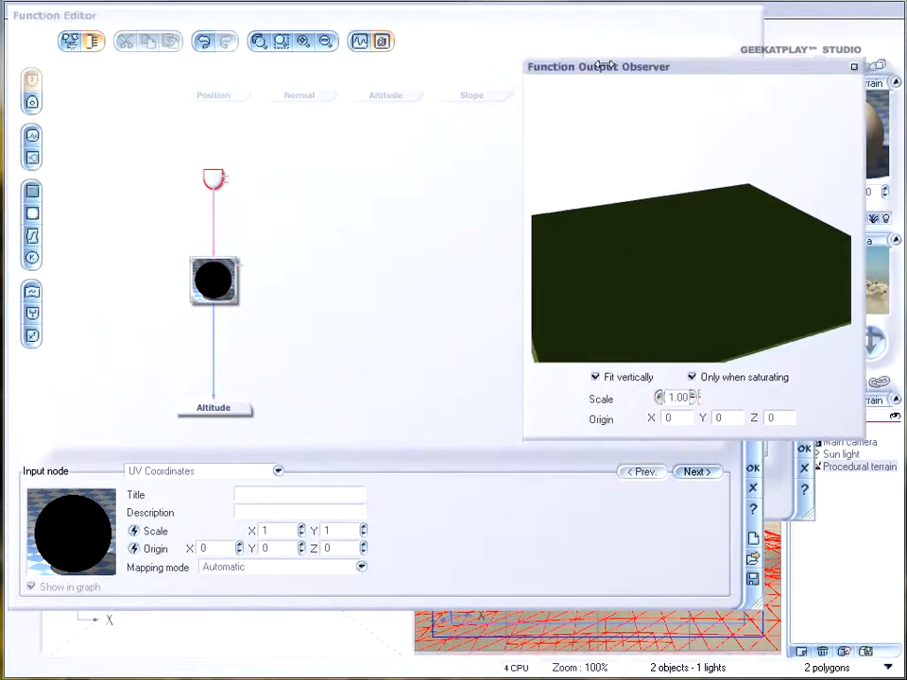
{"action": "mouse_move", "coordinate": [213, 281]}
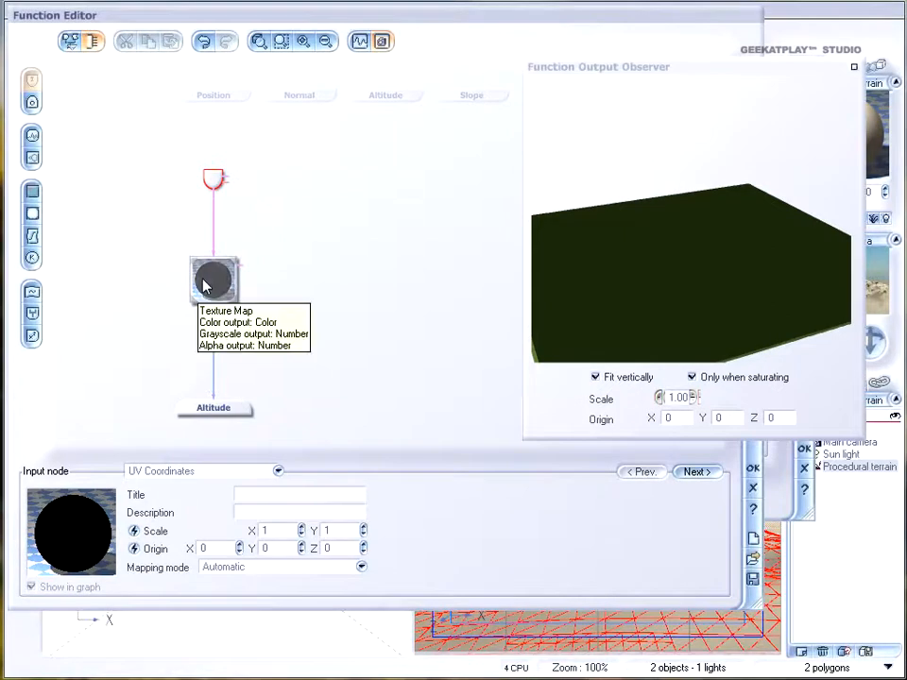
{"action": "left_click", "coordinate": [213, 280]}
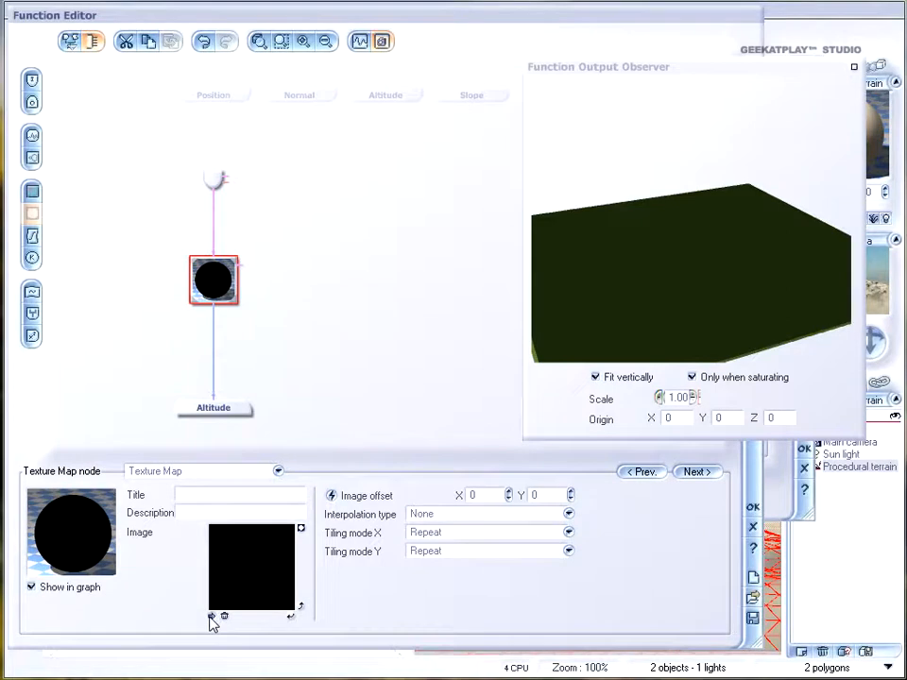
- Load skull.jpg as the altitude texture map's image
{"action": "left_click", "coordinate": [212, 615]}
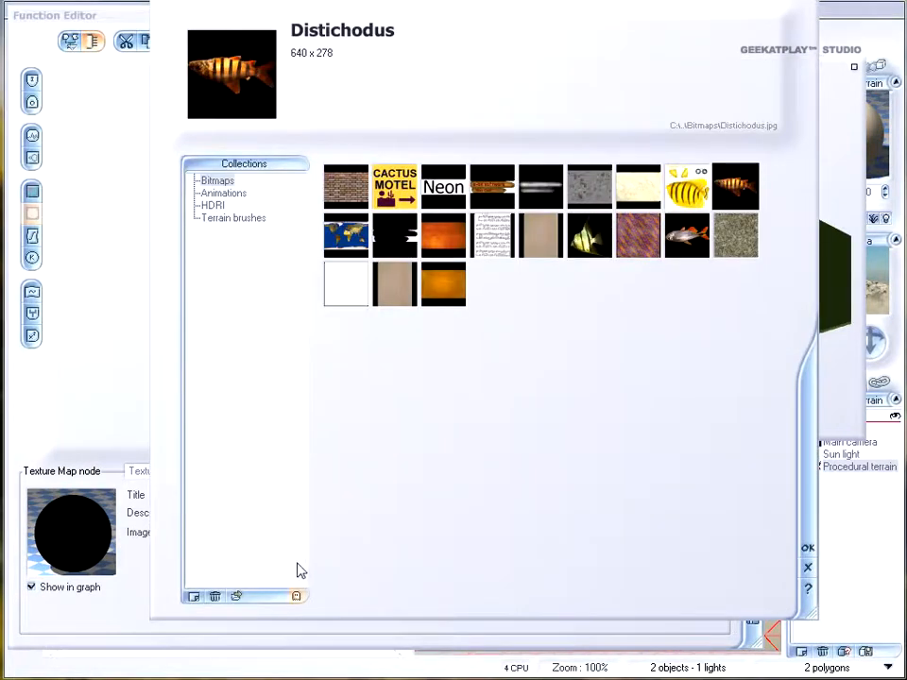
{"action": "mouse_move", "coordinate": [224, 203]}
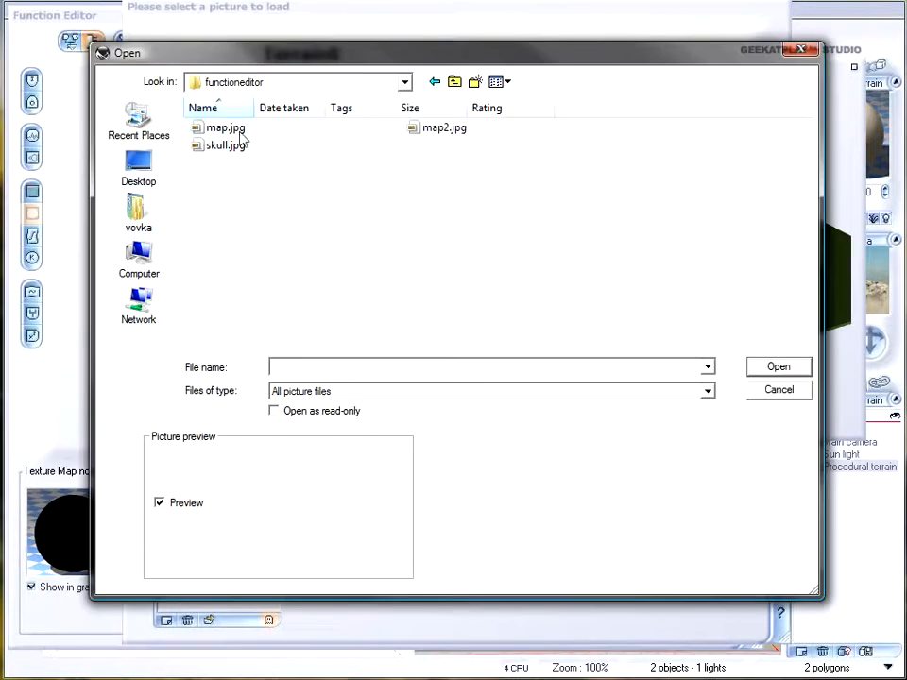
{"action": "left_click", "coordinate": [225, 146]}
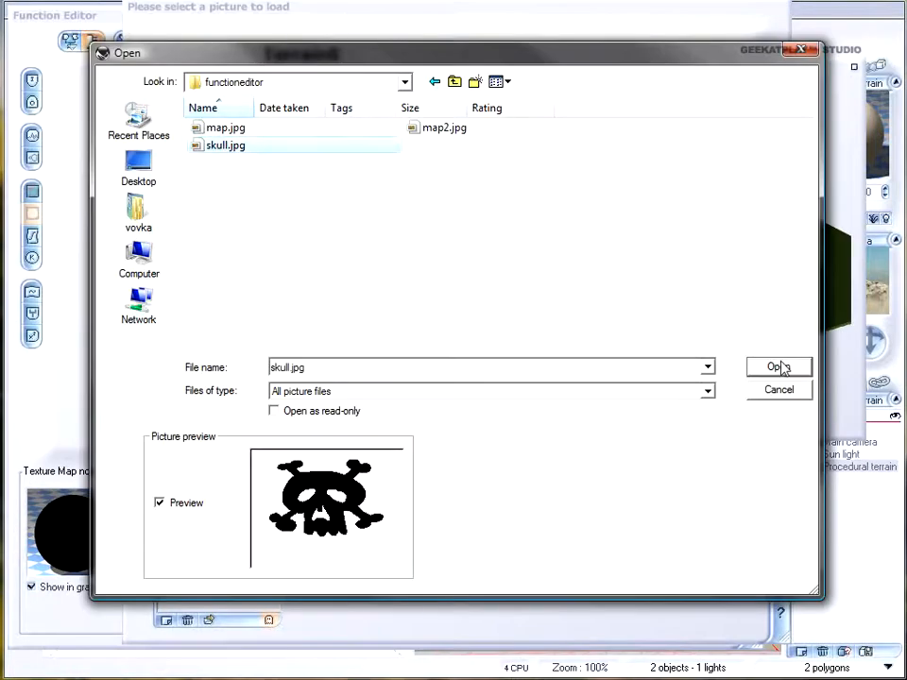
{"action": "left_click", "coordinate": [775, 366]}
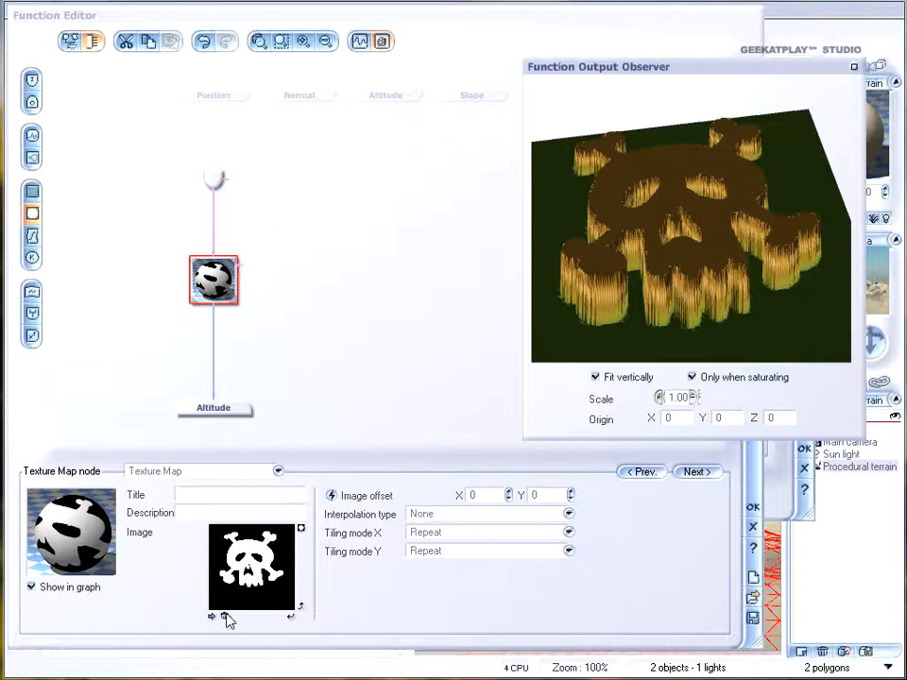
{"action": "mouse_move", "coordinate": [303, 614]}
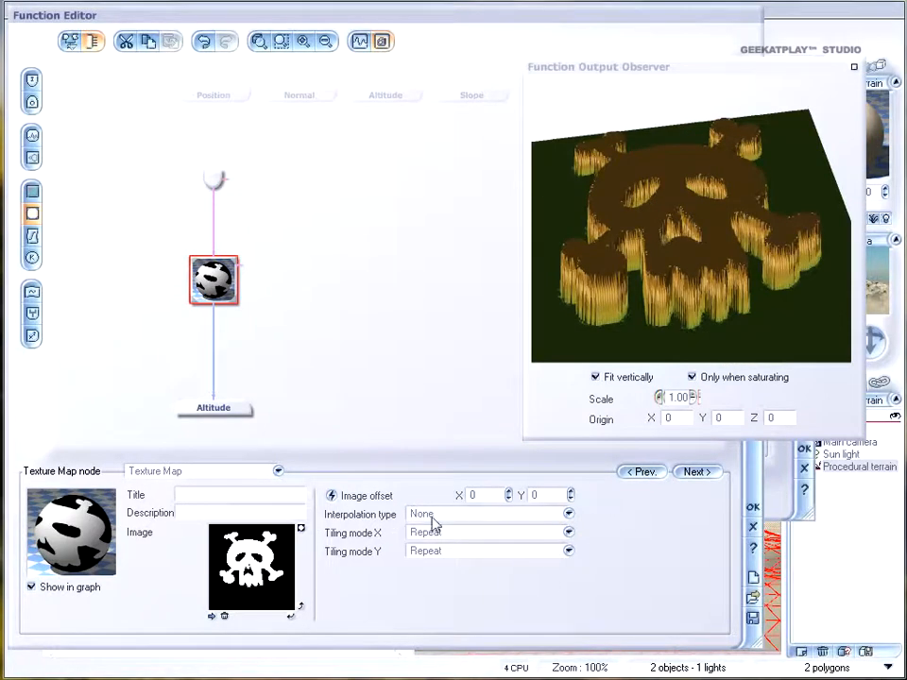
{"action": "left_click", "coordinate": [569, 514]}
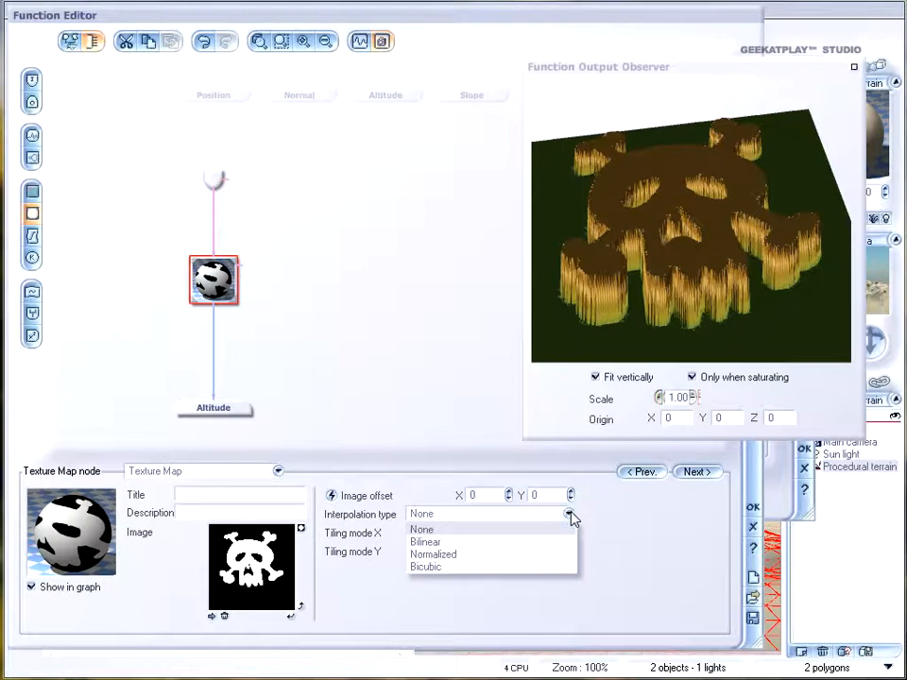
{"action": "mouse_move", "coordinate": [519, 537]}
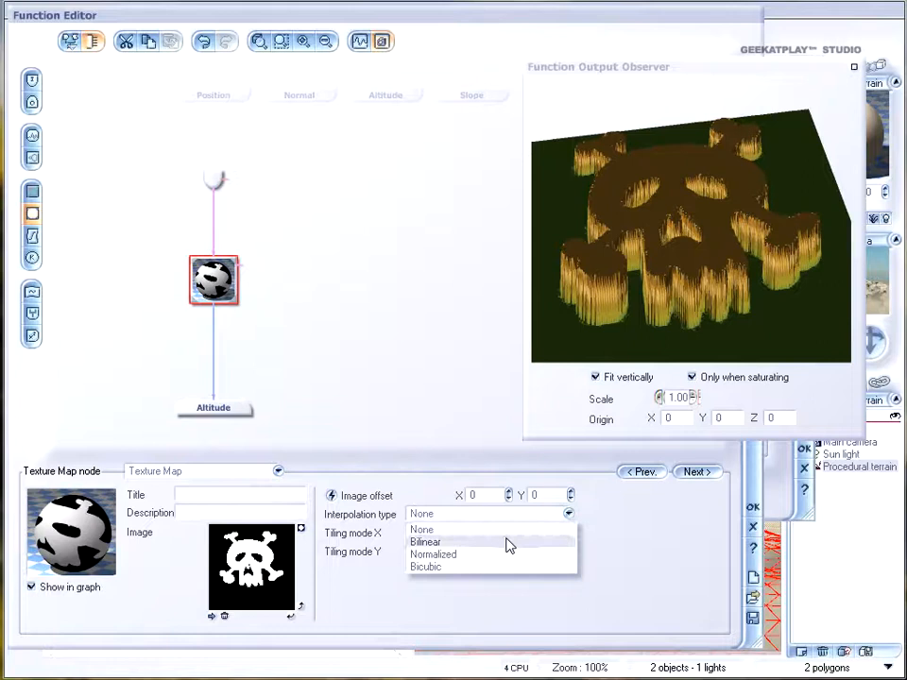
{"action": "left_click", "coordinate": [425, 542]}
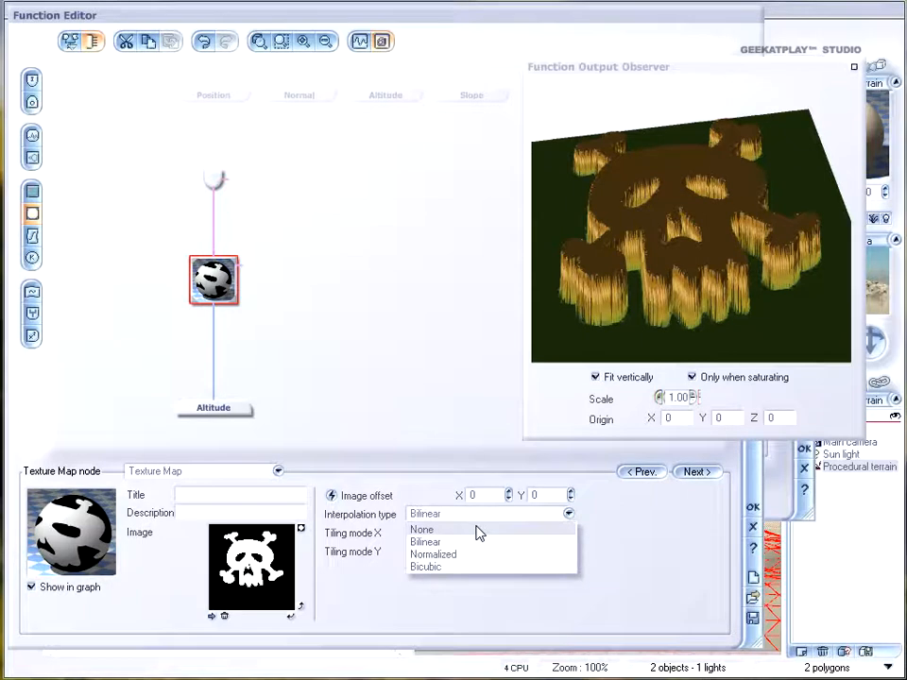
{"action": "mouse_move", "coordinate": [470, 527]}
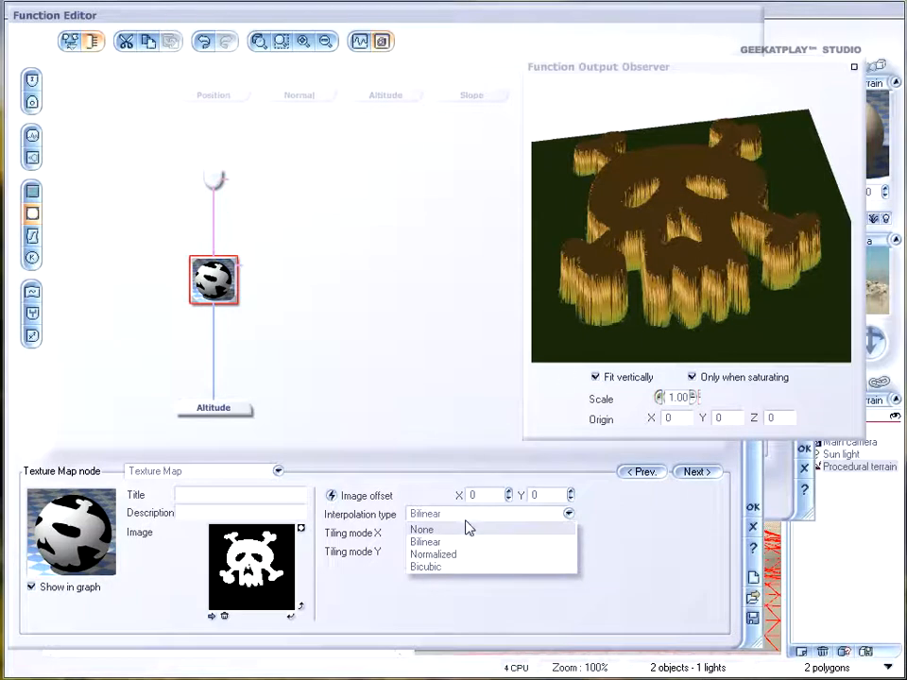
{"action": "left_click", "coordinate": [421, 529]}
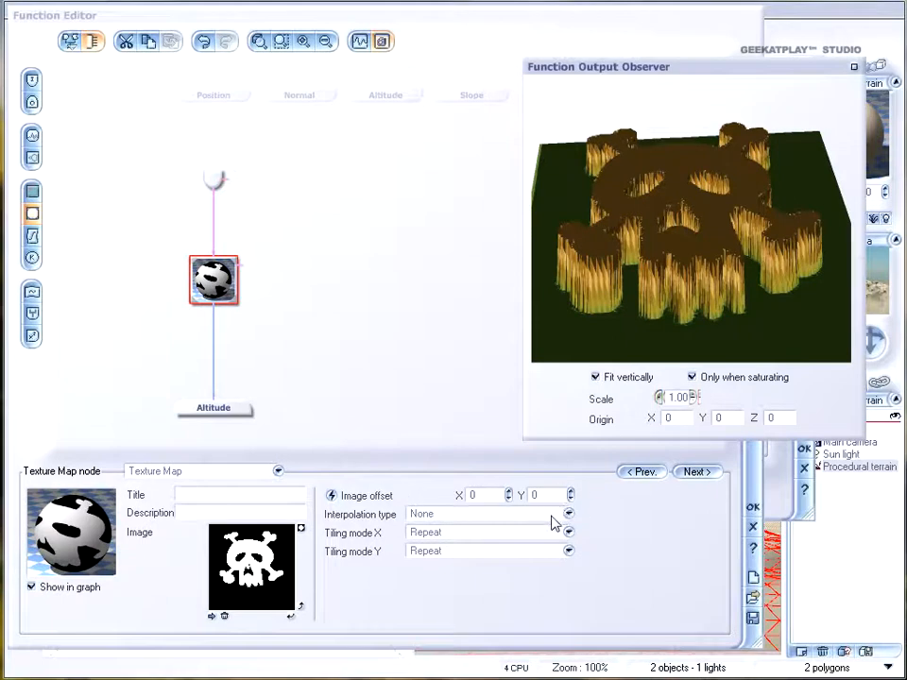
{"action": "mouse_move", "coordinate": [531, 547]}
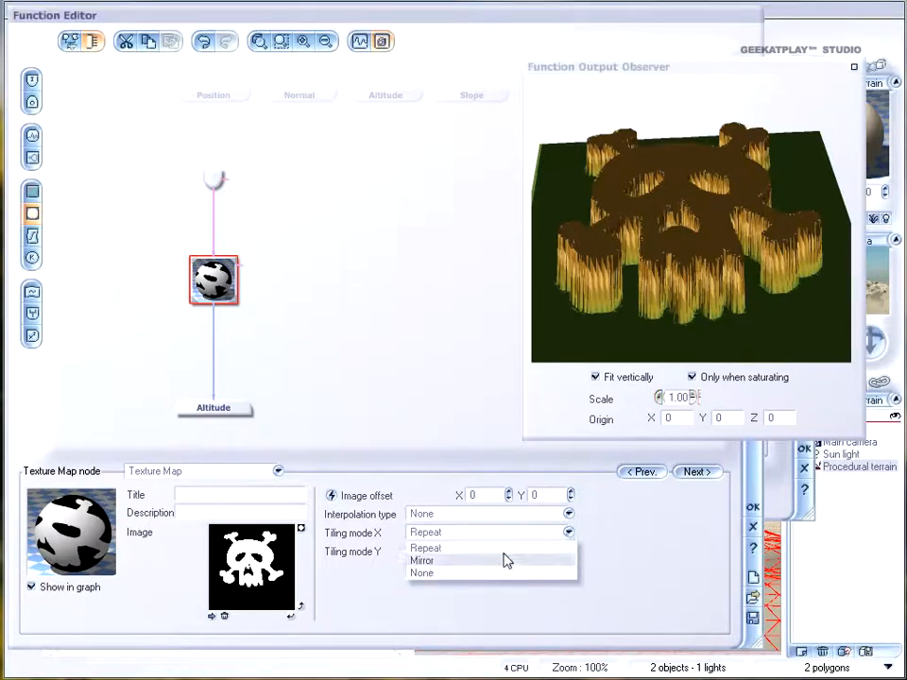
{"action": "left_click", "coordinate": [426, 548]}
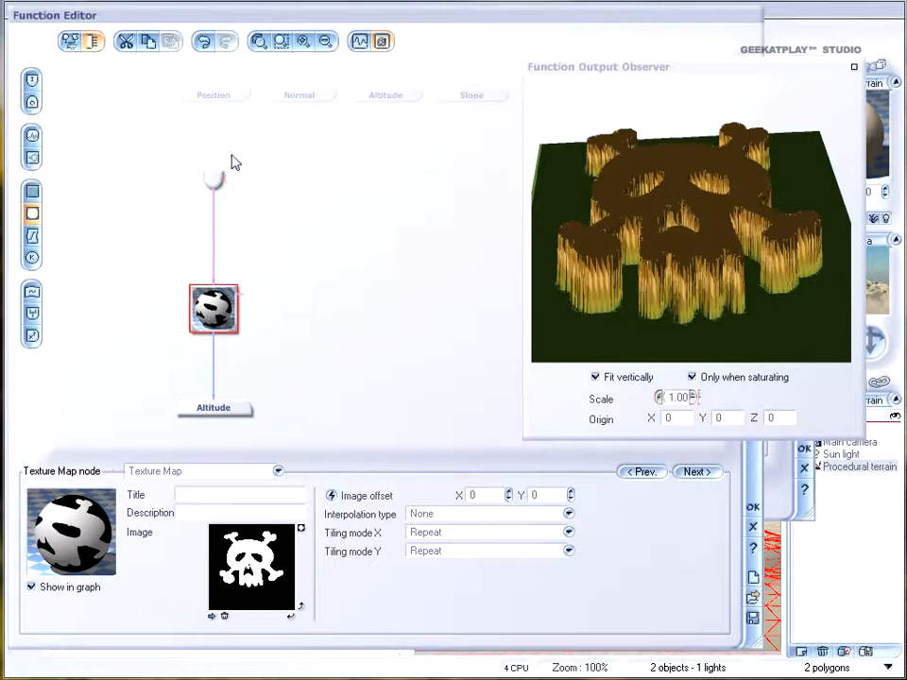
{"action": "mouse_move", "coordinate": [244, 300]}
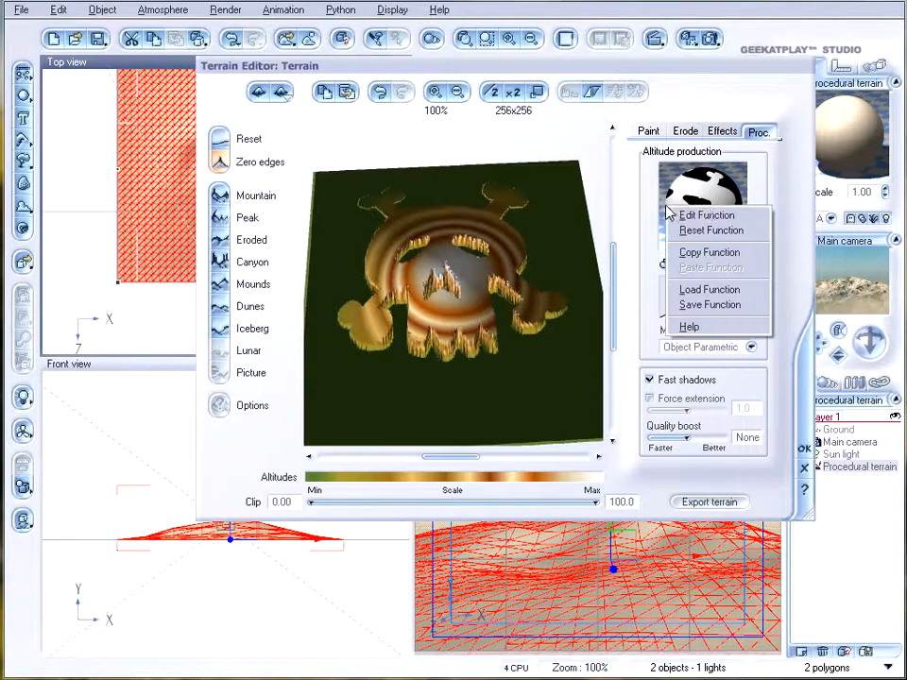
- Open the Altitude production function again with Edit Function
{"action": "left_click", "coordinate": [706, 214]}
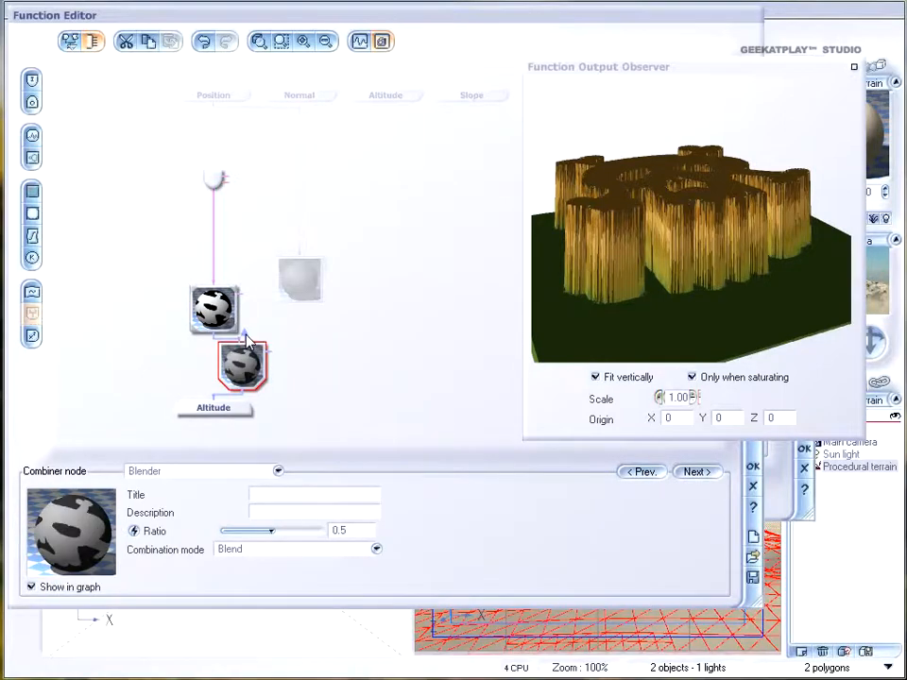
- Feed the Simple Fractal into the Blender, lowering Largest feature to about 5.4 and adjusting Smallest feature
{"action": "left_click", "coordinate": [300, 278]}
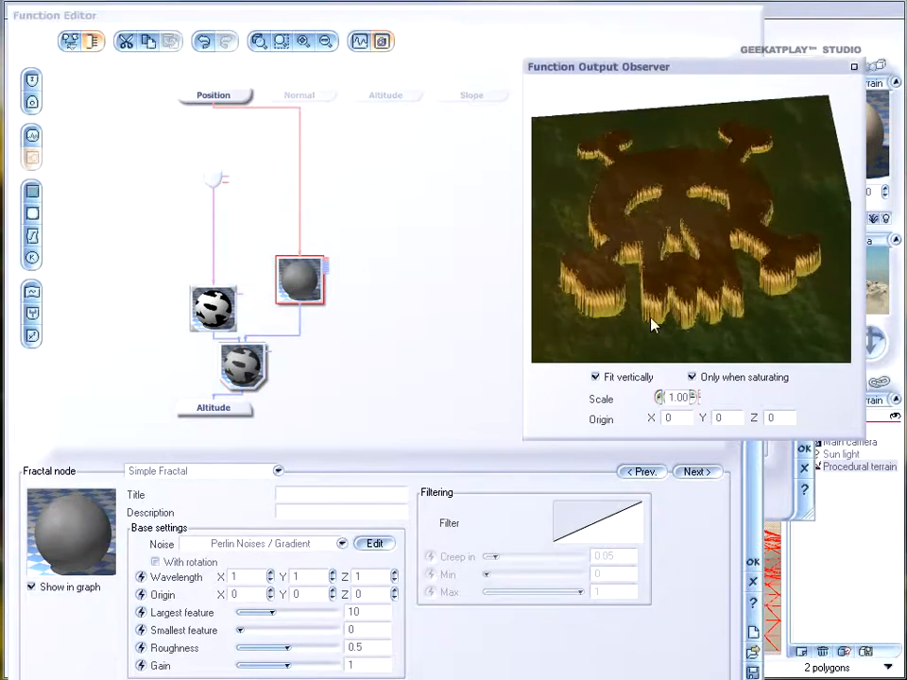
{"action": "left_click_drag", "start_coordinate": [274, 612], "coordinate": [293, 612]}
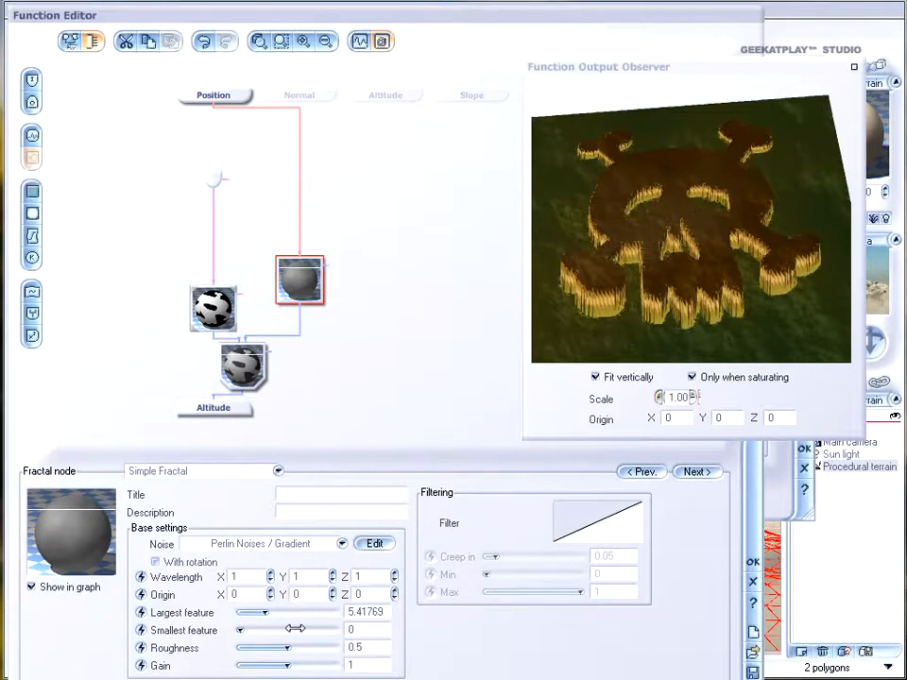
{"action": "left_click_drag", "start_coordinate": [265, 648], "coordinate": [312, 647]}
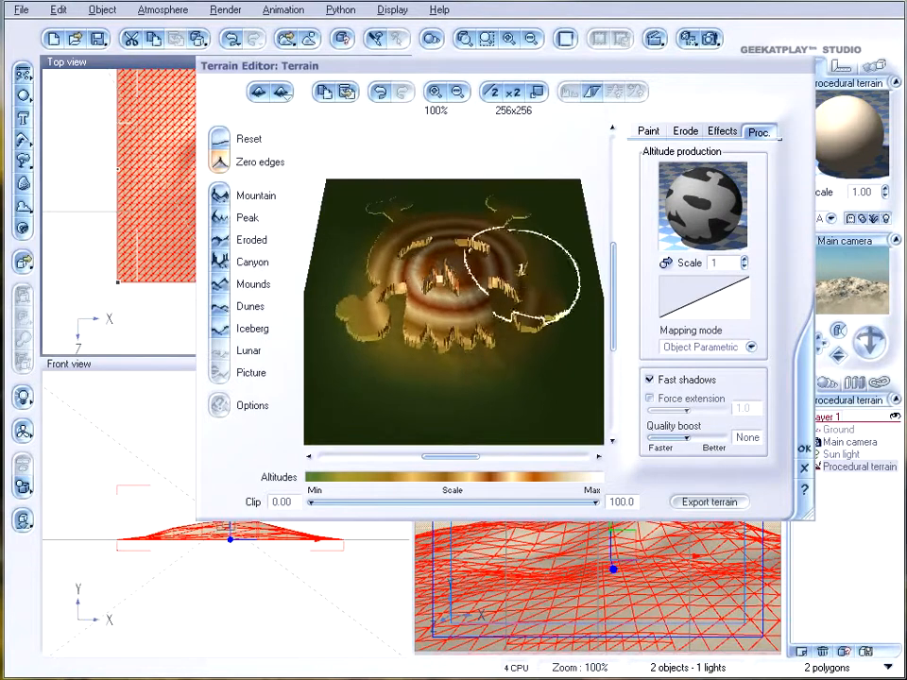
- Check the Paint and Proc. tabs, then accept the Terrain Editor with OK
{"action": "left_click", "coordinate": [648, 132]}
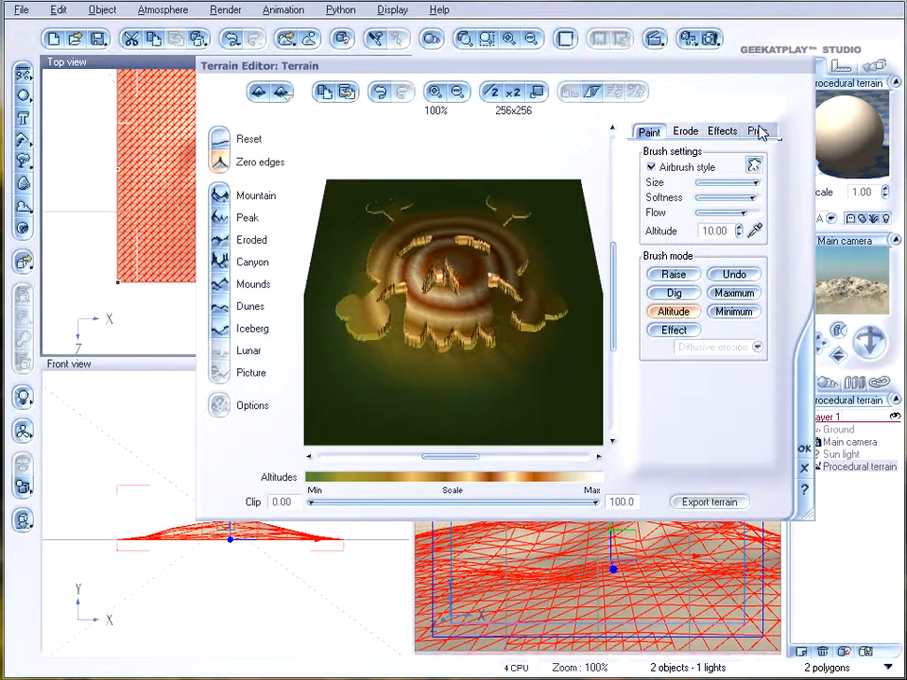
{"action": "left_click", "coordinate": [759, 130]}
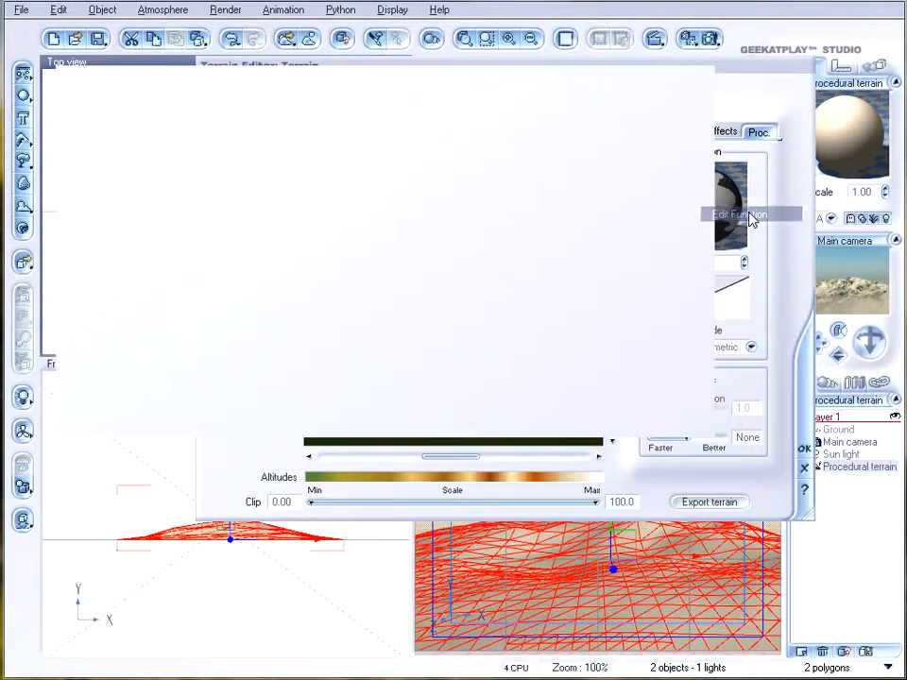
{"action": "left_click", "coordinate": [740, 215]}
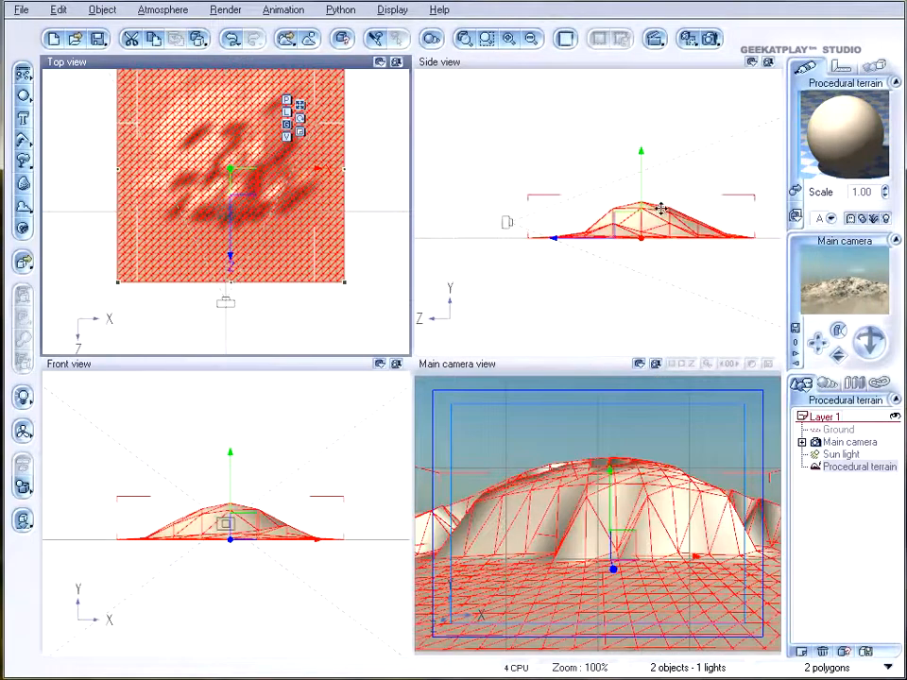
- Set the render resolution, render the terrain from the main camera, and close the render display
{"action": "left_click", "coordinate": [850, 443]}
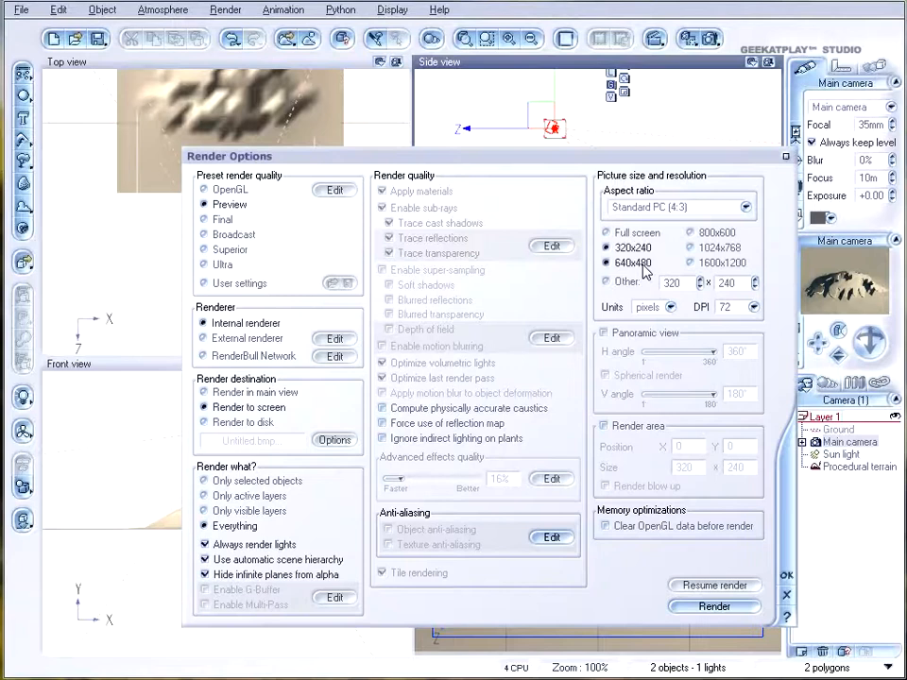
{"action": "left_click", "coordinate": [714, 606]}
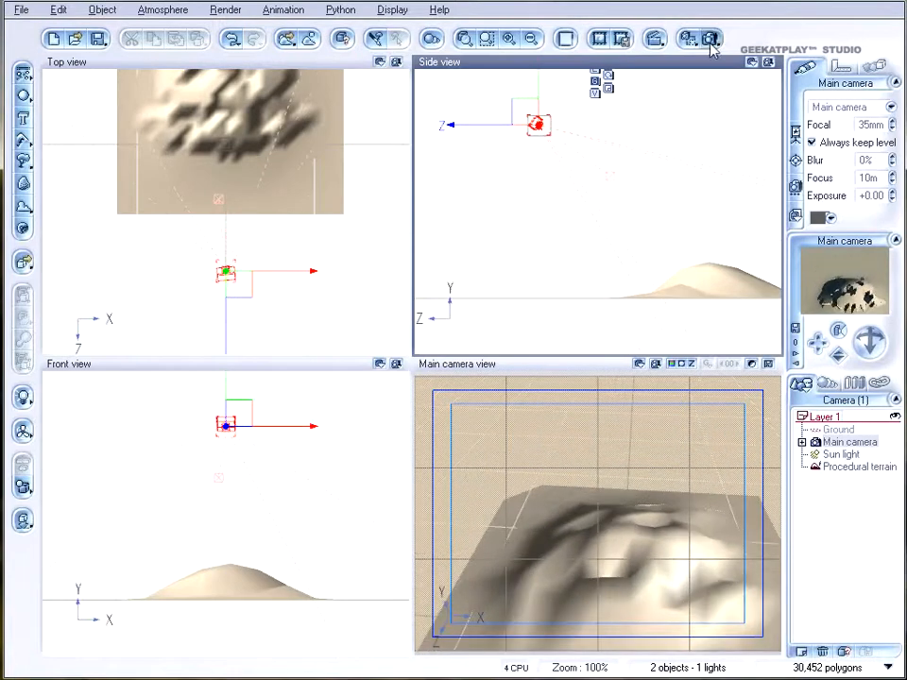
{"action": "left_click", "coordinate": [710, 39]}
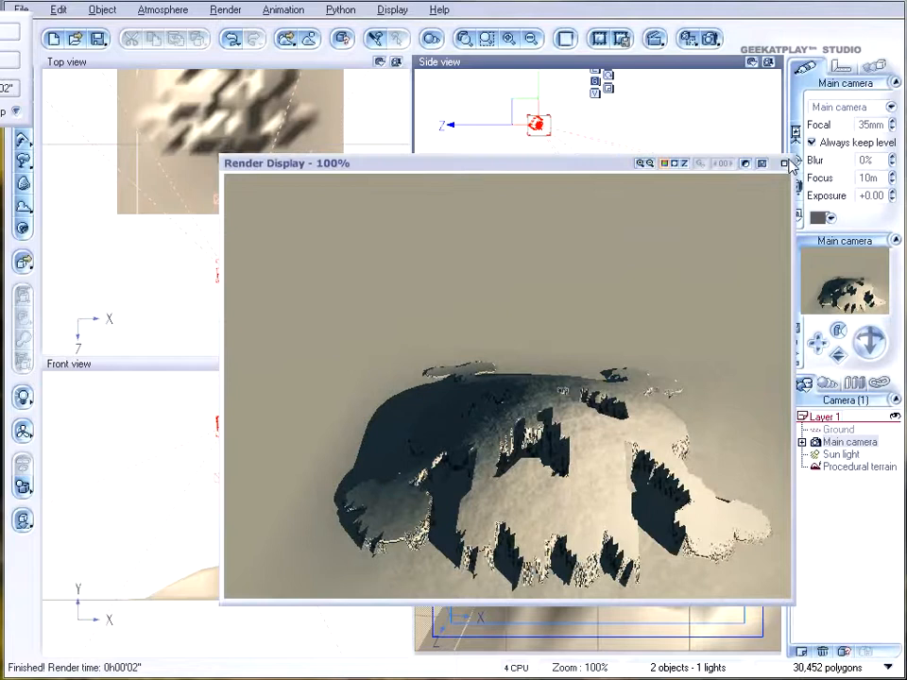
{"action": "left_click", "coordinate": [763, 163]}
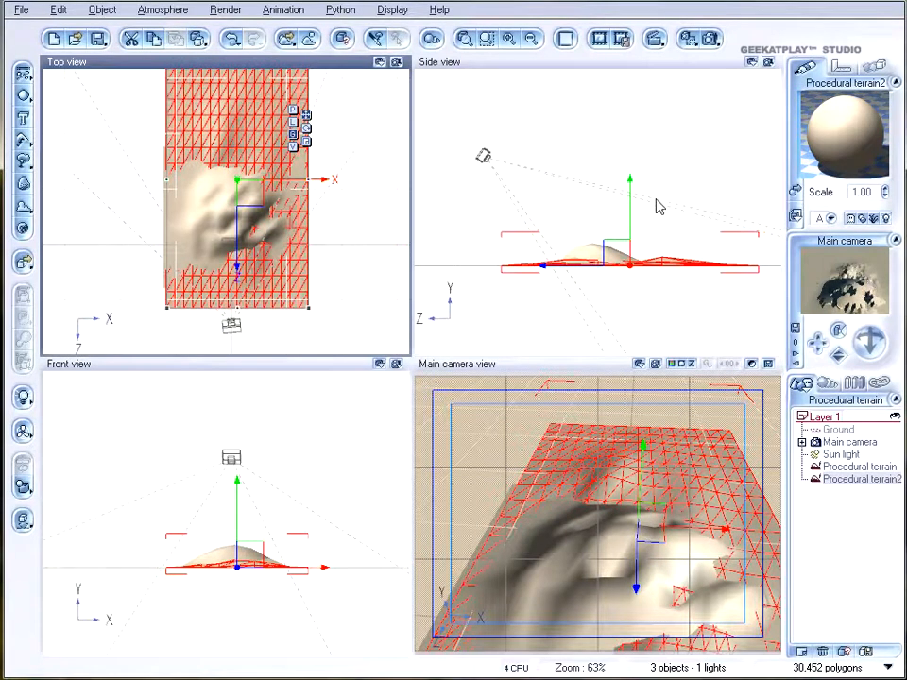
{"action": "mouse_move", "coordinate": [464, 216]}
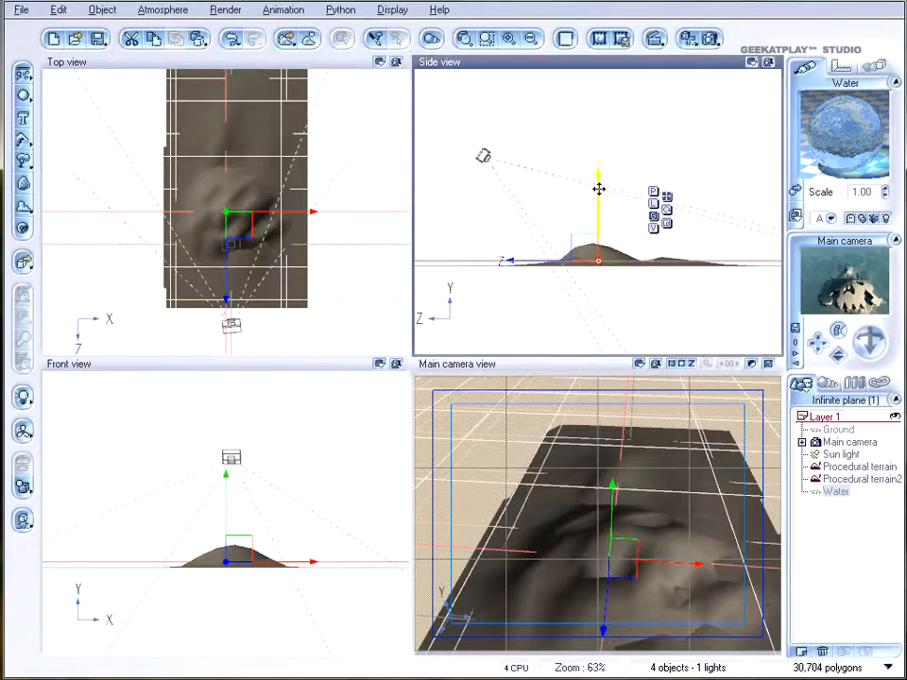
- Select the first and second procedural terrains together in the object list
{"action": "left_click", "coordinate": [858, 467]}
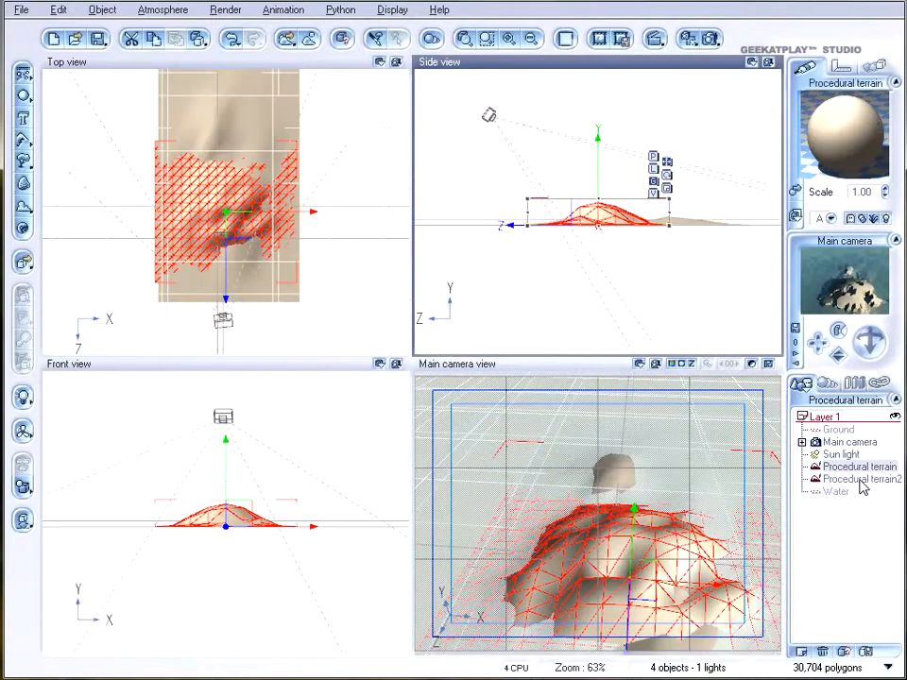
{"action": "left_click", "coordinate": [856, 479]}
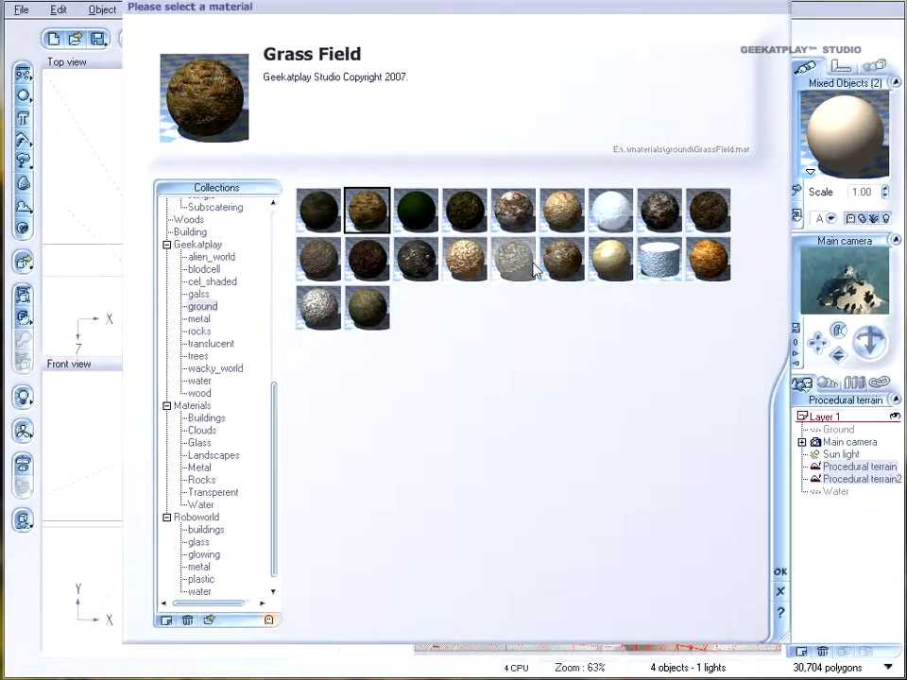
- Give both terrains a ground material and the ground Melted Rocks, then render the scene
{"action": "left_click", "coordinate": [660, 210]}
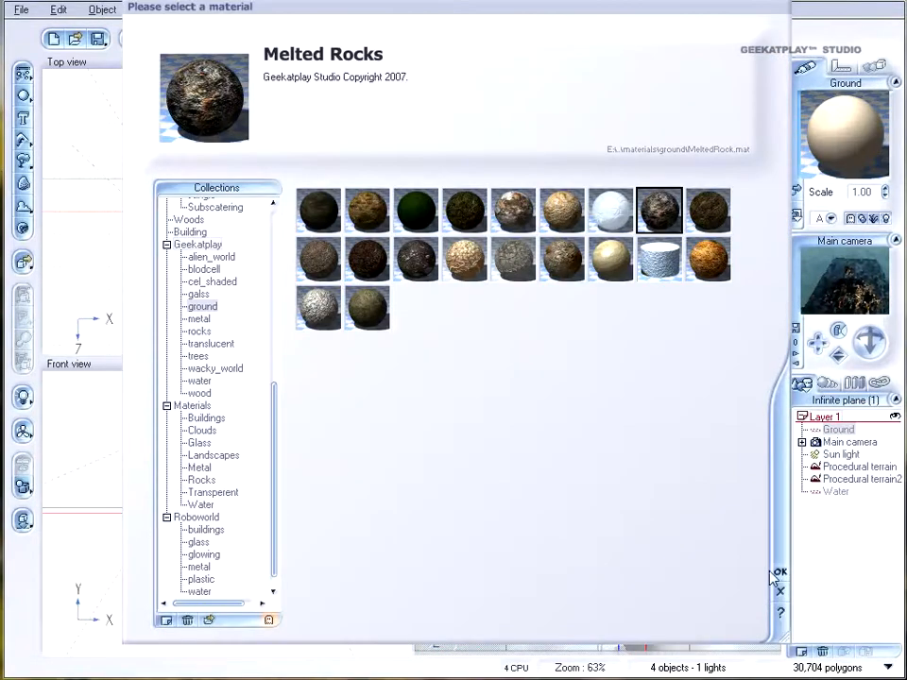
{"action": "left_click", "coordinate": [777, 574]}
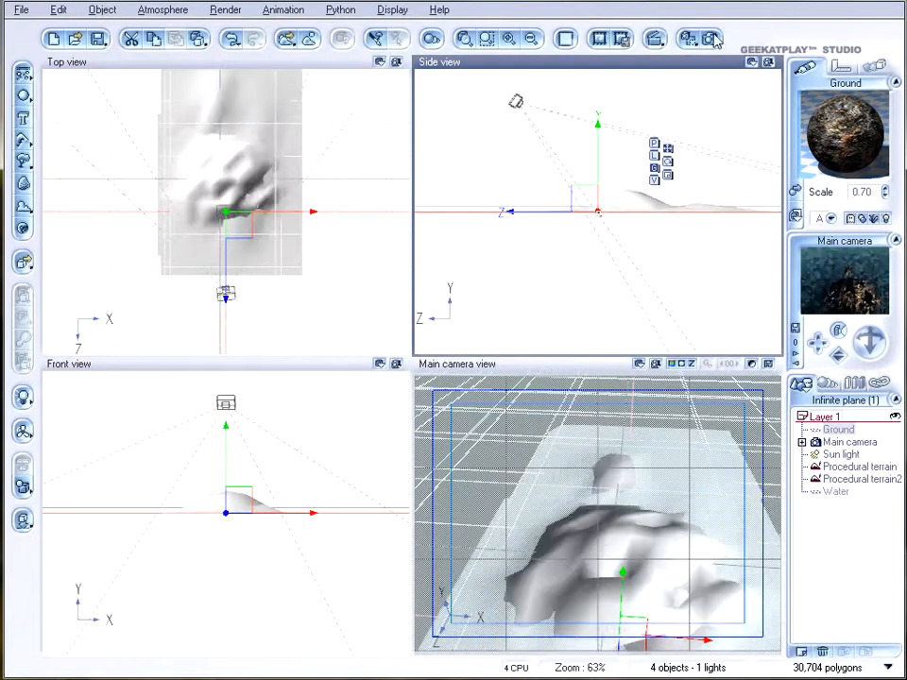
{"action": "left_click", "coordinate": [710, 38]}
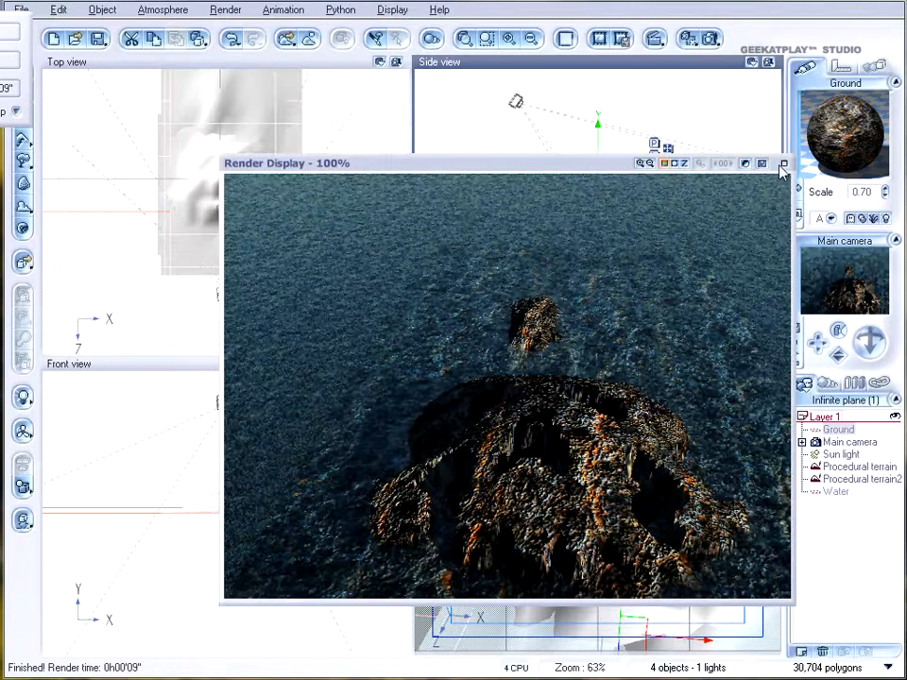
{"action": "left_click", "coordinate": [783, 163]}
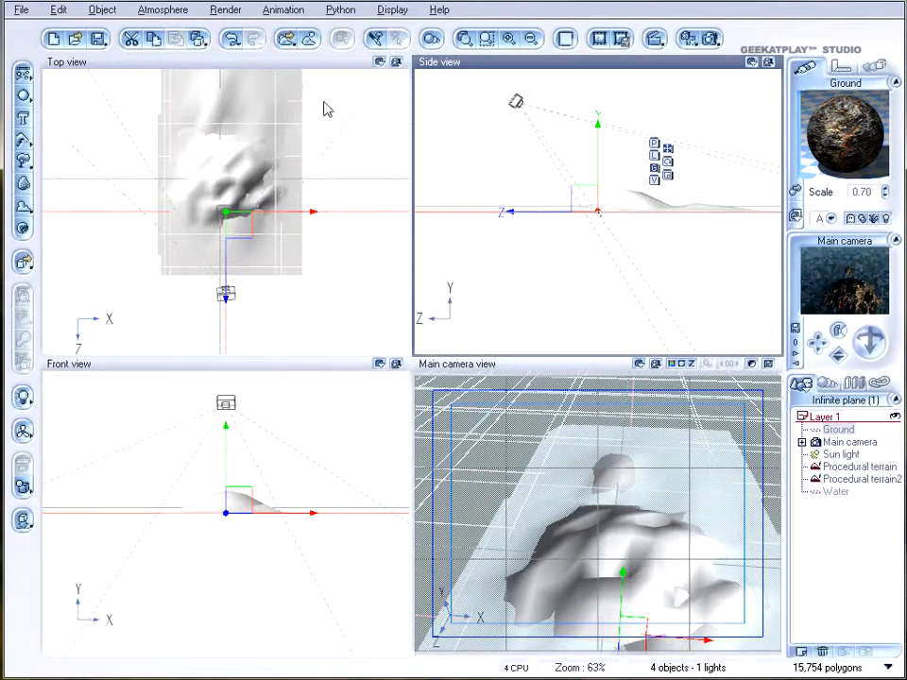
- Set the sphere's colour function to a mapped picture and open the picture browser
{"action": "left_click", "coordinate": [20, 9]}
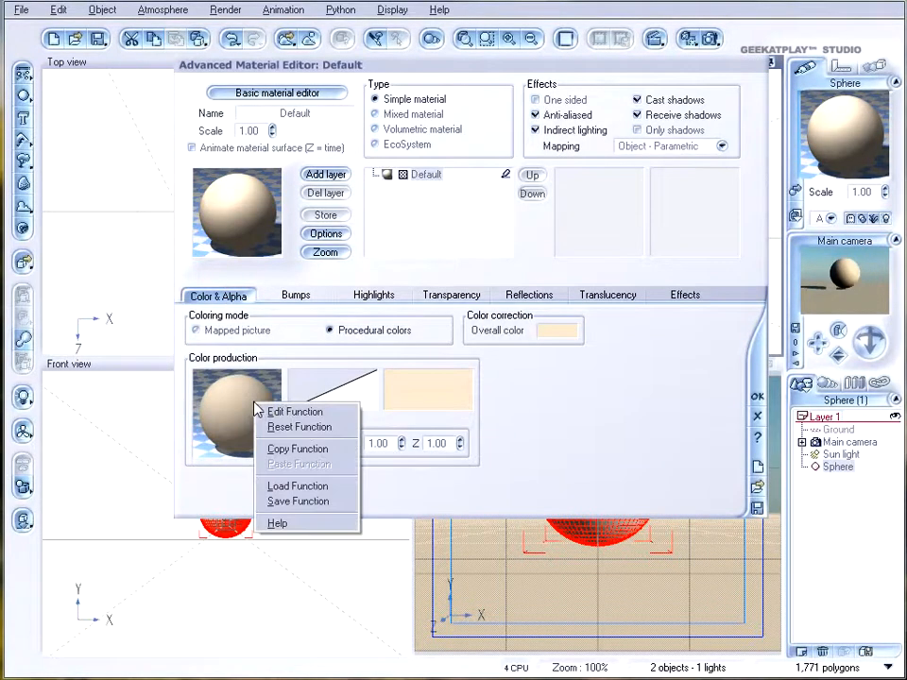
{"action": "left_click", "coordinate": [294, 412]}
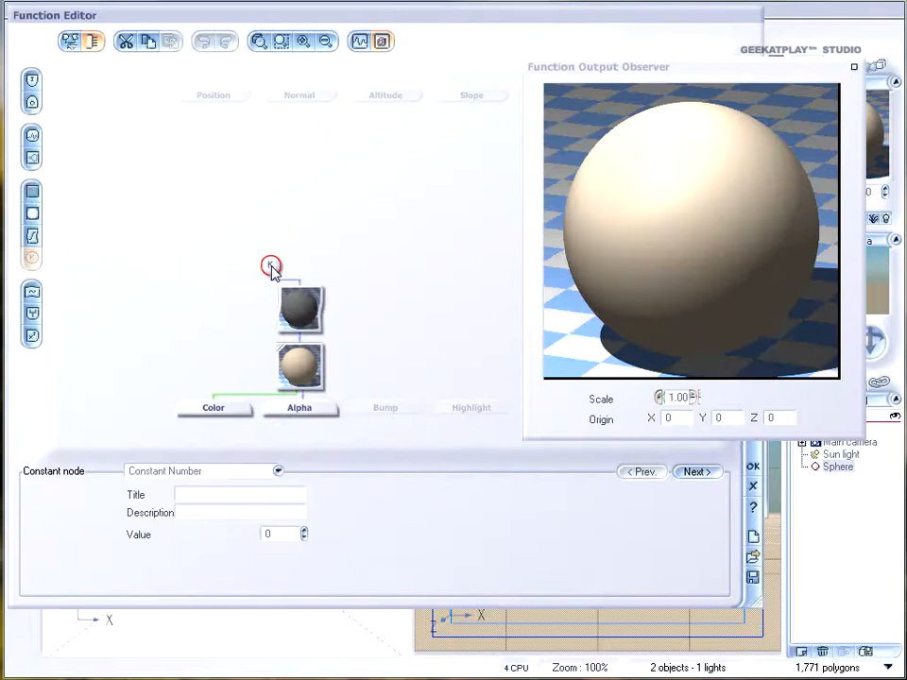
{"action": "left_click", "coordinate": [300, 337]}
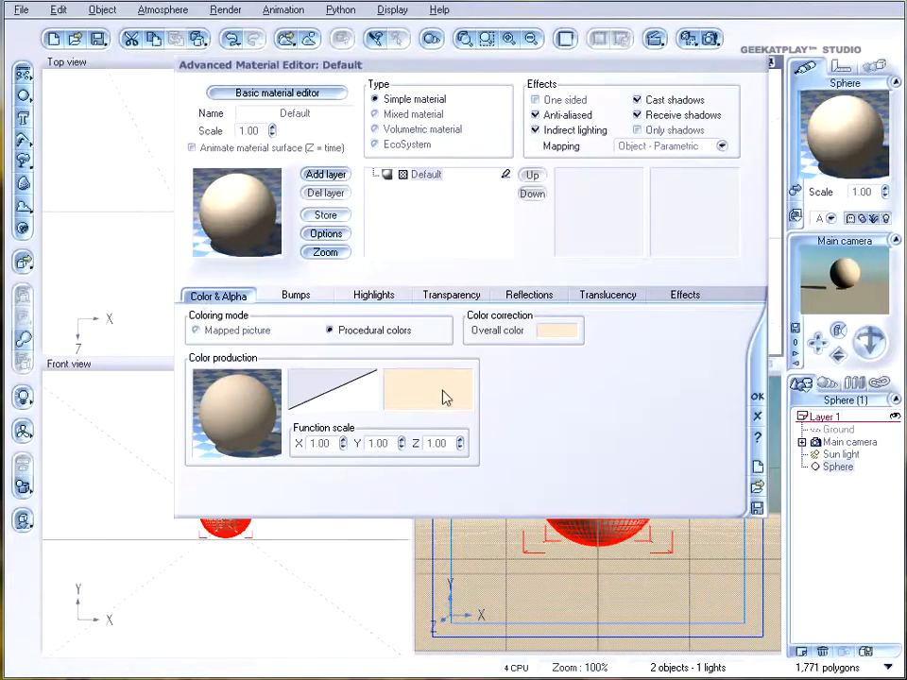
{"action": "left_click", "coordinate": [195, 330]}
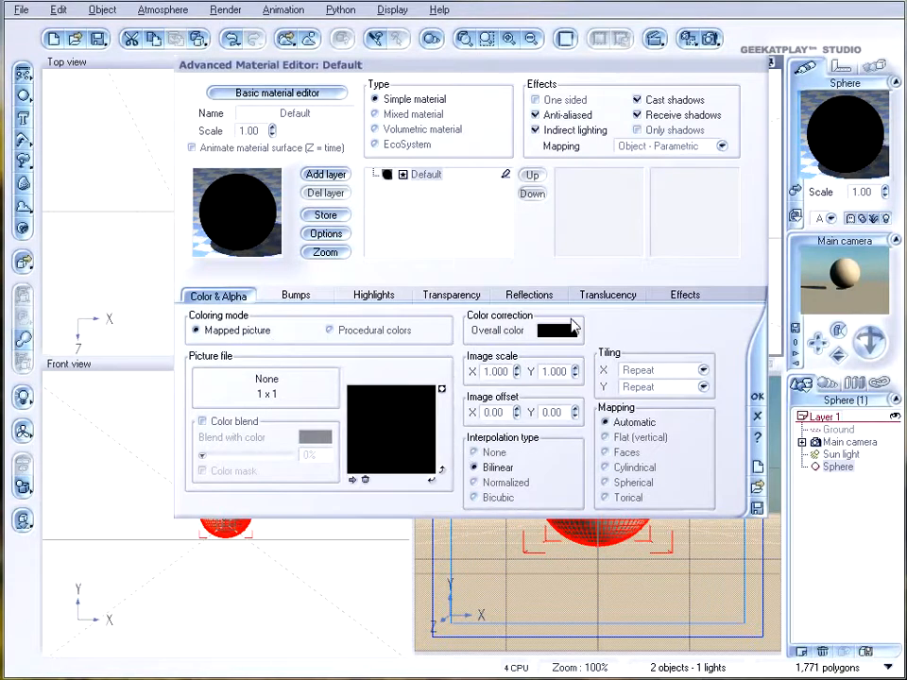
{"action": "mouse_move", "coordinate": [518, 482]}
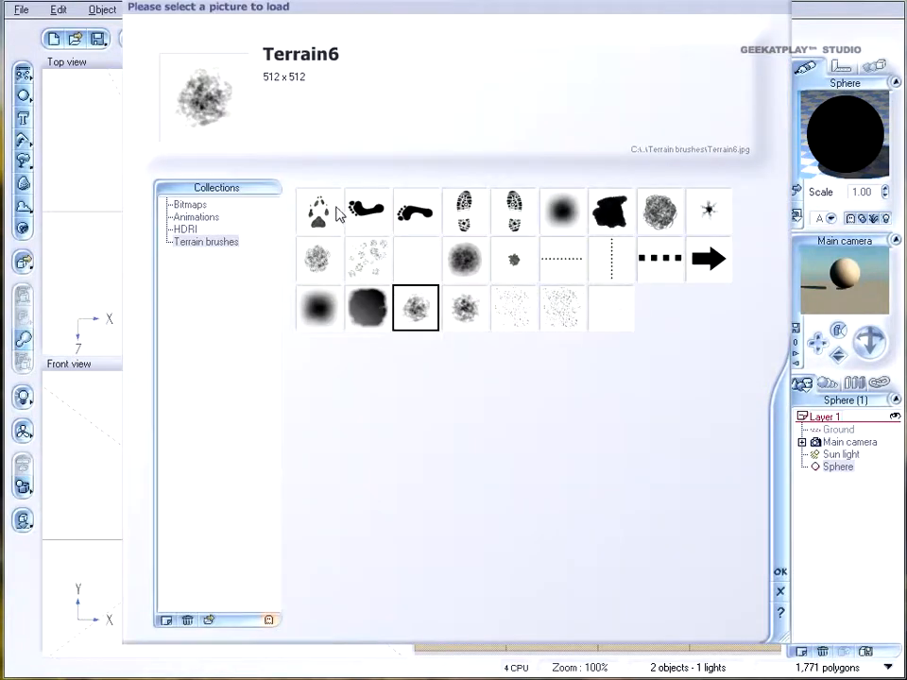
{"action": "left_click", "coordinate": [189, 204]}
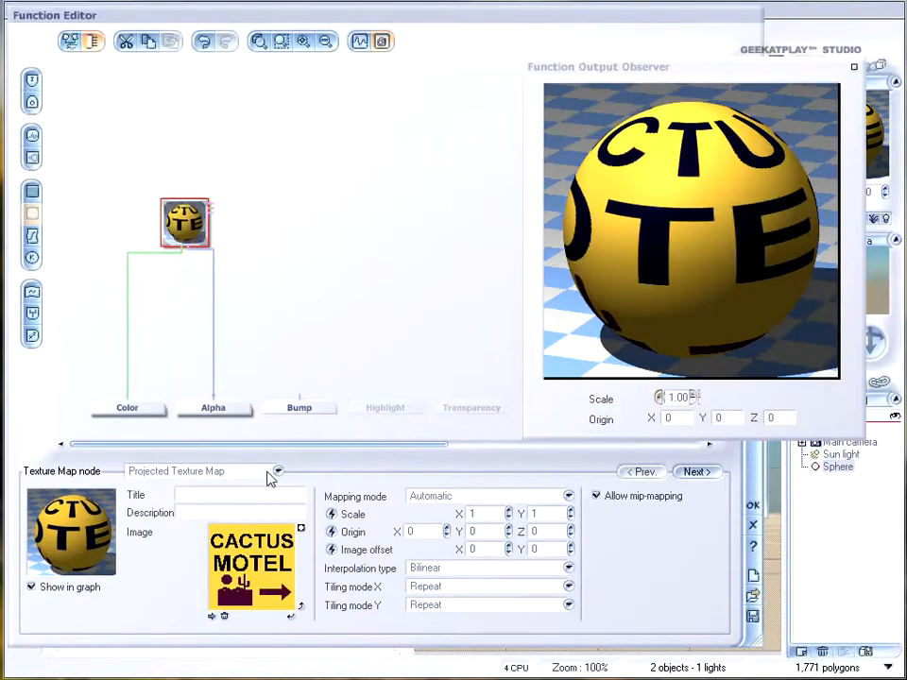
- Choose a Texture Map node type, close the Function Editor, and reopen the sphere's material
{"action": "left_click", "coordinate": [277, 471]}
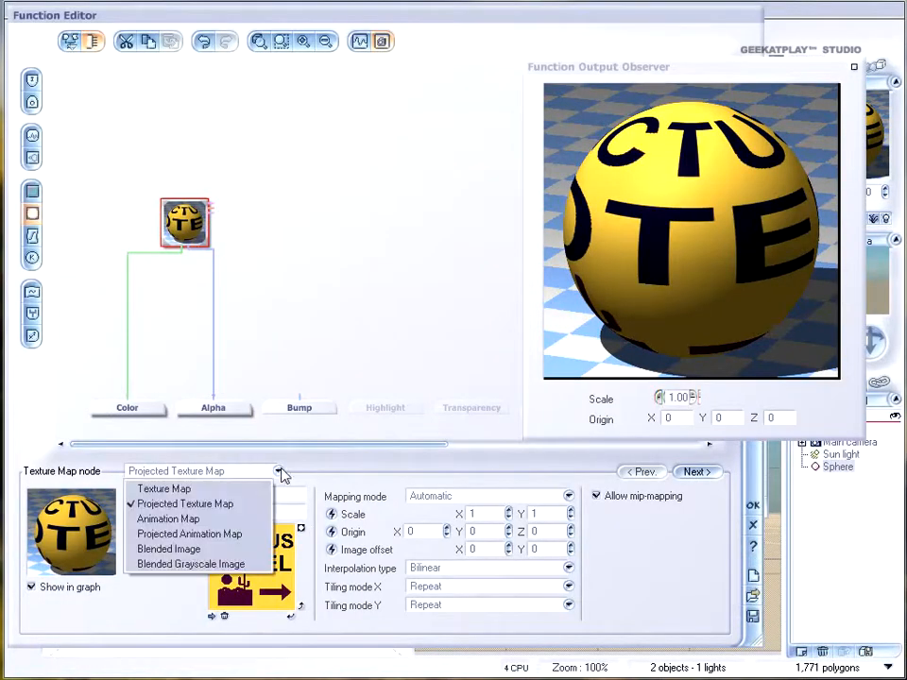
{"action": "left_click", "coordinate": [164, 488]}
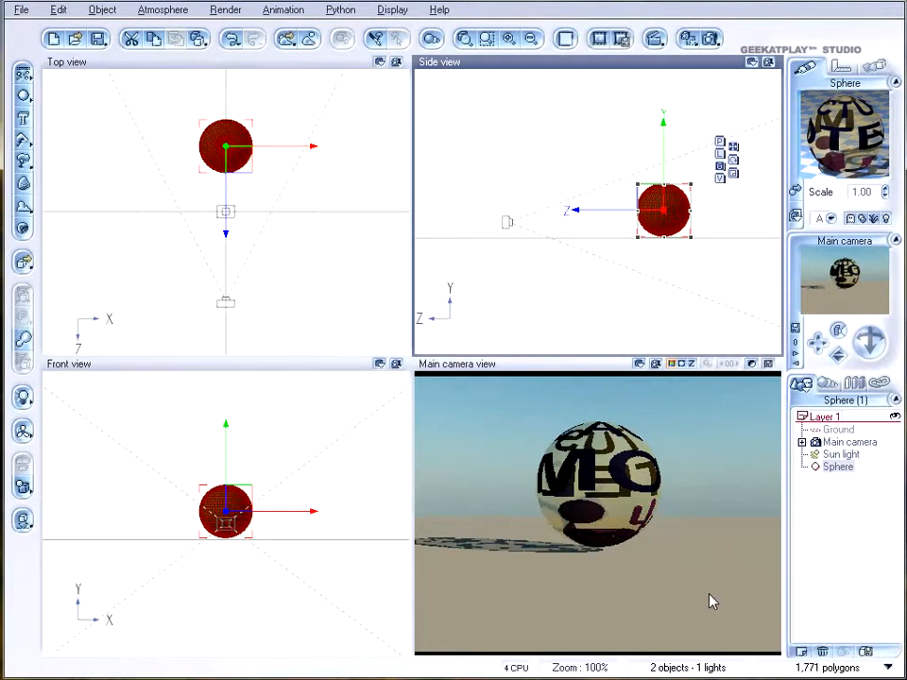
{"action": "mouse_move", "coordinate": [136, 391]}
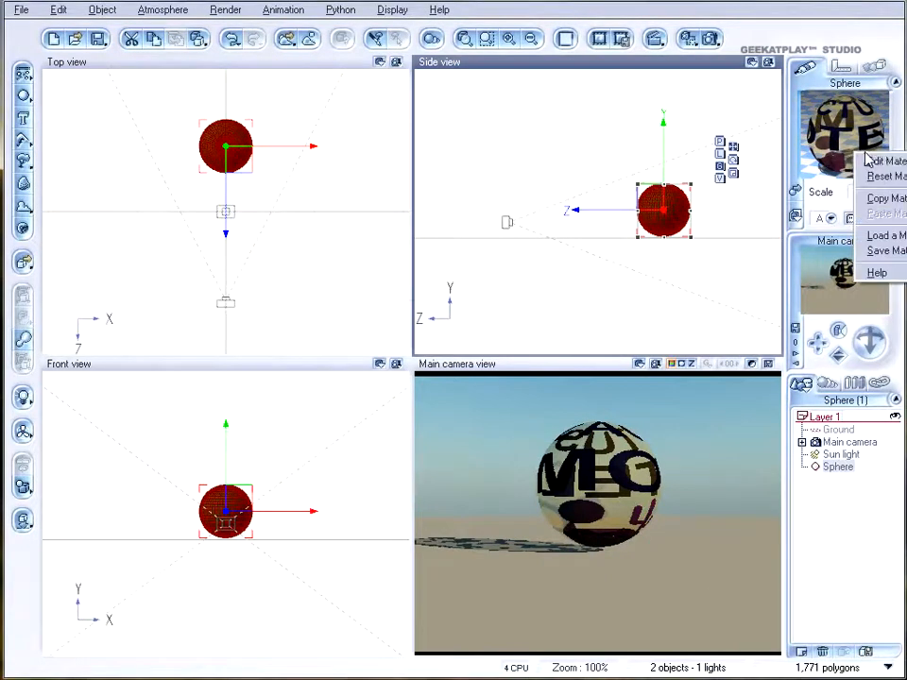
{"action": "left_click", "coordinate": [885, 161]}
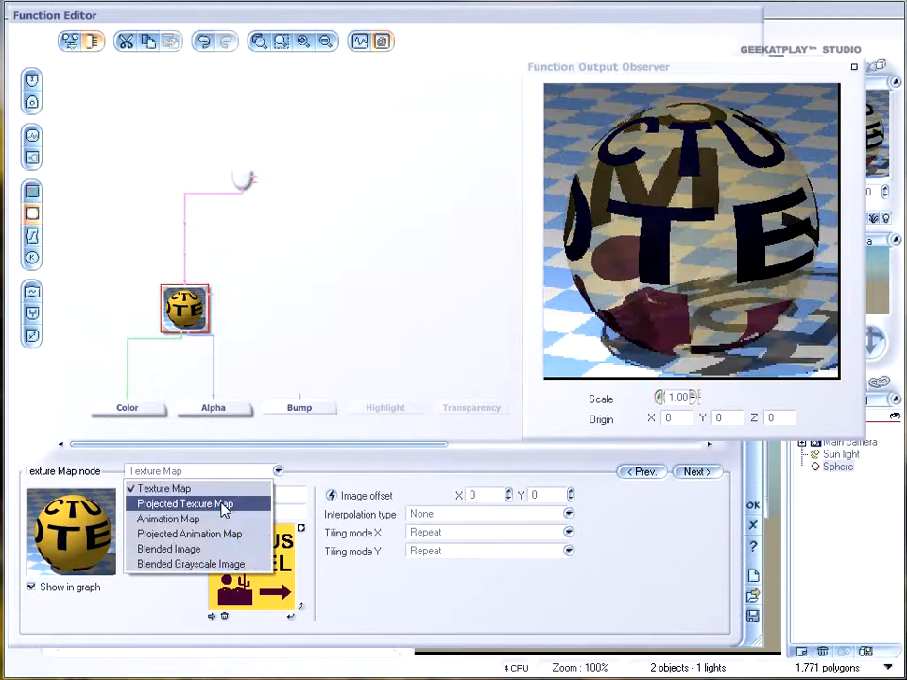
- Make the Cactus Motel node a Projected Texture Map and reposition it lower in the graph
{"action": "left_click", "coordinate": [185, 504]}
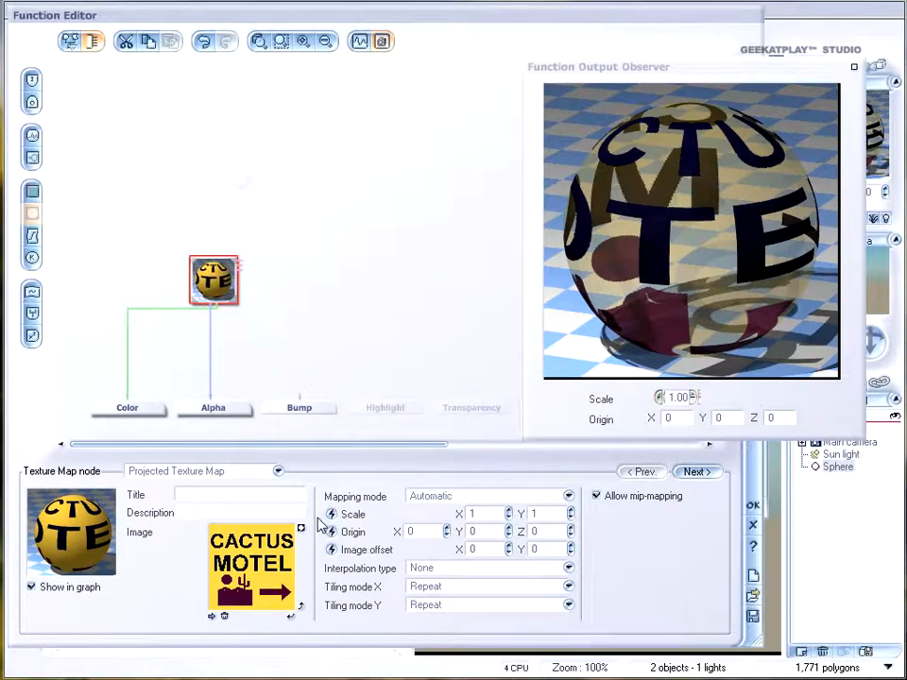
{"action": "mouse_move", "coordinate": [394, 579]}
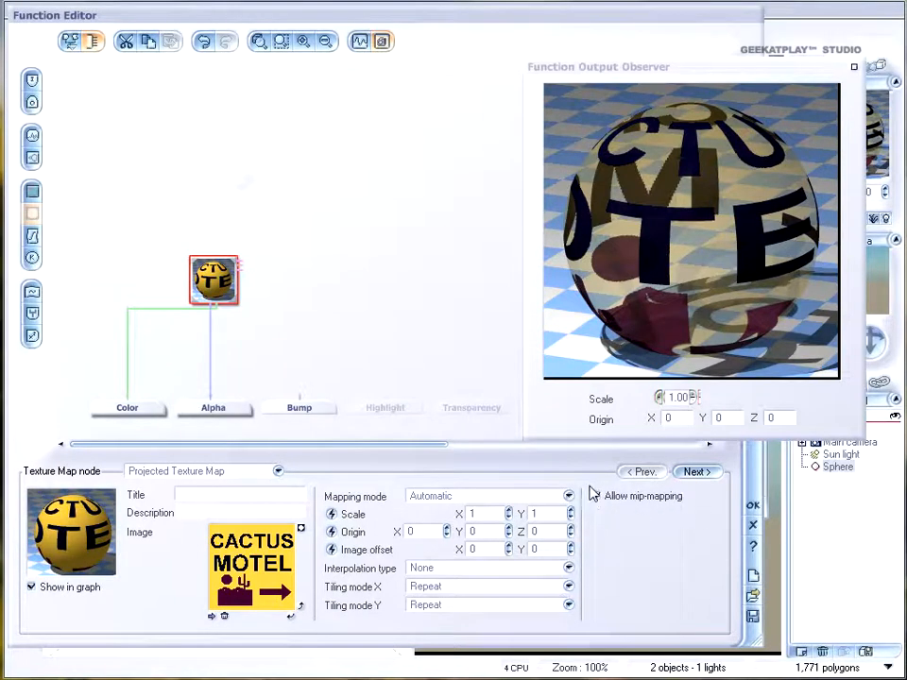
{"action": "left_click", "coordinate": [596, 496]}
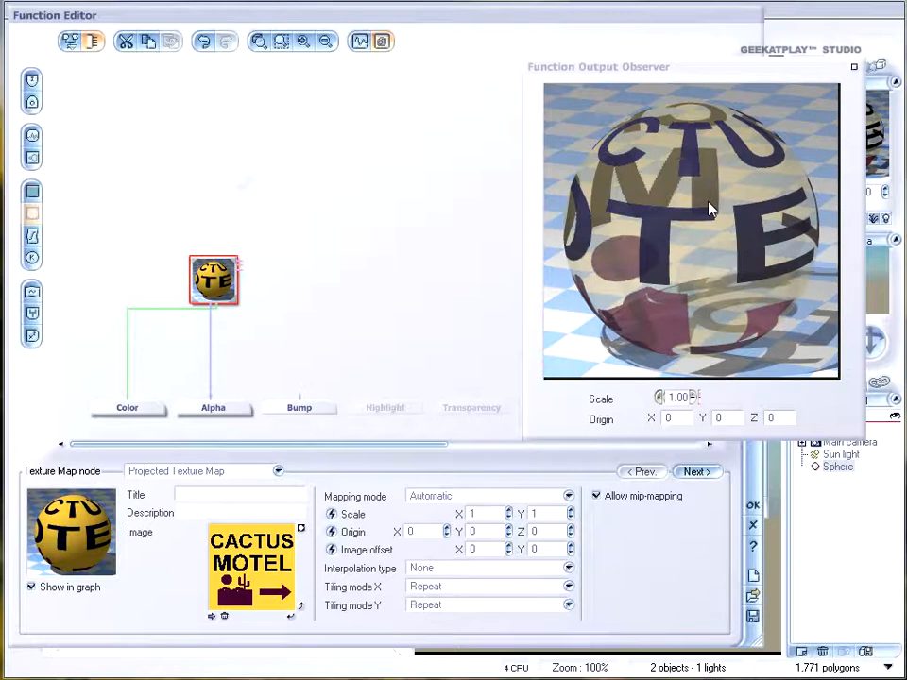
{"action": "left_click_drag", "start_coordinate": [213, 279], "coordinate": [184, 250]}
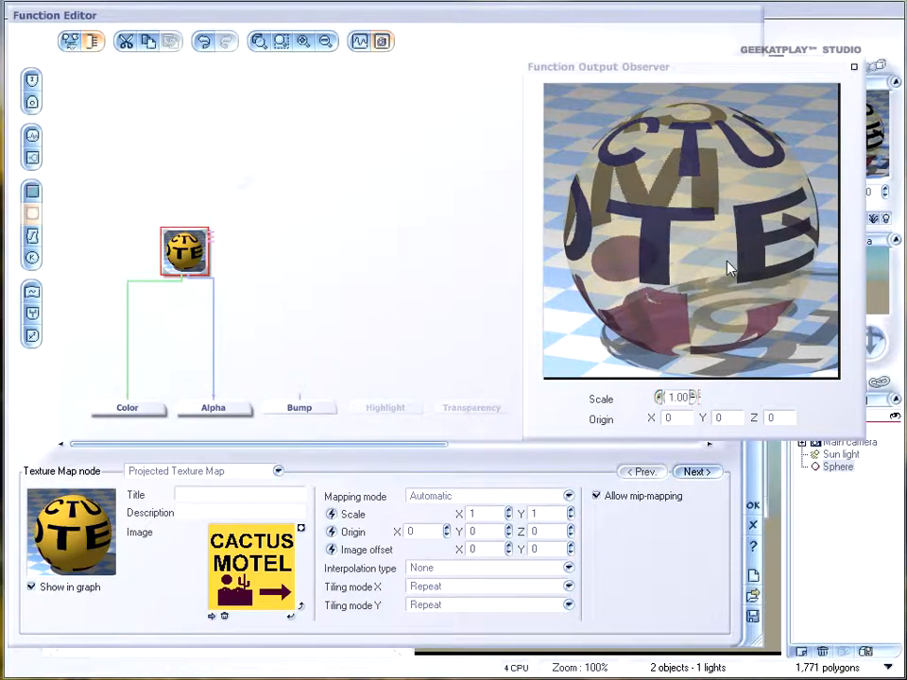
{"action": "mouse_move", "coordinate": [628, 231]}
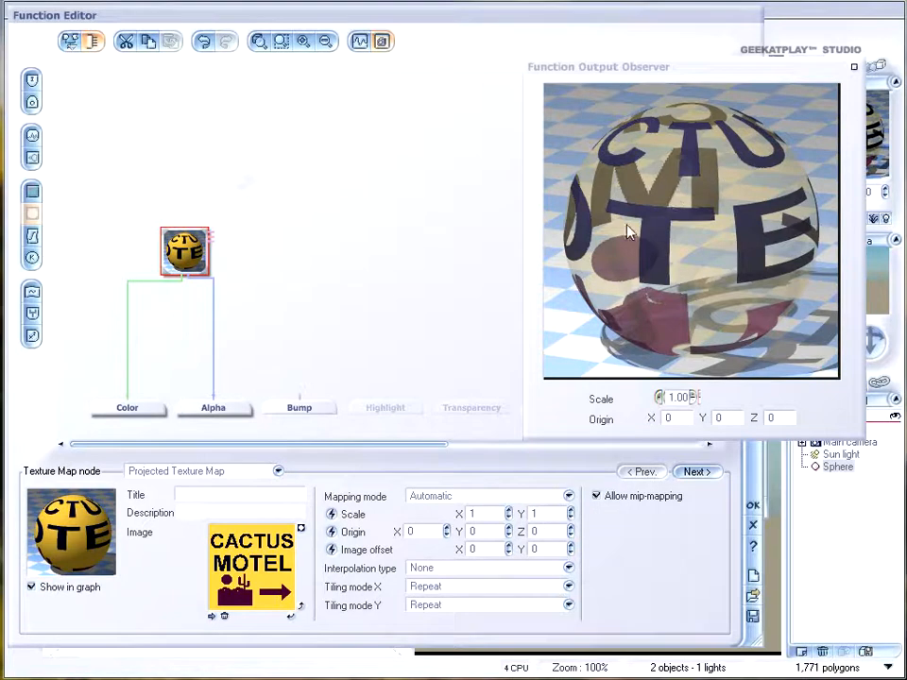
{"action": "mouse_move", "coordinate": [747, 312]}
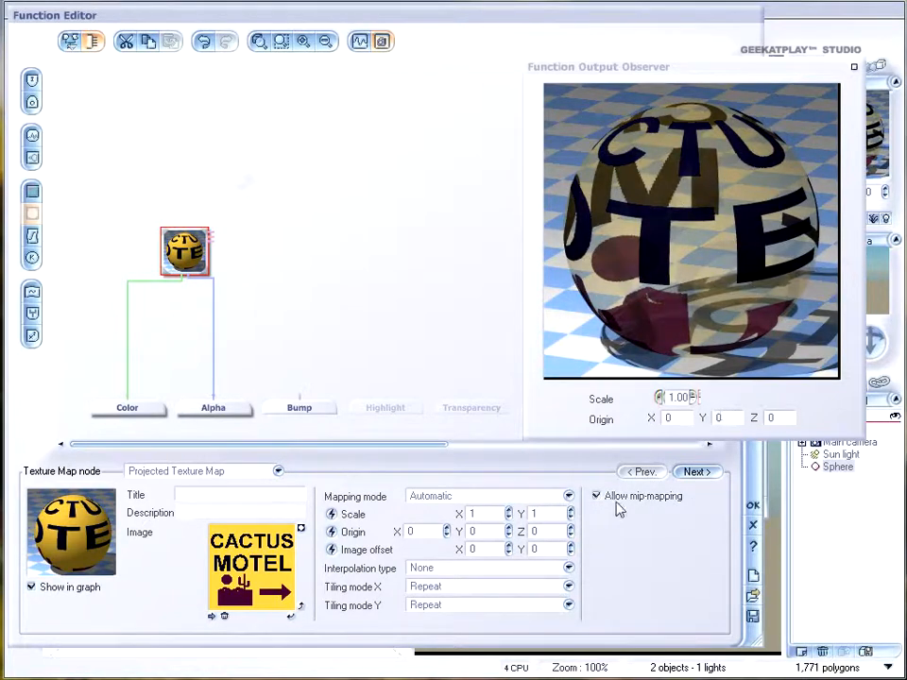
{"action": "left_click", "coordinate": [597, 495]}
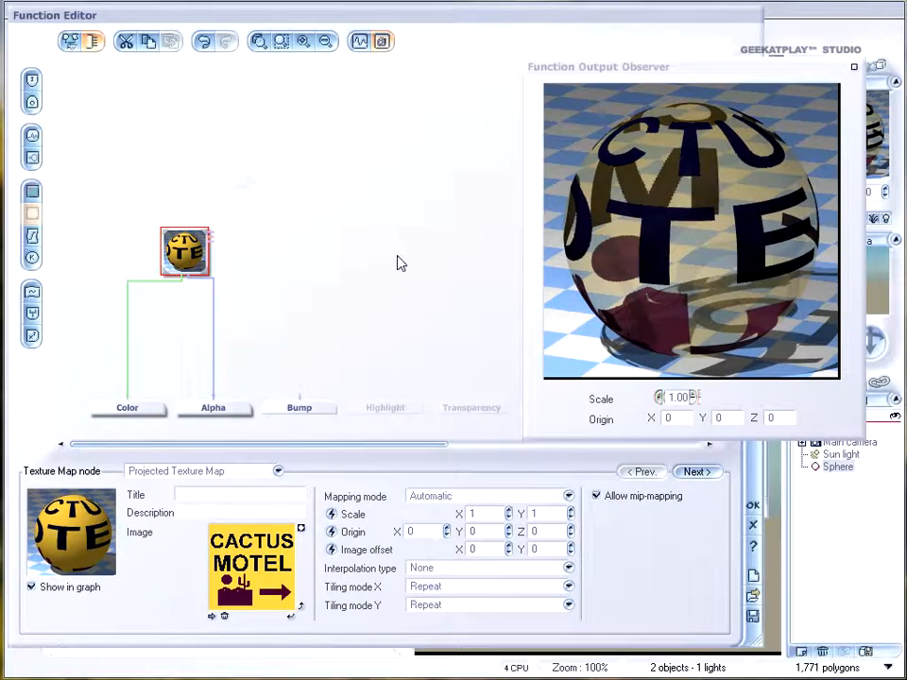
{"action": "left_click_drag", "start_coordinate": [185, 250], "coordinate": [212, 279]}
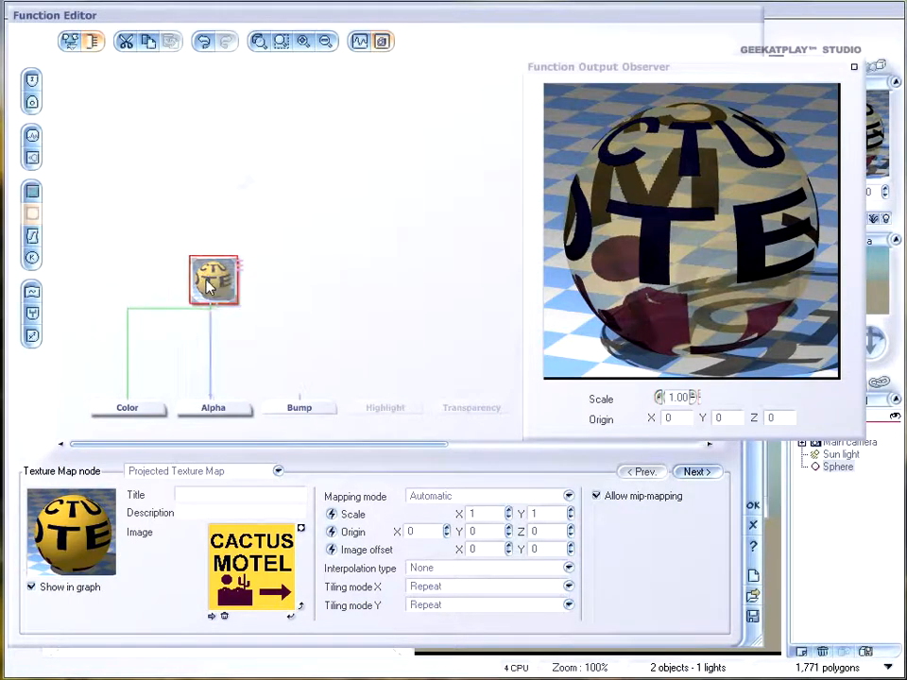
{"action": "left_click_drag", "start_coordinate": [213, 281], "coordinate": [184, 310]}
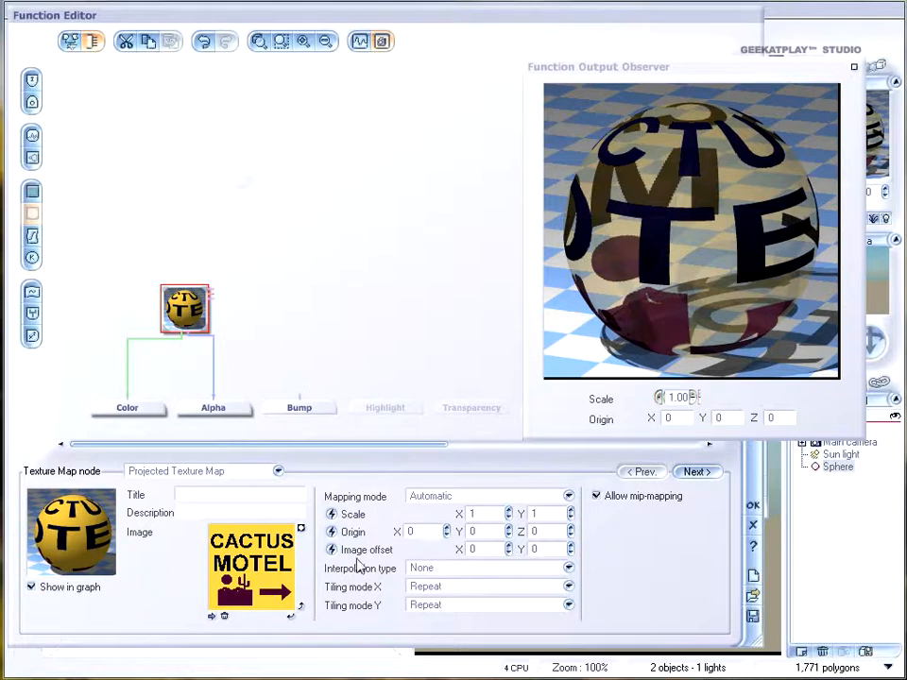
{"action": "left_click", "coordinate": [278, 471]}
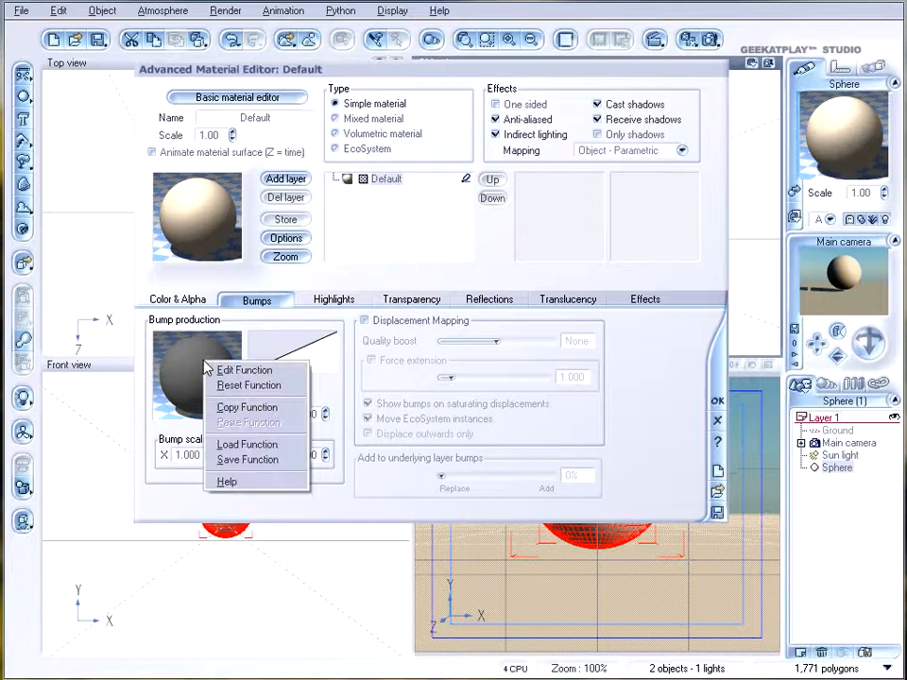
- Edit the bump function and place a new texture map node in its graph
{"action": "left_click", "coordinate": [245, 369]}
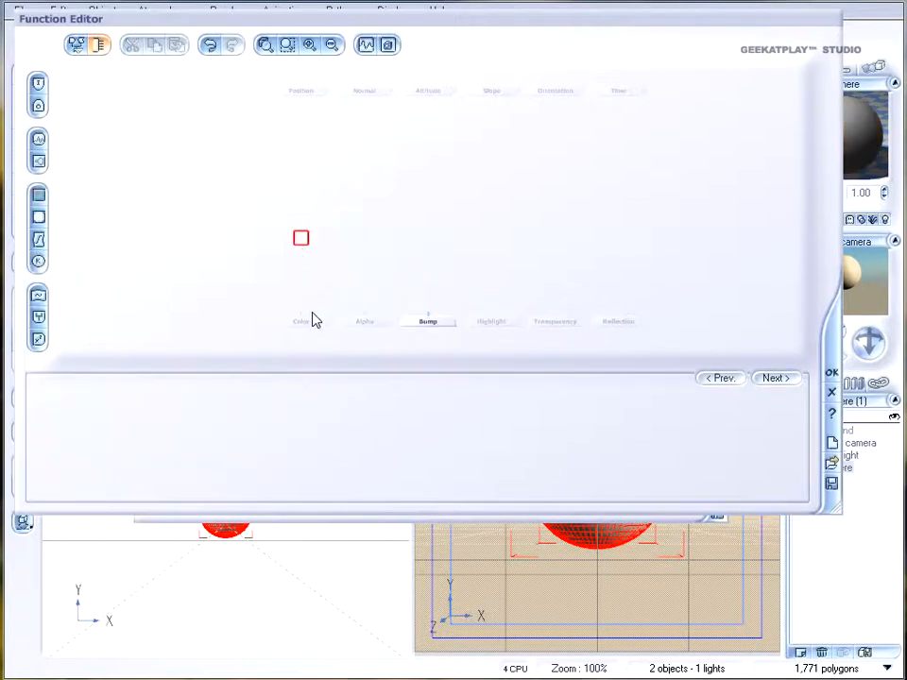
{"action": "left_click", "coordinate": [301, 322]}
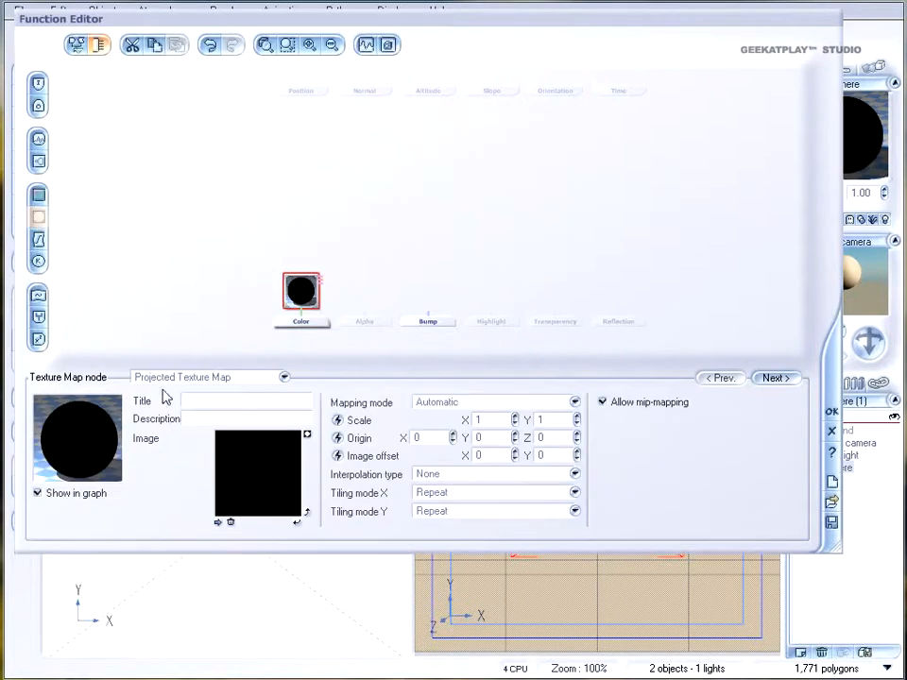
- Change the bump texture node to an Animation Map and connect its Color output
{"action": "left_click", "coordinate": [283, 377]}
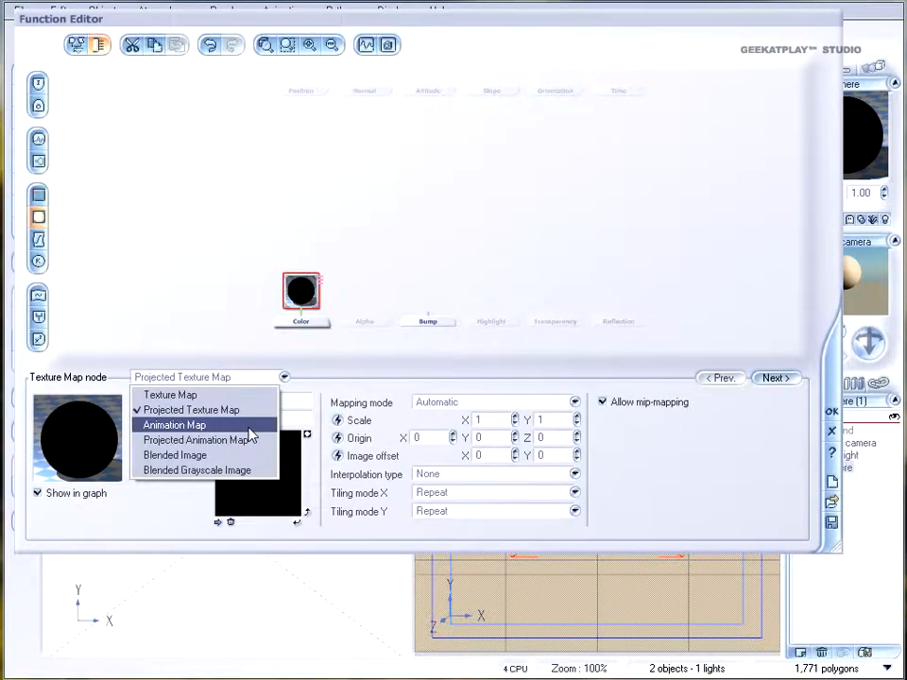
{"action": "left_click", "coordinate": [173, 424]}
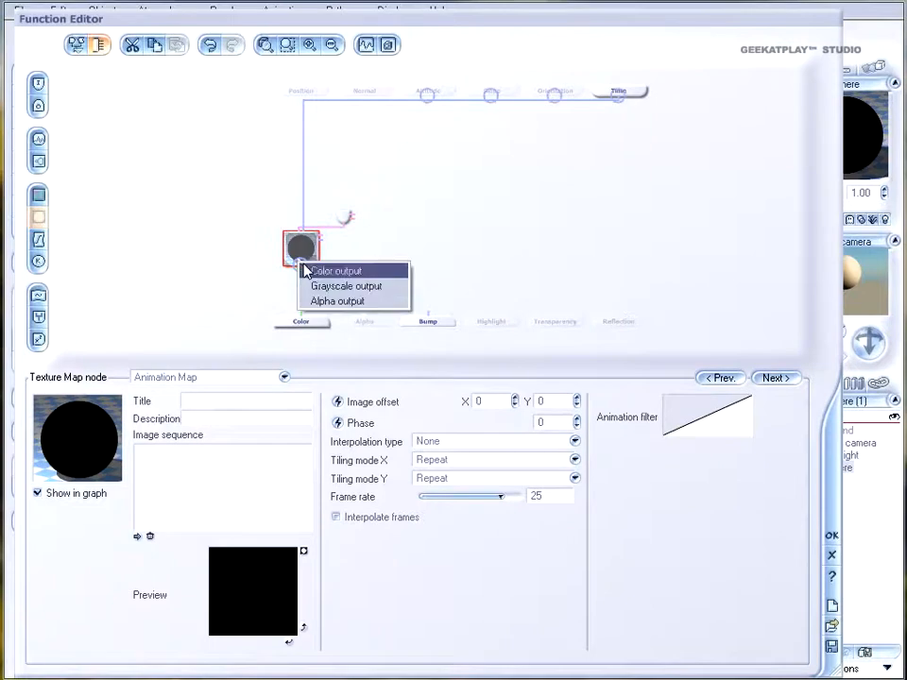
{"action": "left_click", "coordinate": [335, 270]}
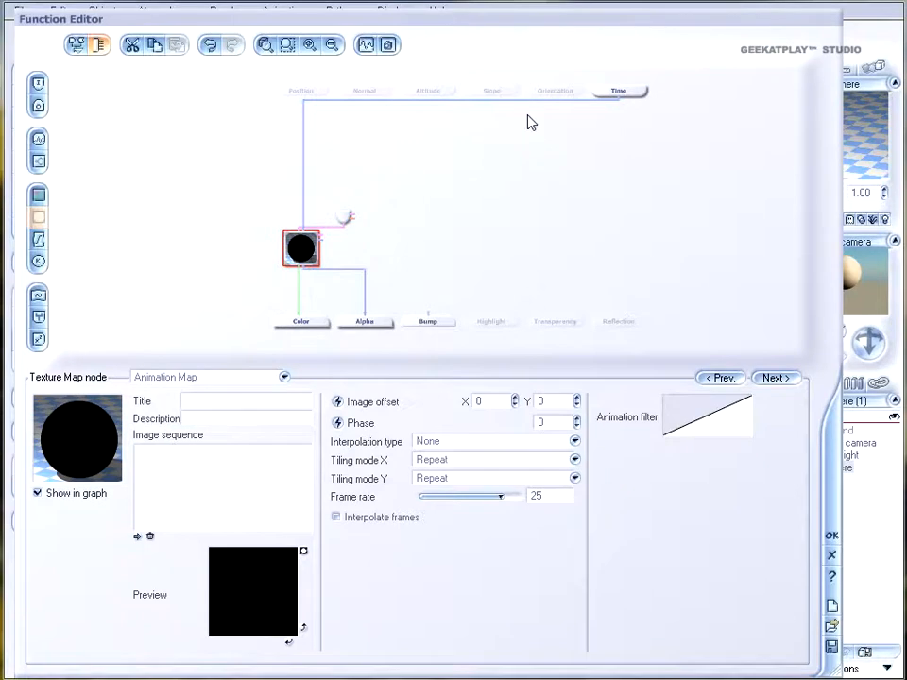
{"action": "mouse_move", "coordinate": [629, 101]}
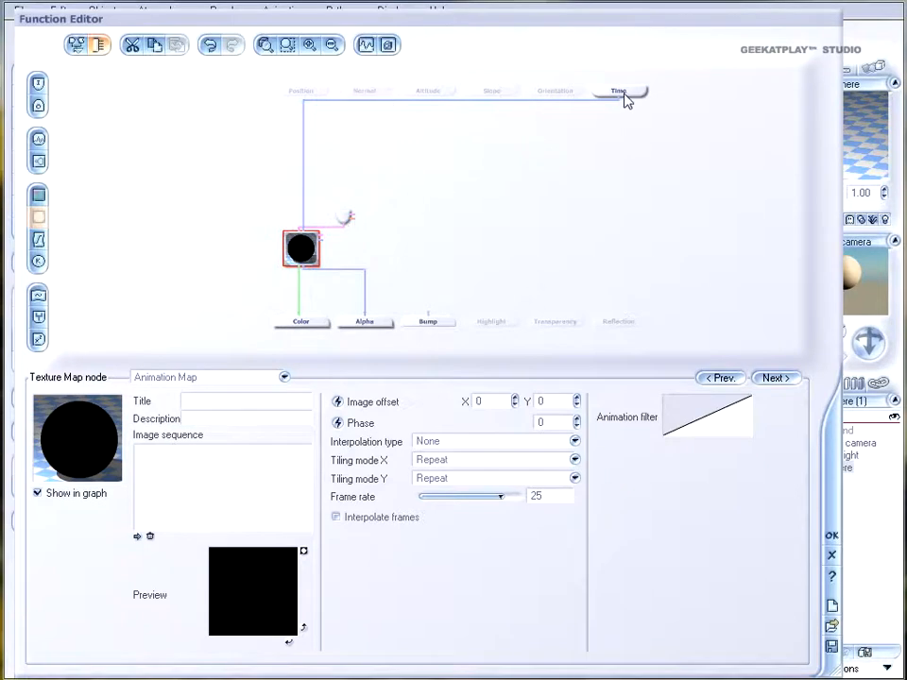
{"action": "mouse_move", "coordinate": [342, 265]}
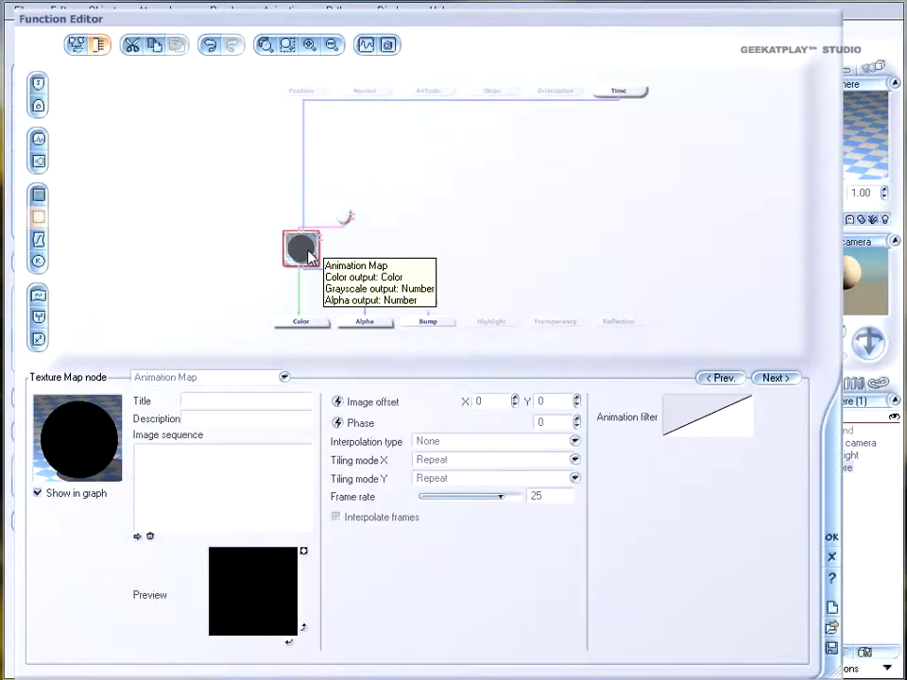
{"action": "mouse_move", "coordinate": [225, 373]}
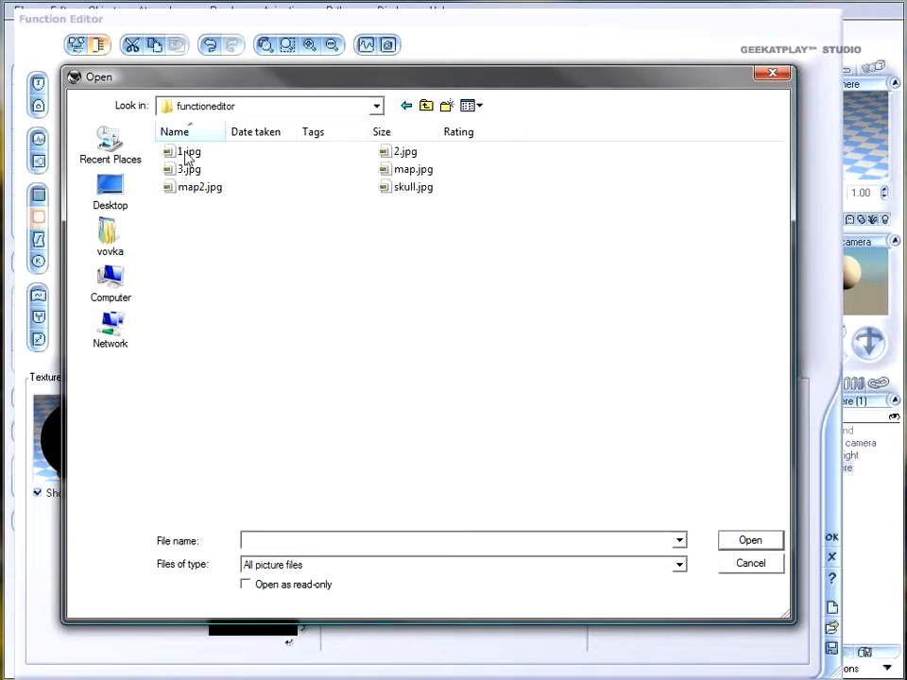
- Load 1.jpg from the functioneditor folder as the Animation Map's image sequence
{"action": "left_click", "coordinate": [188, 151]}
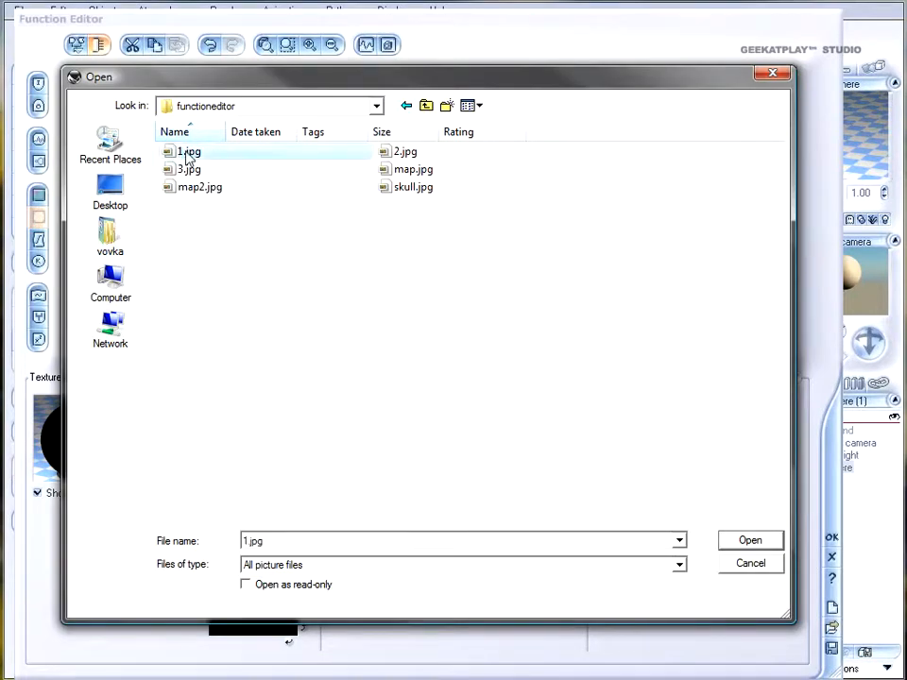
{"action": "mouse_move", "coordinate": [404, 153]}
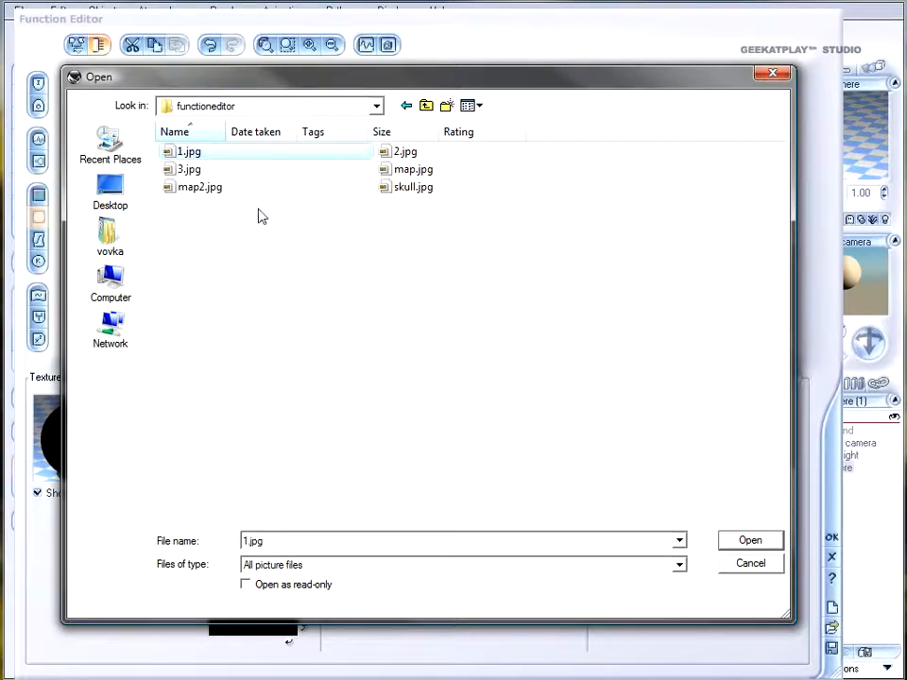
{"action": "mouse_move", "coordinate": [436, 177]}
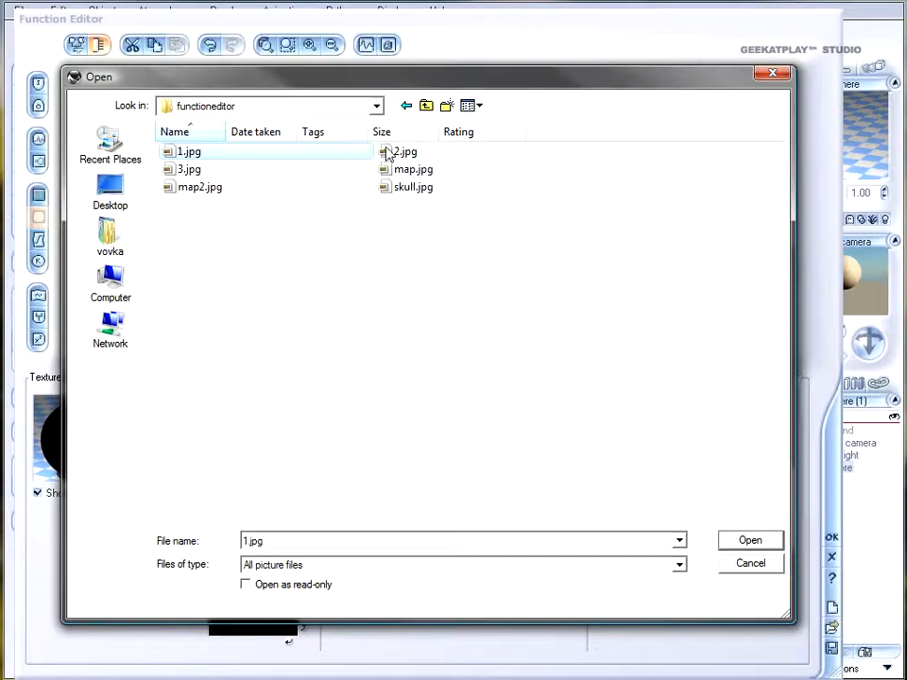
{"action": "mouse_move", "coordinate": [407, 151]}
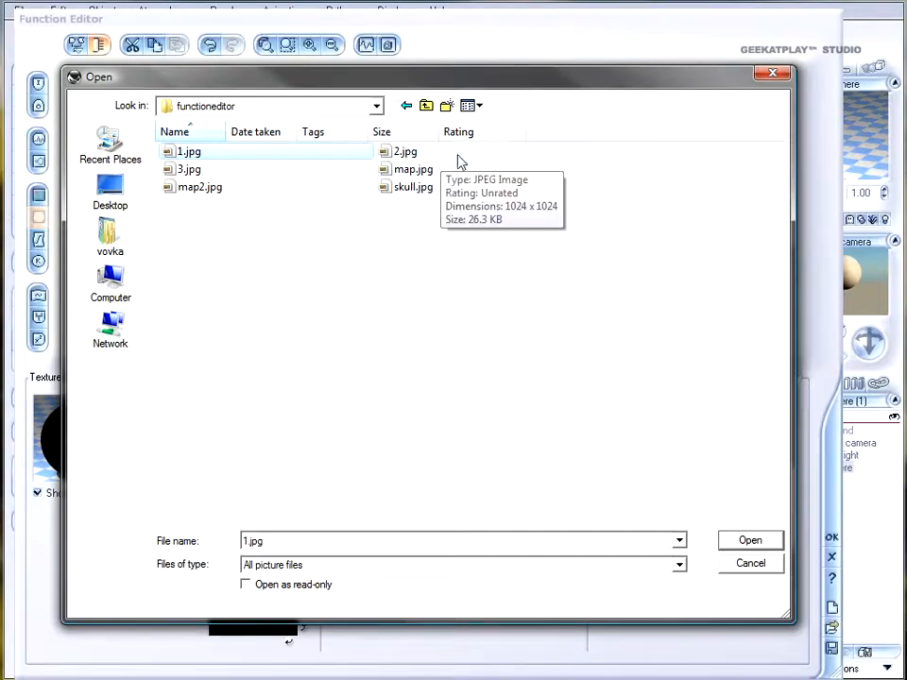
{"action": "mouse_move", "coordinate": [269, 198]}
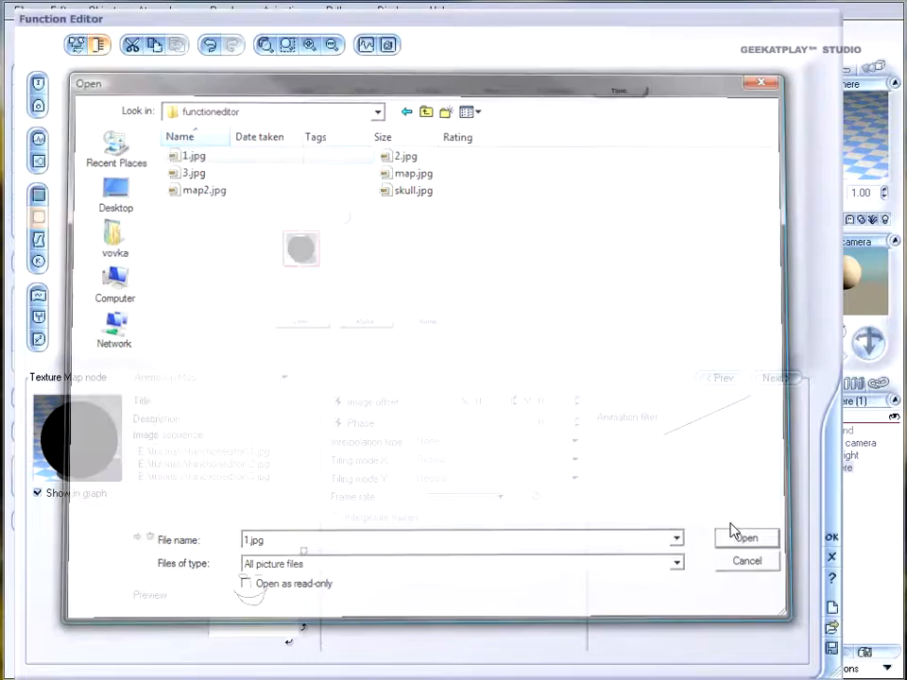
{"action": "left_click", "coordinate": [745, 538]}
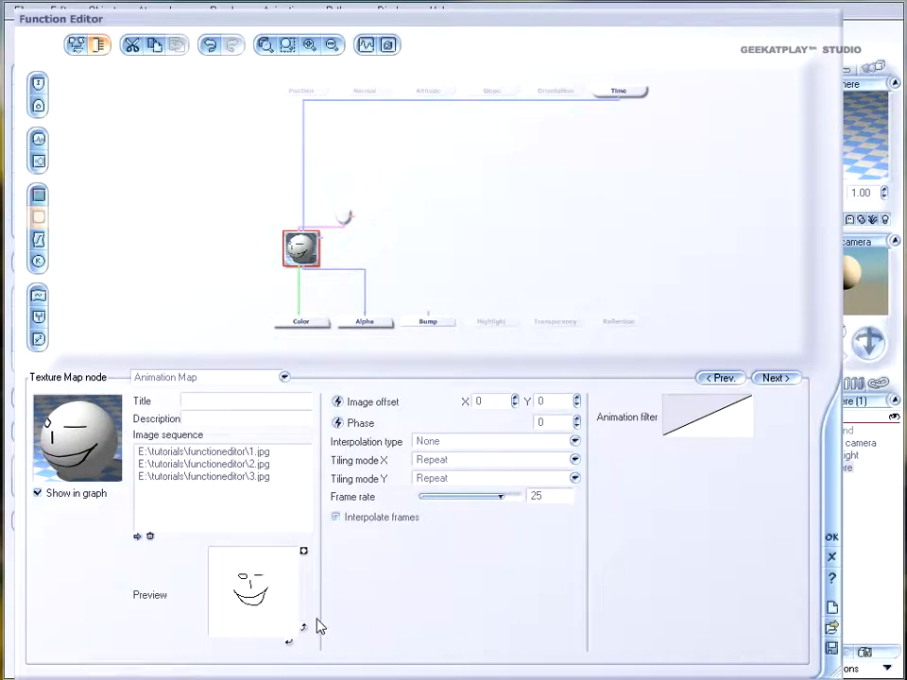
{"action": "mouse_move", "coordinate": [306, 555]}
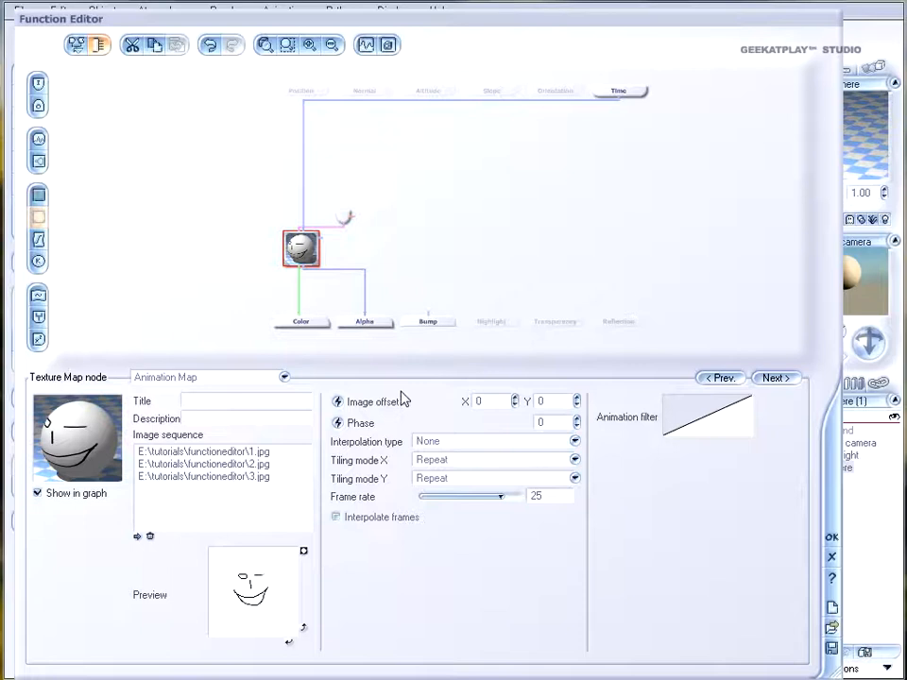
{"action": "mouse_move", "coordinate": [411, 408]}
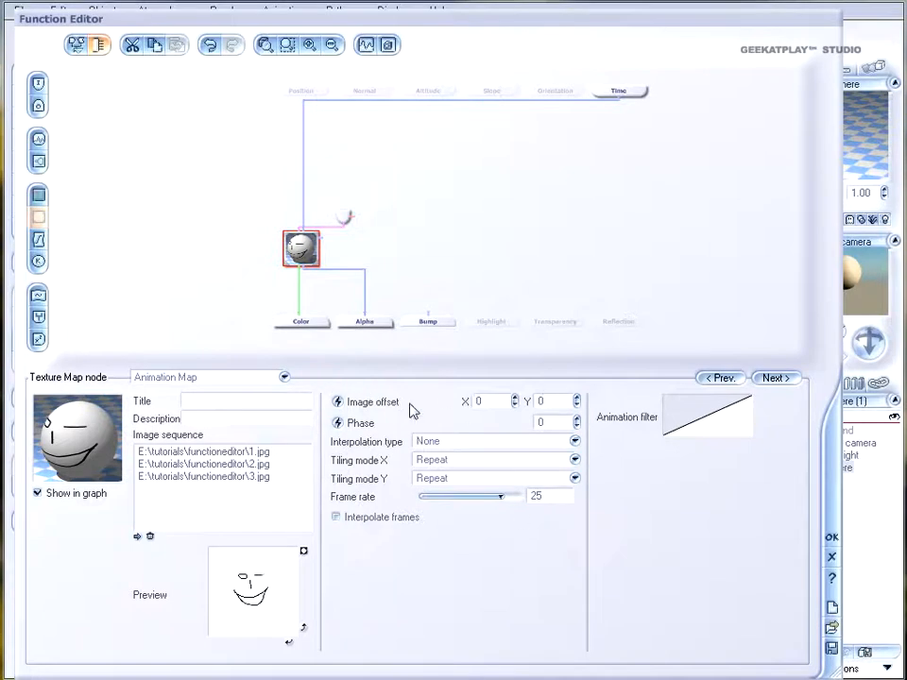
{"action": "mouse_move", "coordinate": [368, 411]}
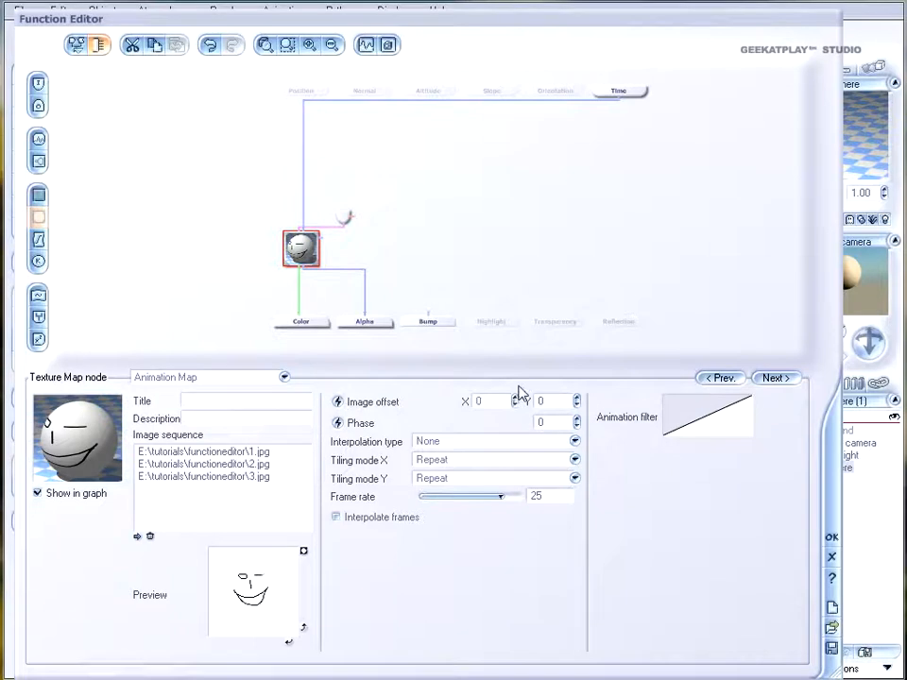
{"action": "mouse_move", "coordinate": [342, 437]}
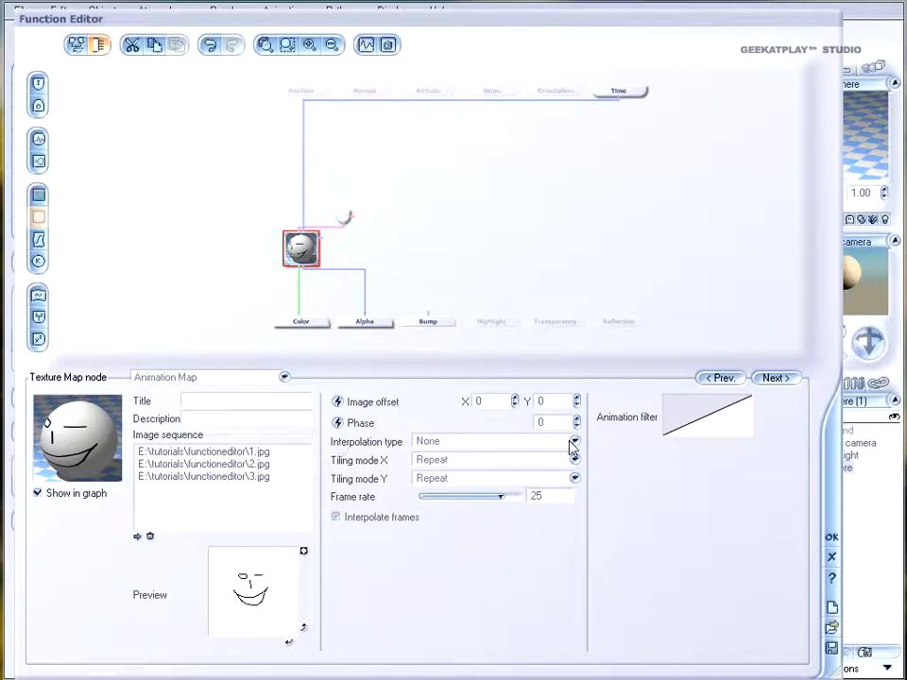
{"action": "left_click", "coordinate": [574, 441]}
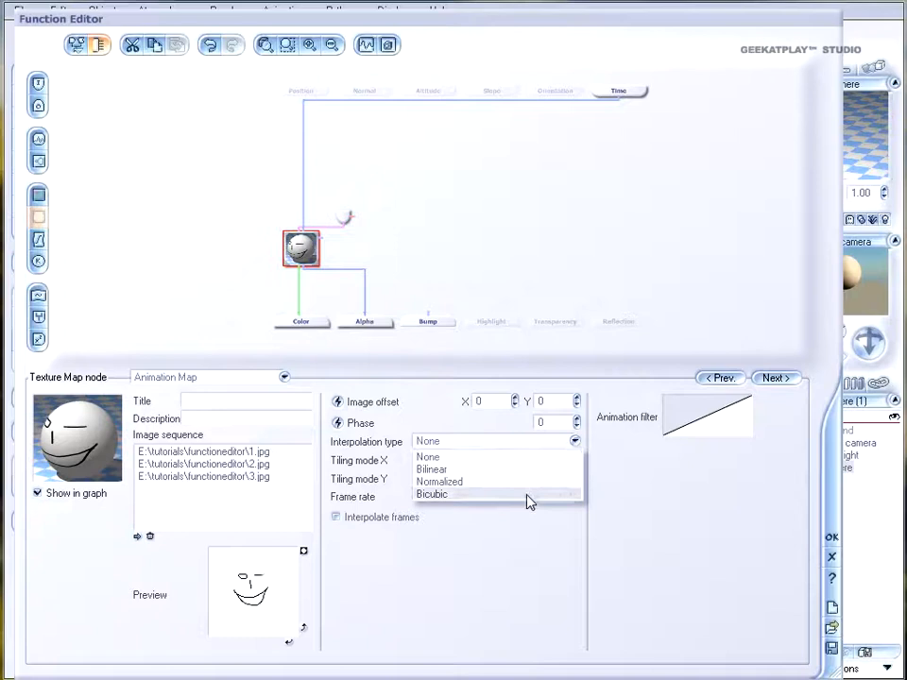
{"action": "mouse_move", "coordinate": [530, 475]}
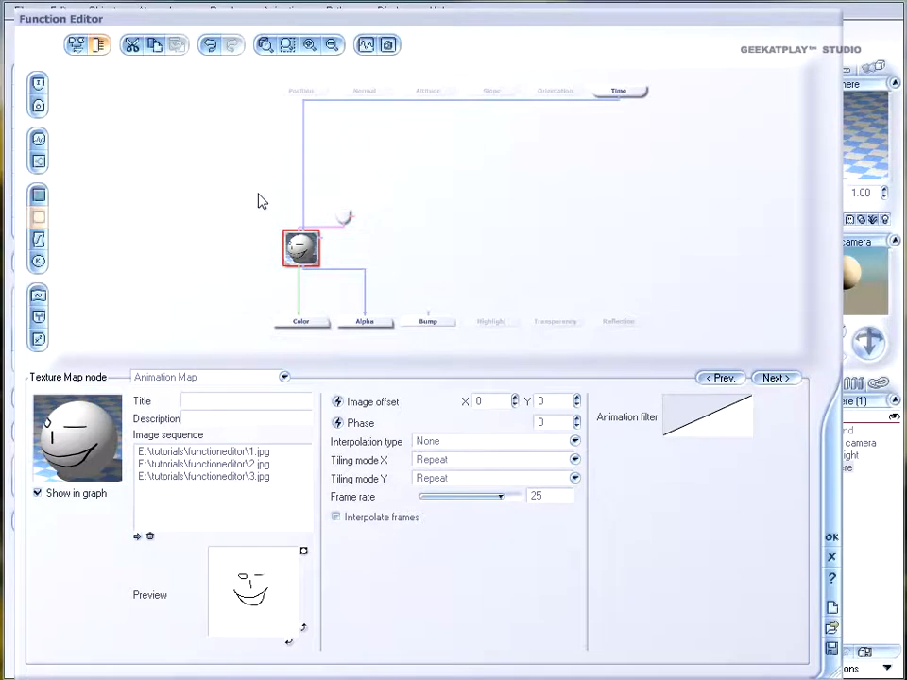
{"action": "mouse_move", "coordinate": [396, 473]}
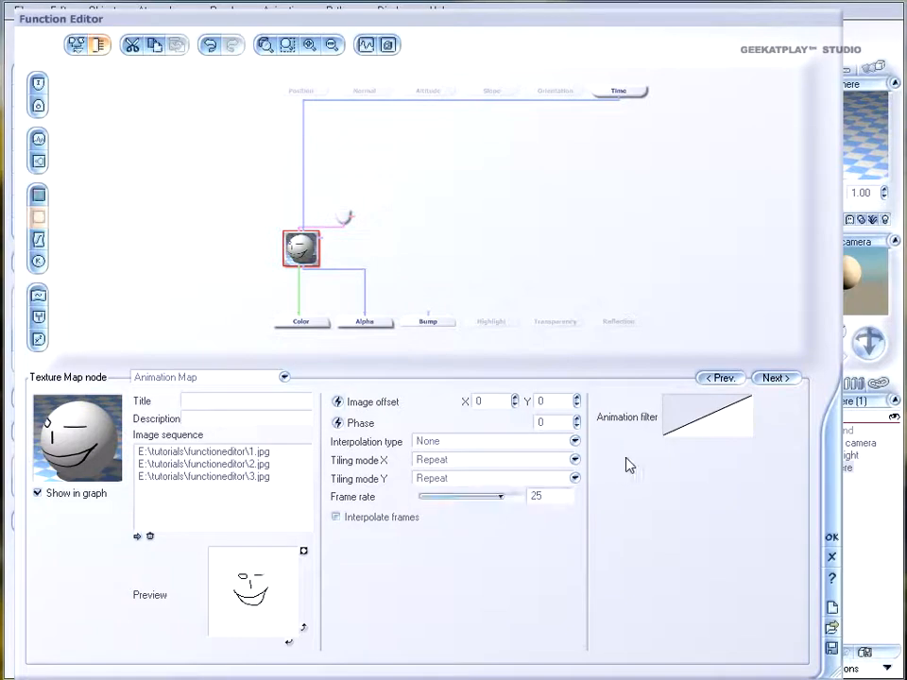
{"action": "left_click", "coordinate": [548, 496]}
{"action": "type", "text": "24"}
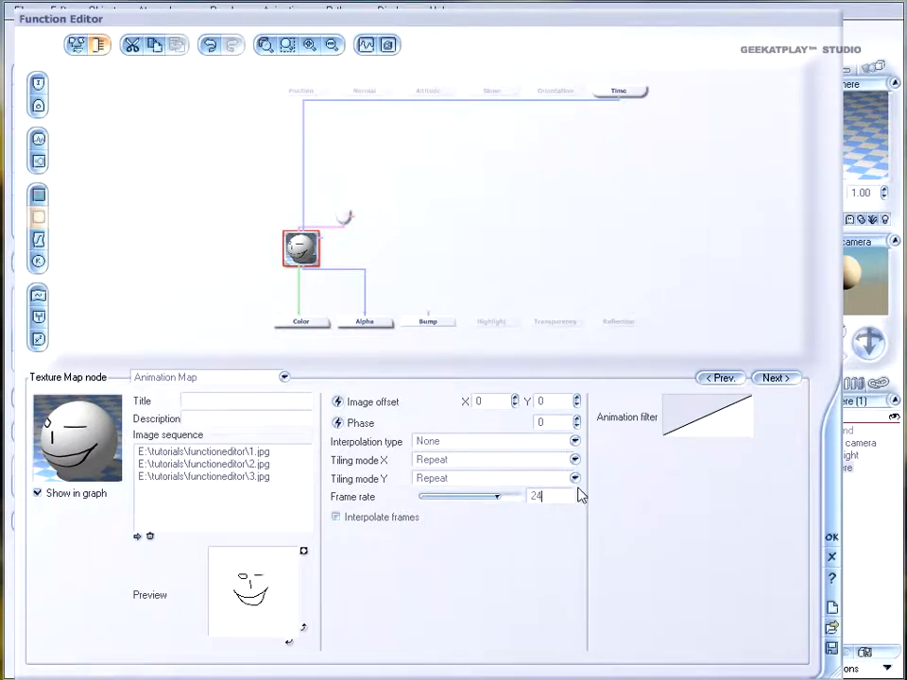
{"action": "mouse_move", "coordinate": [420, 390]}
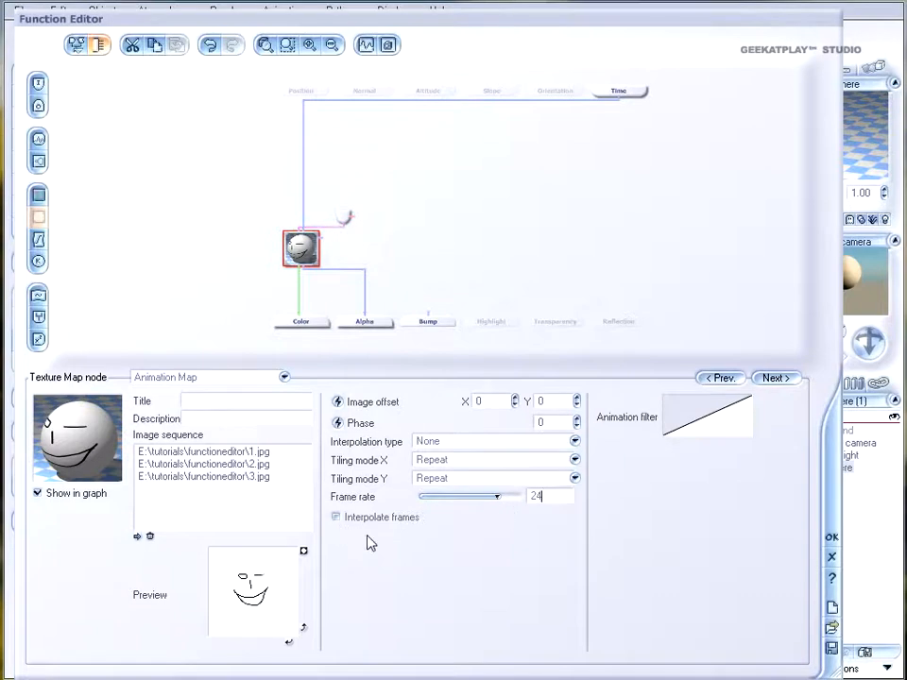
{"action": "mouse_move", "coordinate": [425, 521]}
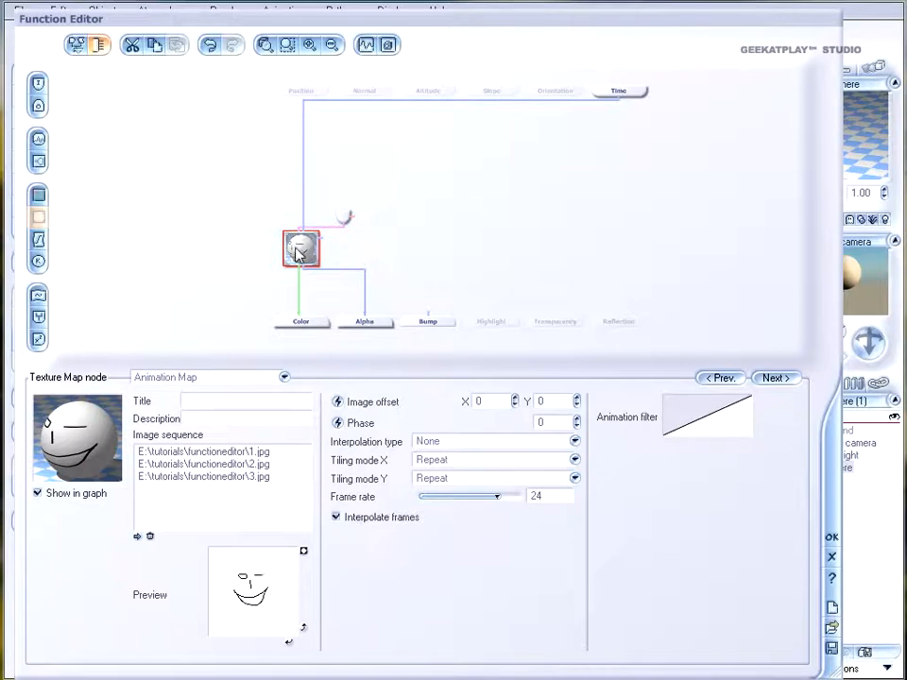
{"action": "mouse_move", "coordinate": [277, 259]}
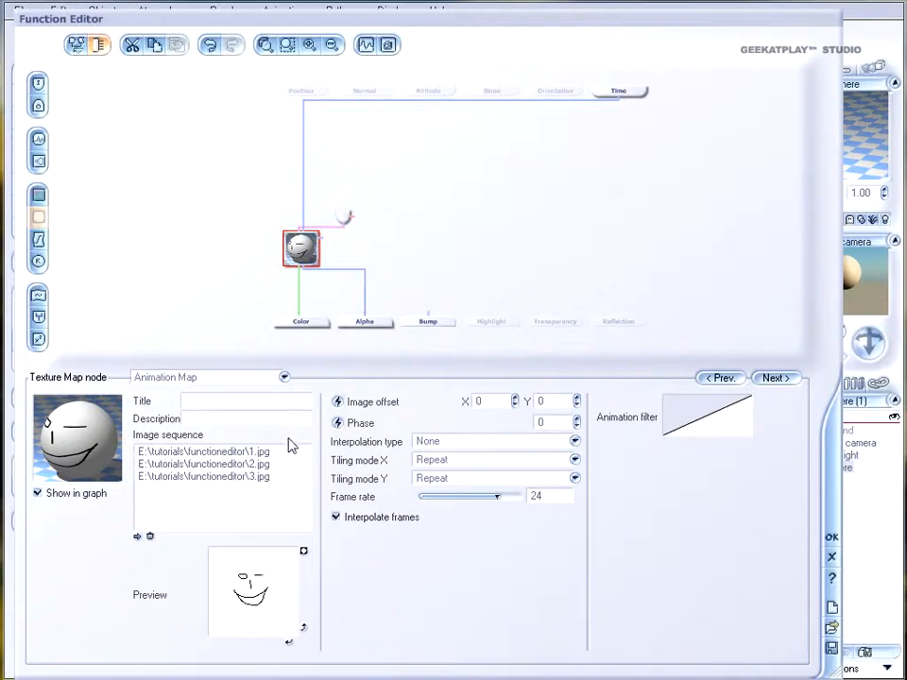
{"action": "mouse_move", "coordinate": [268, 499]}
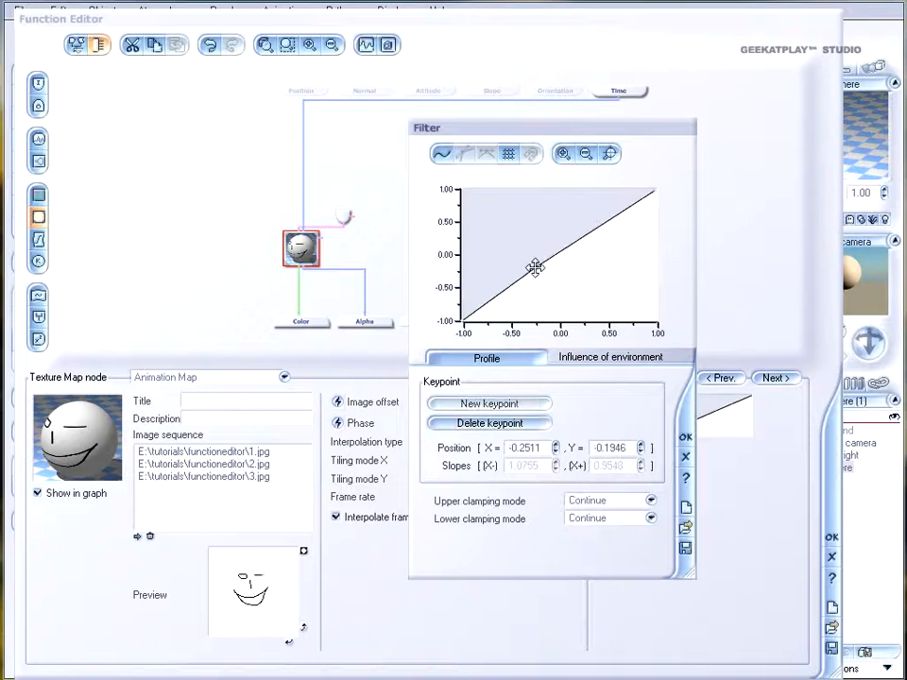
- Bend the filter line into a peak and dip, then smooth it with spline mode
{"action": "left_click_drag", "start_coordinate": [535, 267], "coordinate": [586, 235]}
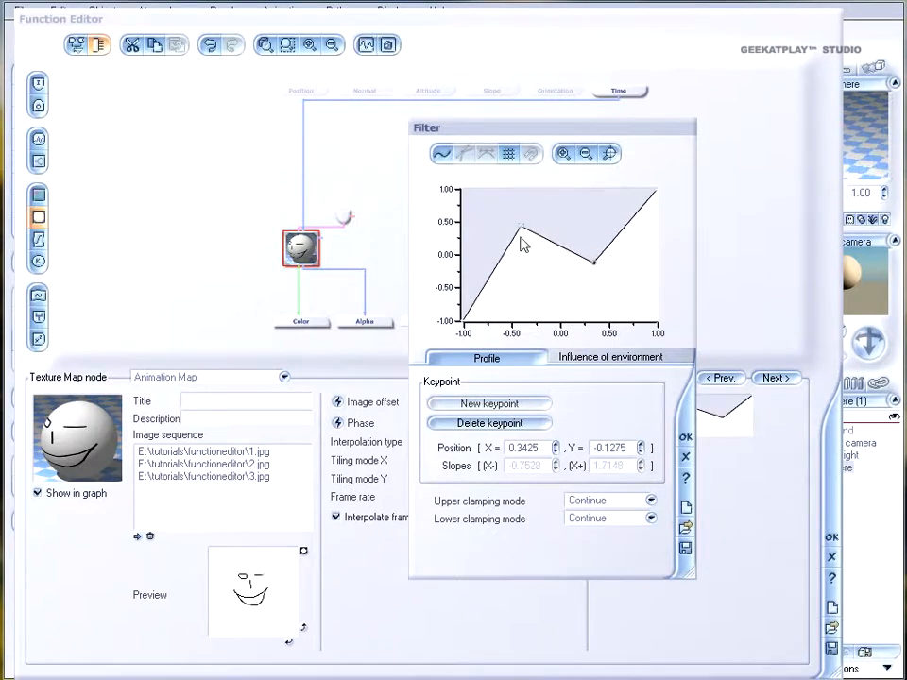
{"action": "left_click", "coordinate": [442, 153]}
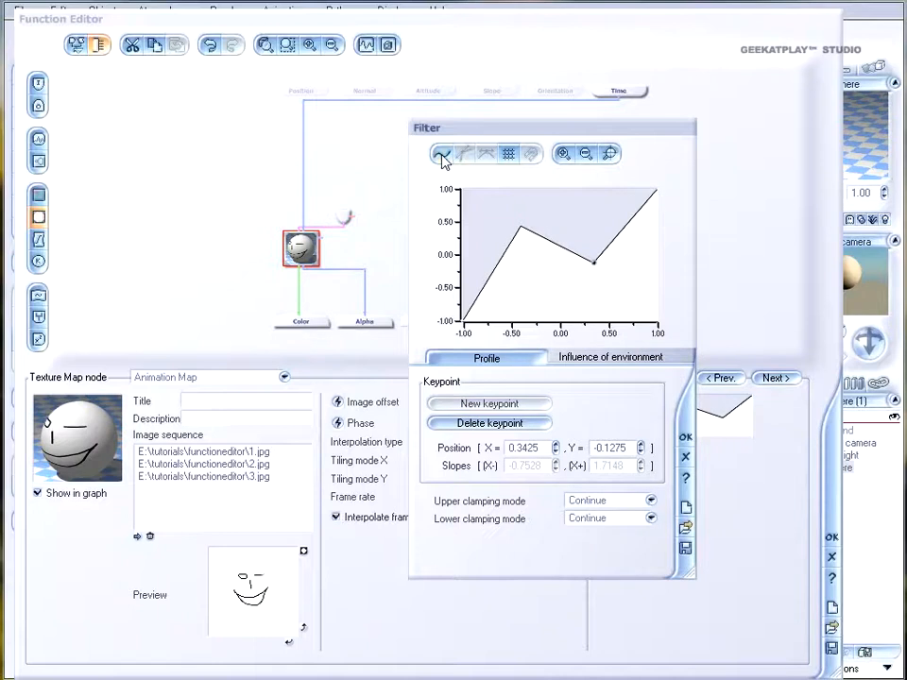
{"action": "left_click", "coordinate": [441, 153]}
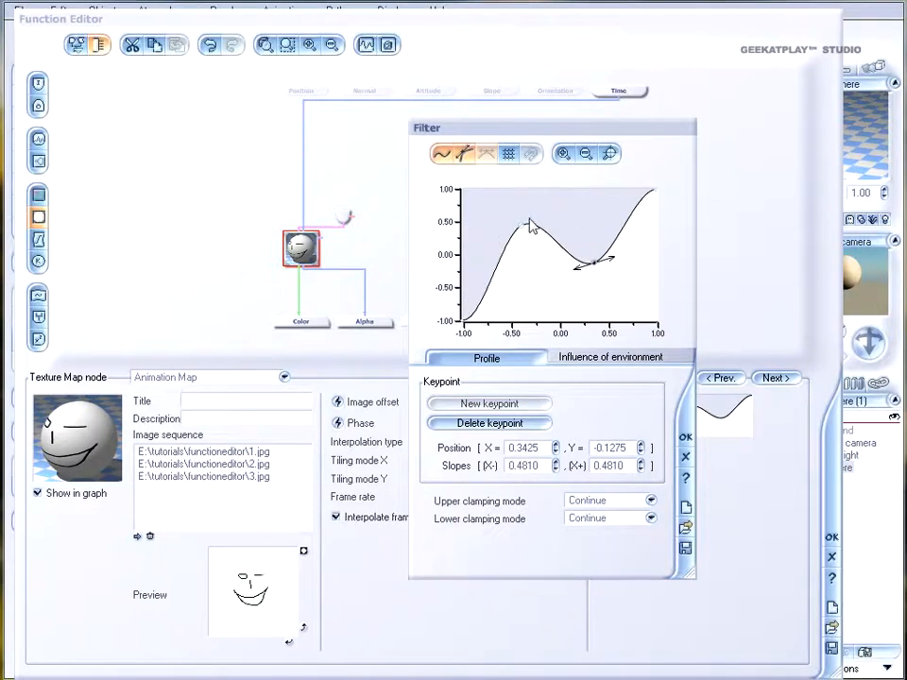
{"action": "left_click_drag", "start_coordinate": [604, 257], "coordinate": [658, 186]}
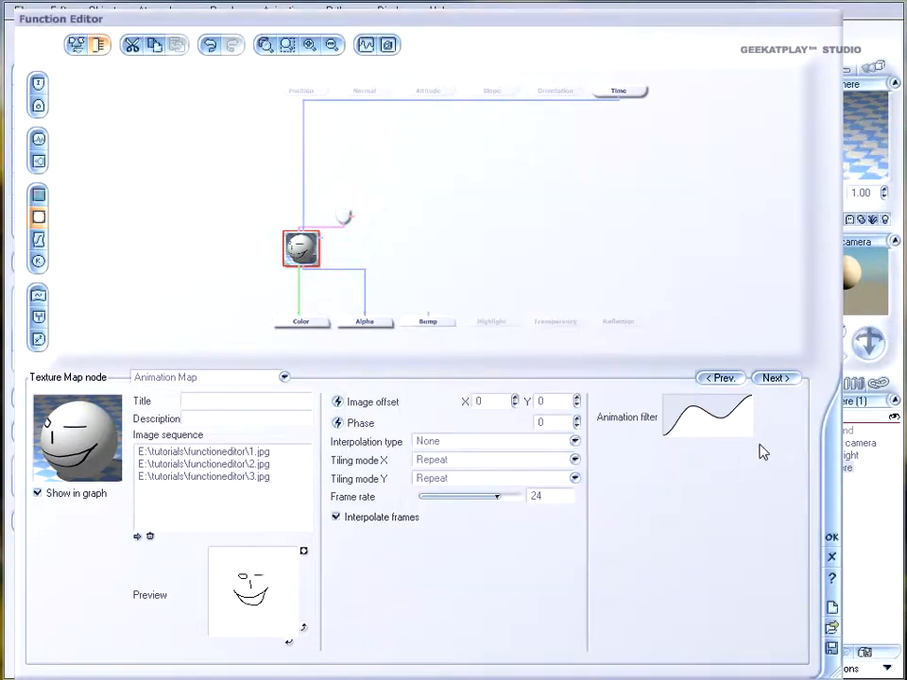
{"action": "mouse_move", "coordinate": [794, 567]}
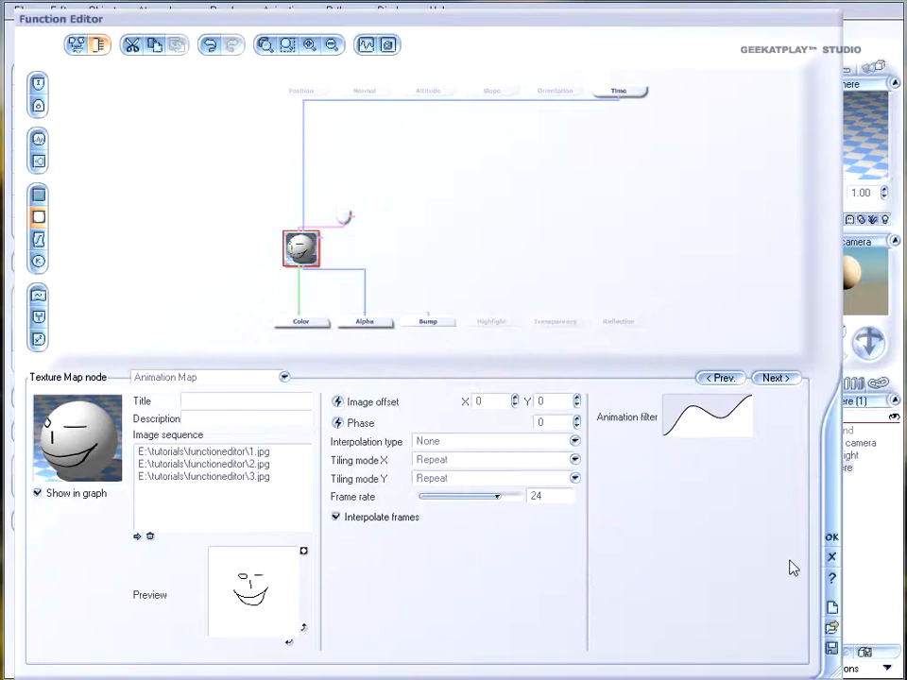
{"action": "mouse_move", "coordinate": [643, 183]}
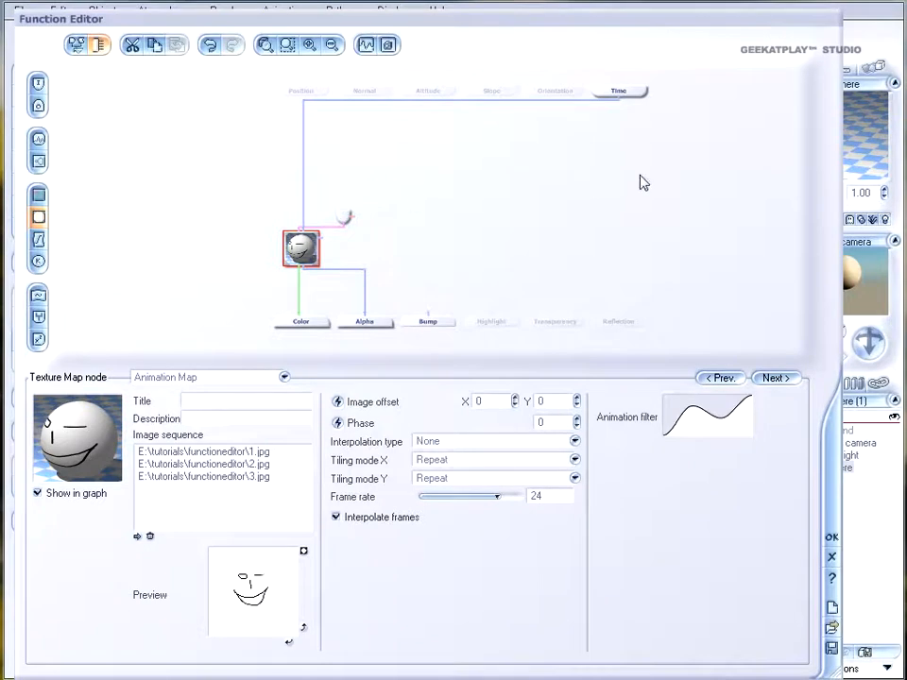
{"action": "mouse_move", "coordinate": [377, 436]}
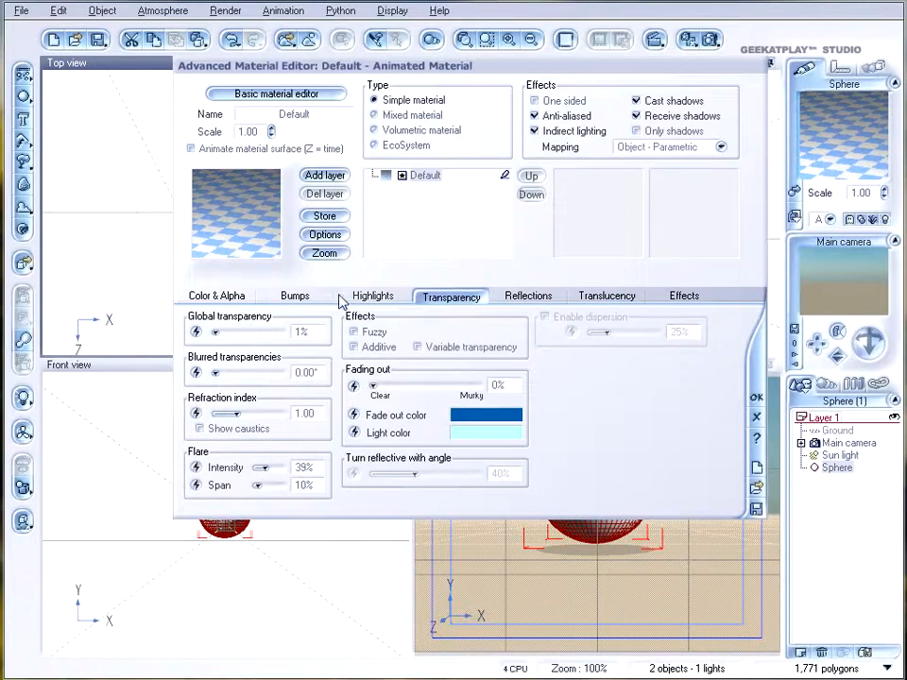
- Review the Color & Alpha and Bumps tabs, then close the Advanced Material Editor
{"action": "left_click", "coordinate": [216, 296]}
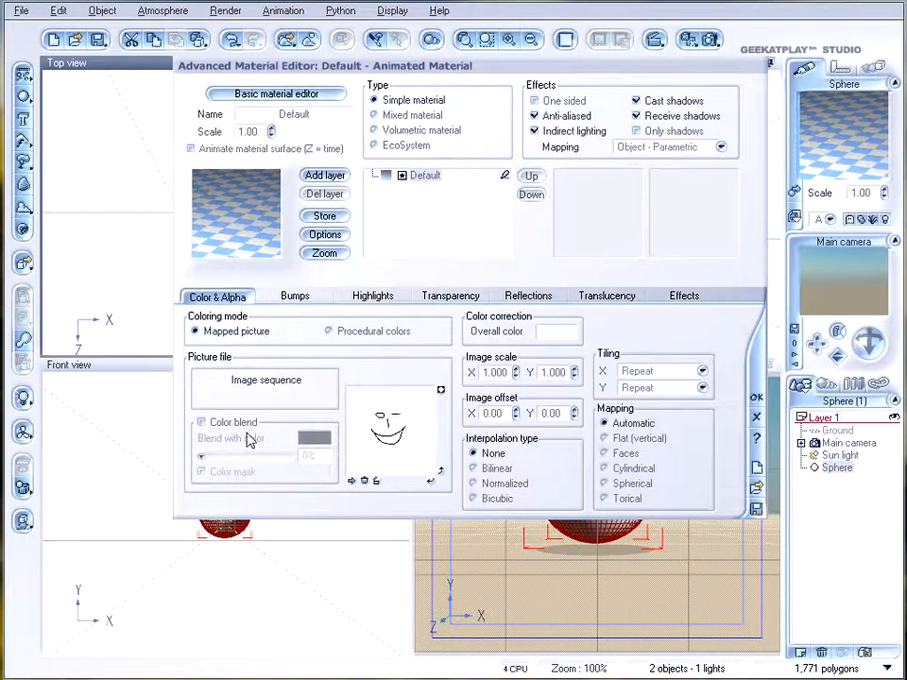
{"action": "left_click", "coordinate": [295, 295]}
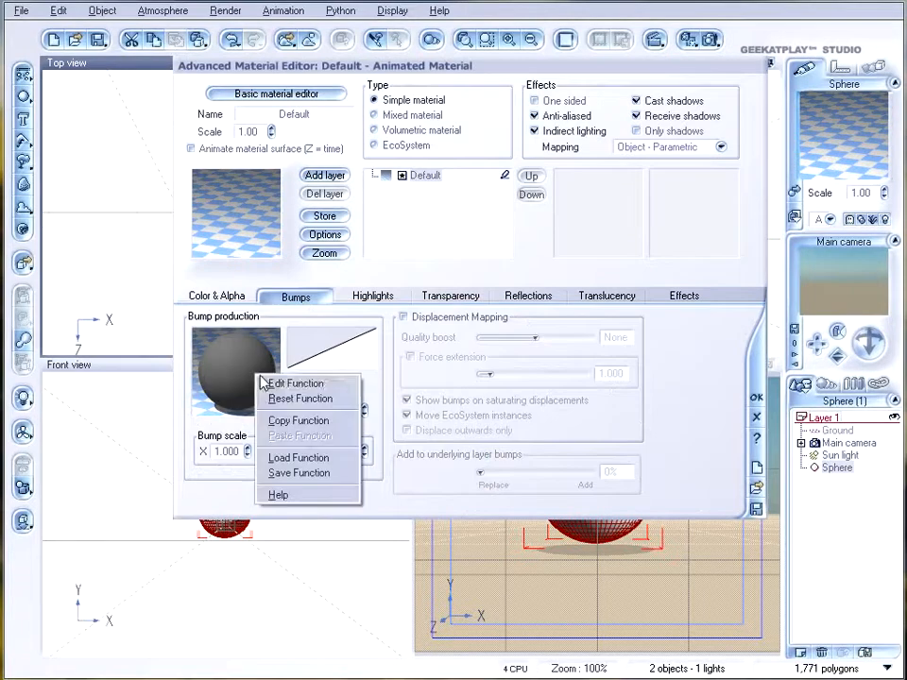
{"action": "left_click", "coordinate": [295, 383]}
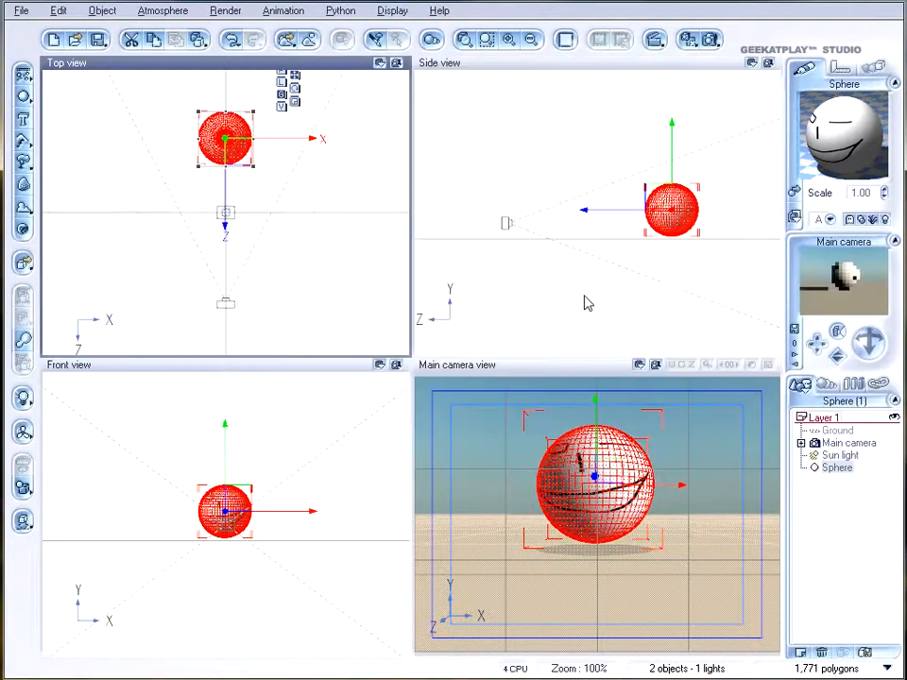
- Show the animation timeline at time zero below the scene views
{"action": "left_click", "coordinate": [671, 207]}
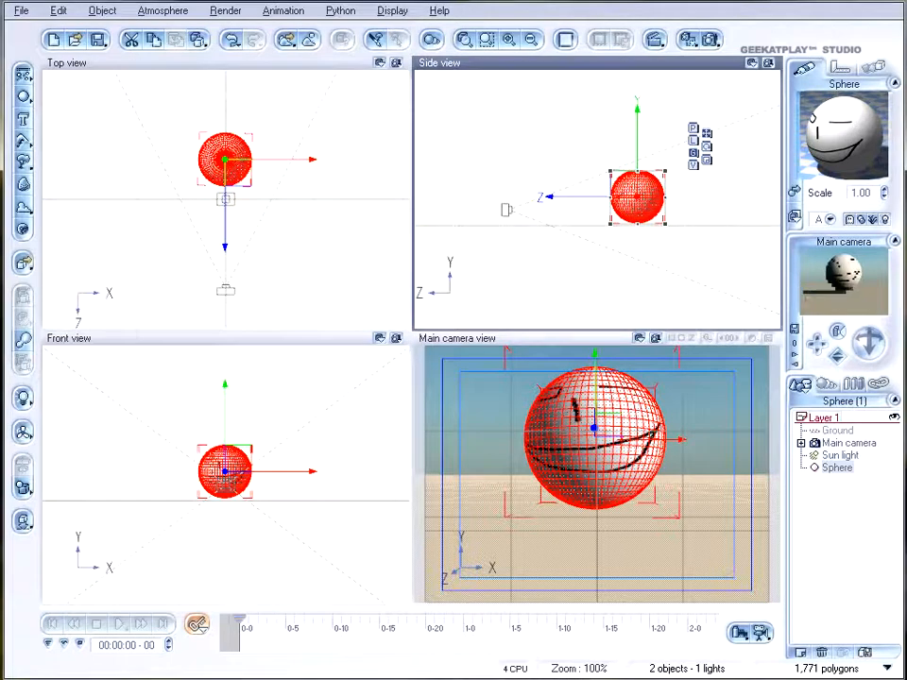
- Turn on Auto-Keyframing, enlarge the Main camera preview, and open the sphere's material options
{"action": "left_click", "coordinate": [197, 624]}
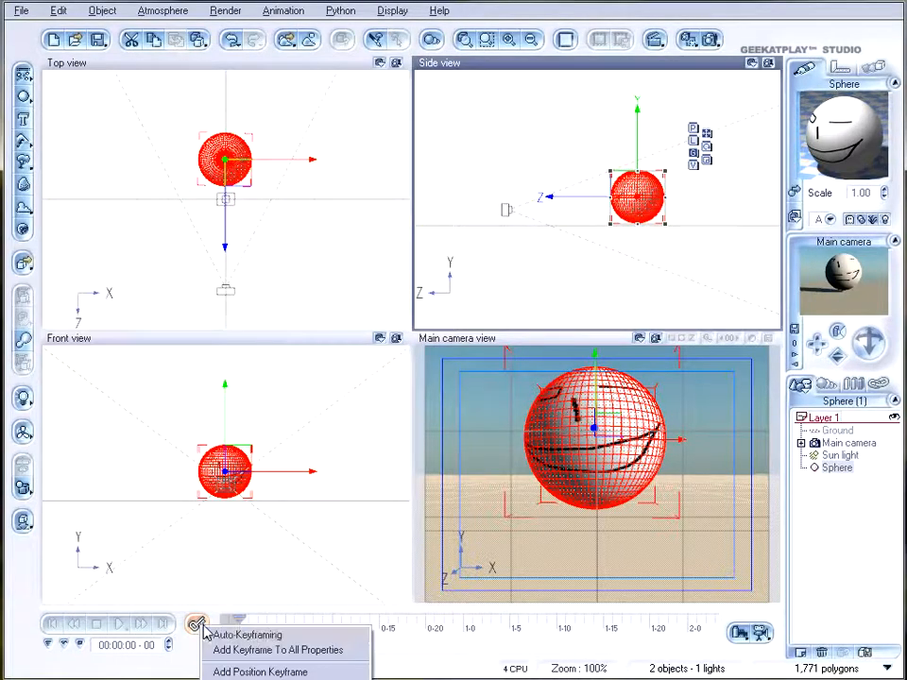
{"action": "left_click", "coordinate": [259, 672]}
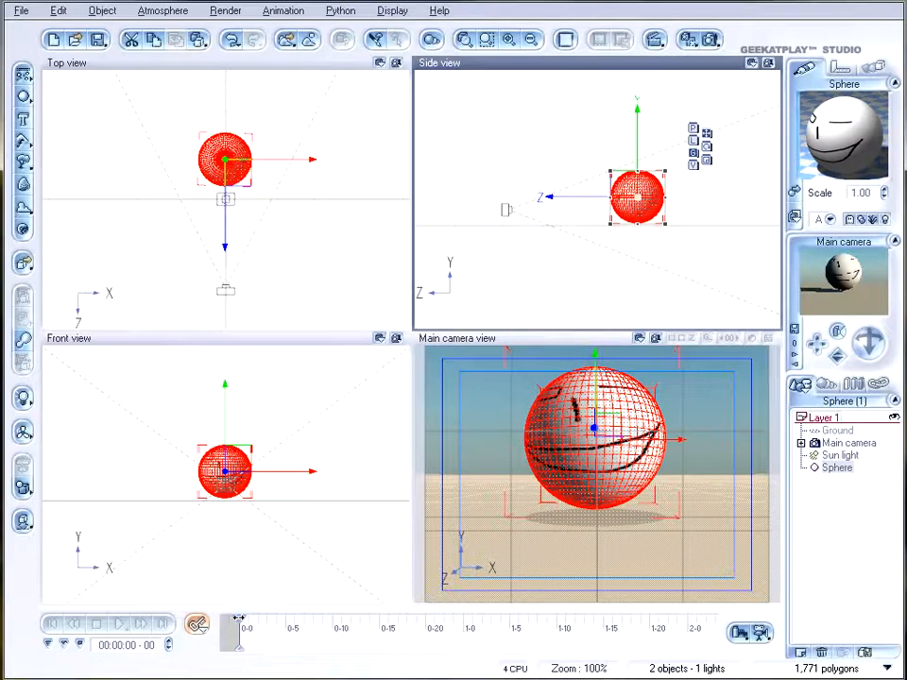
{"action": "left_click", "coordinate": [53, 623]}
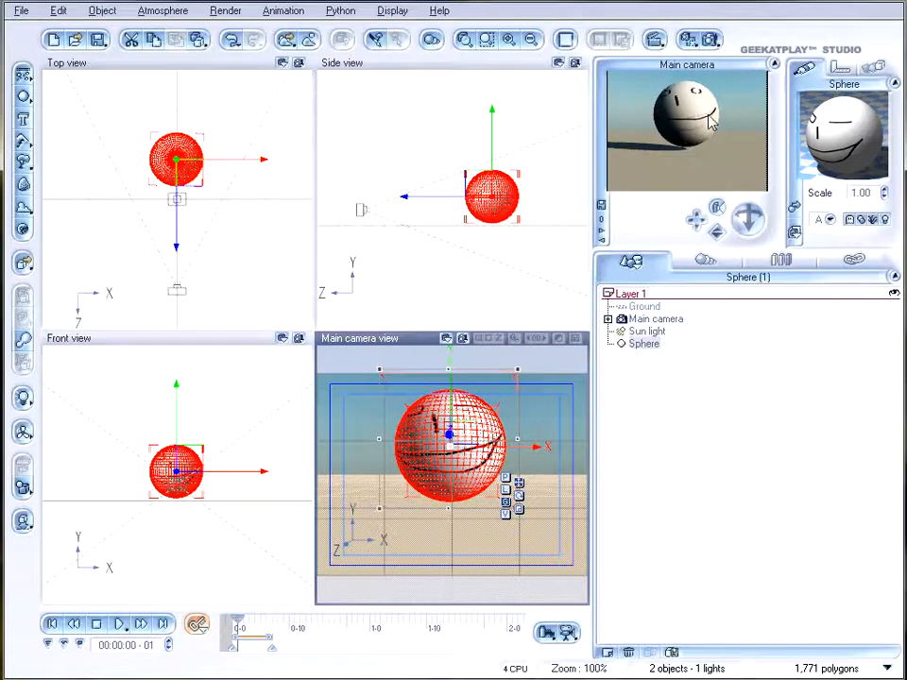
{"action": "right_click", "coordinate": [688, 128]}
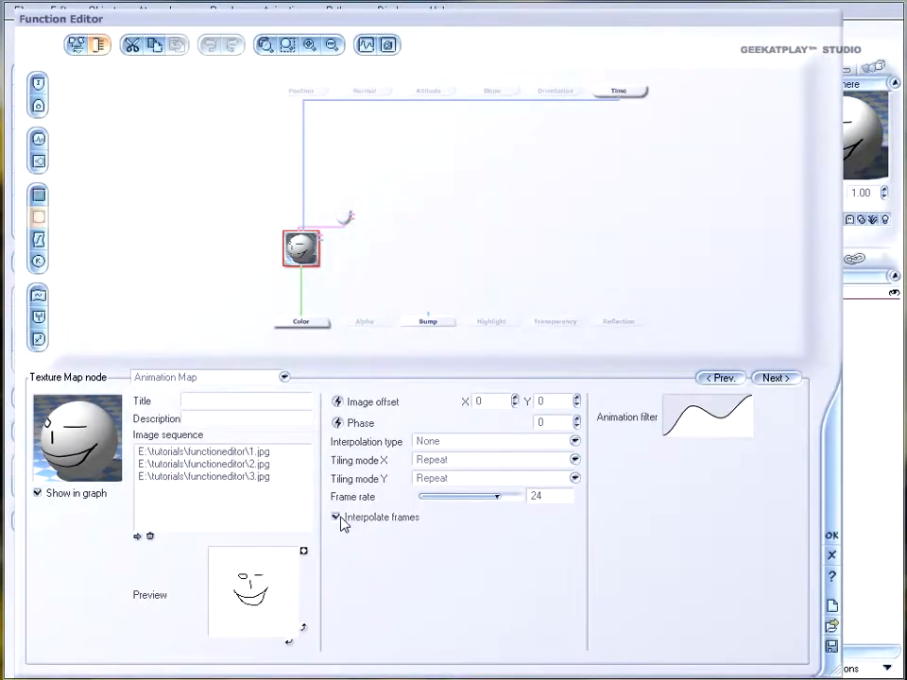
- Untick Interpolate frames on the Animation Map and confirm with OK
{"action": "left_click", "coordinate": [337, 517]}
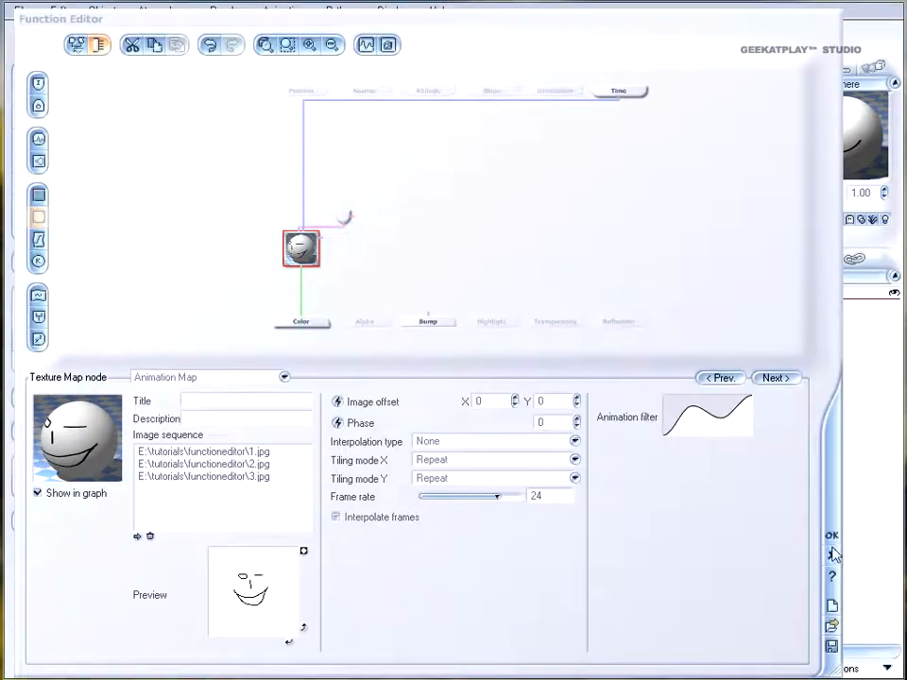
{"action": "left_click", "coordinate": [831, 535]}
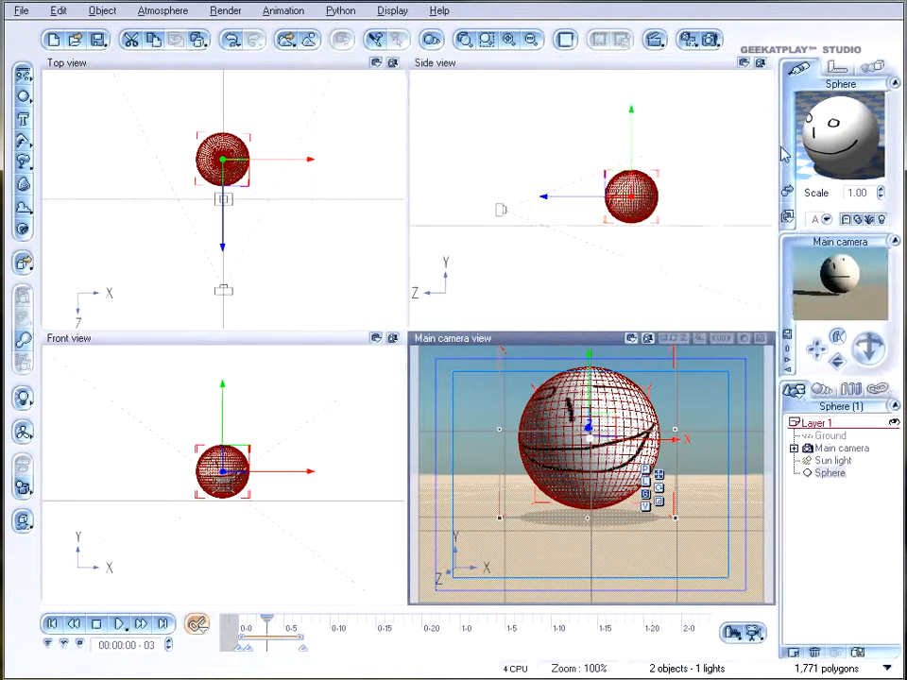
- Make the bump function's map node a Projected Animation Map, answering No to animating
{"action": "left_click", "coordinate": [878, 156]}
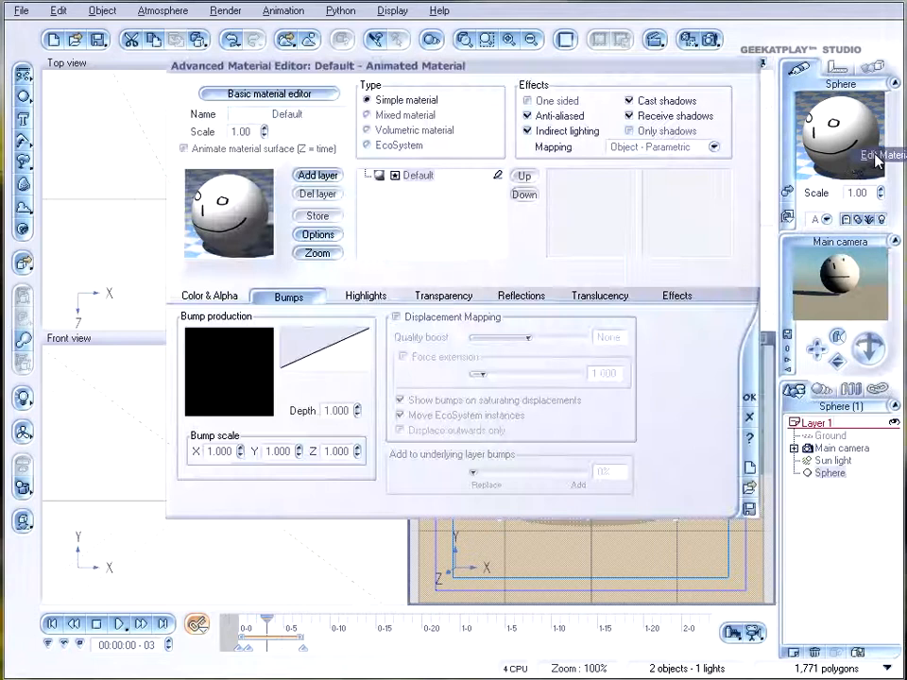
{"action": "right_click", "coordinate": [203, 406]}
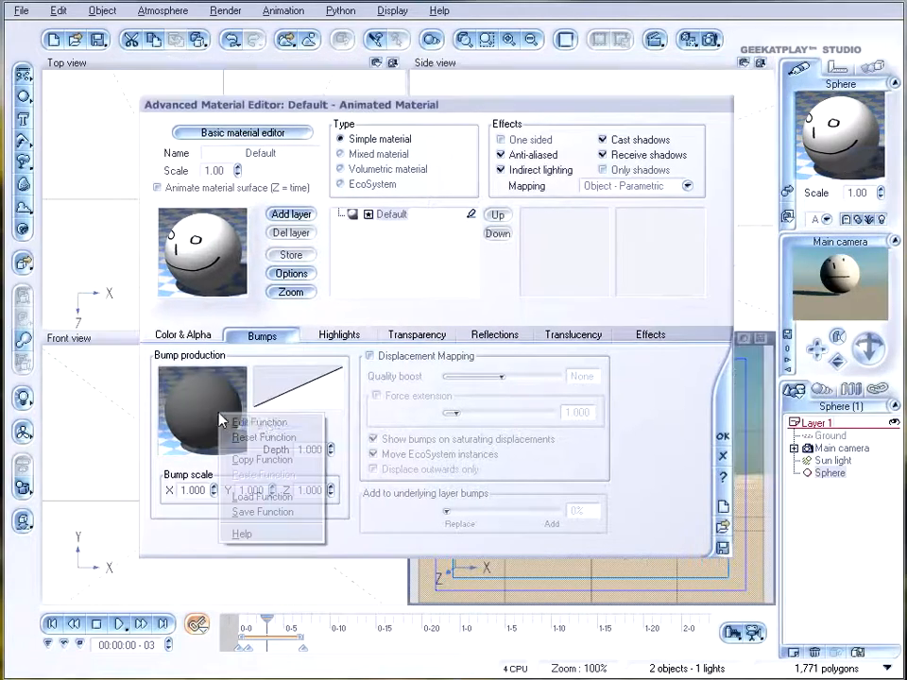
{"action": "left_click", "coordinate": [259, 423]}
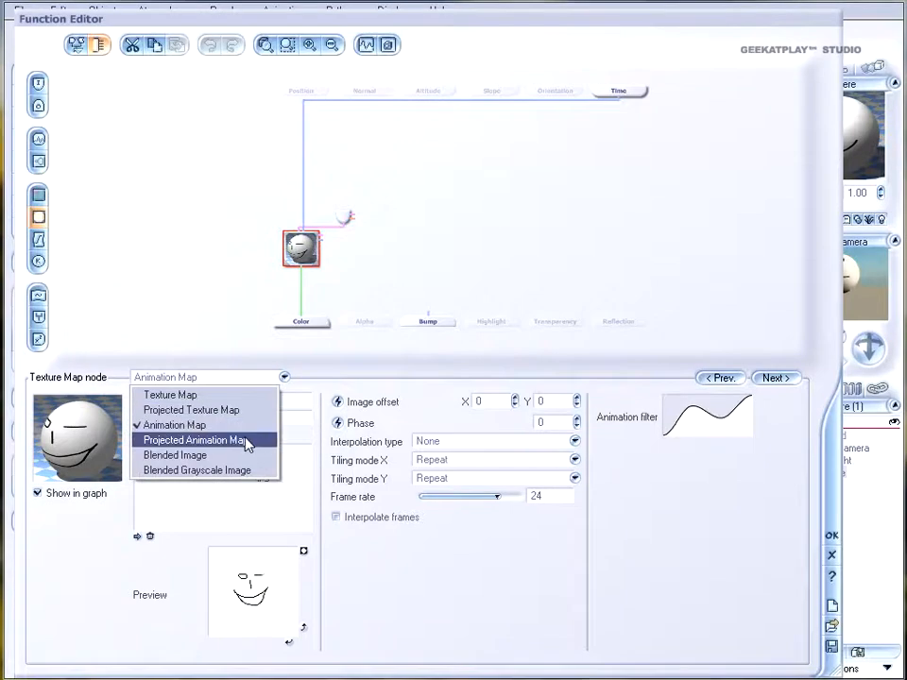
{"action": "left_click", "coordinate": [194, 440]}
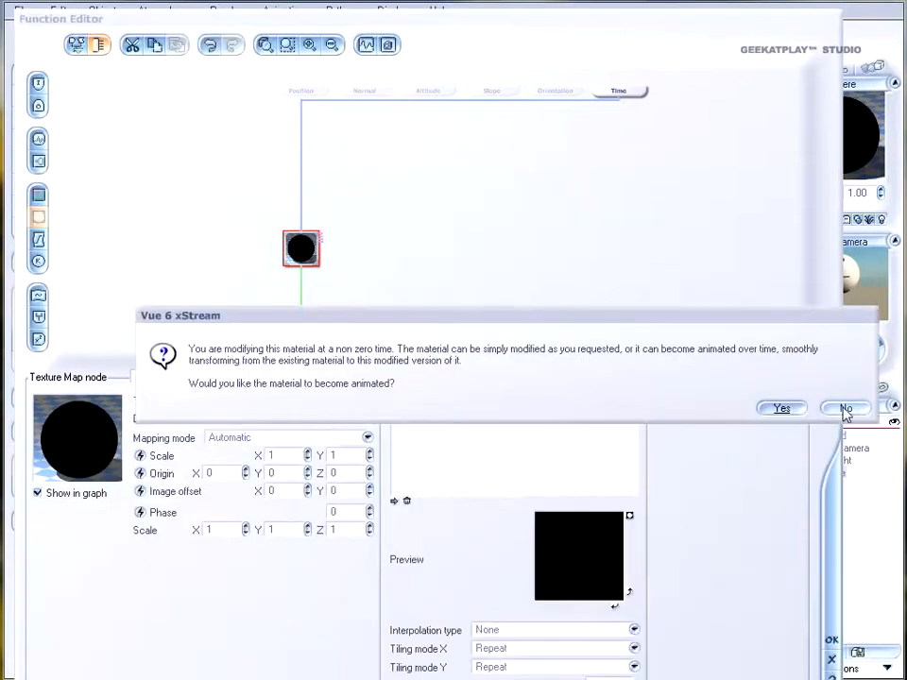
{"action": "left_click", "coordinate": [845, 407]}
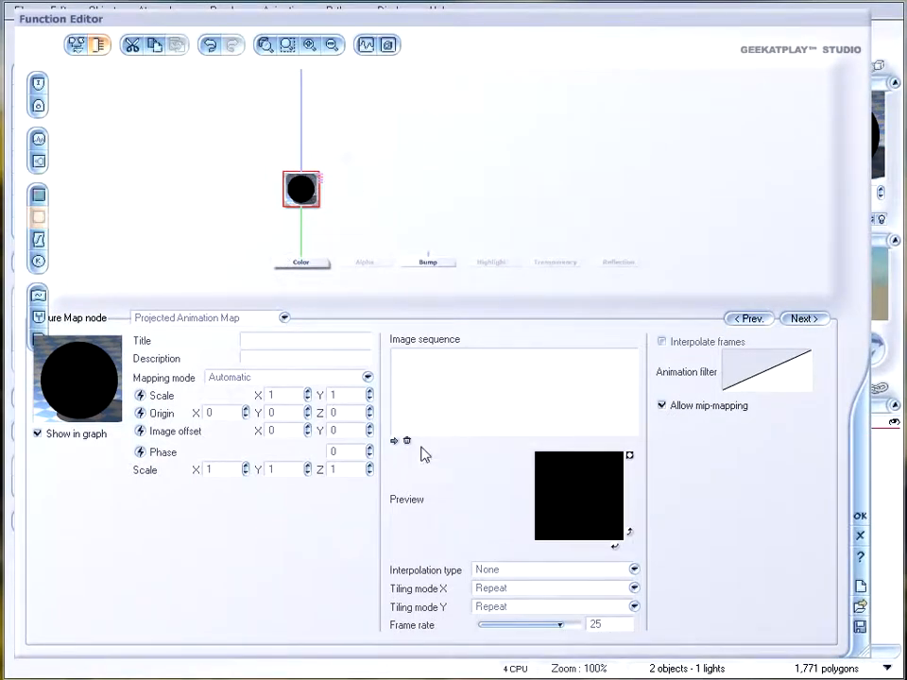
{"action": "mouse_move", "coordinate": [126, 403]}
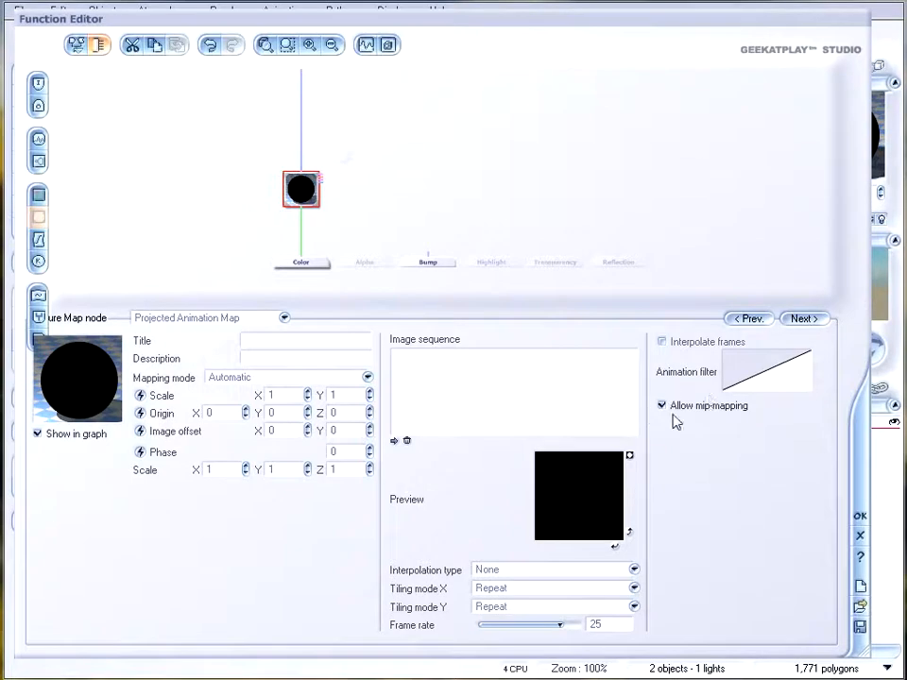
{"action": "mouse_move", "coordinate": [760, 414]}
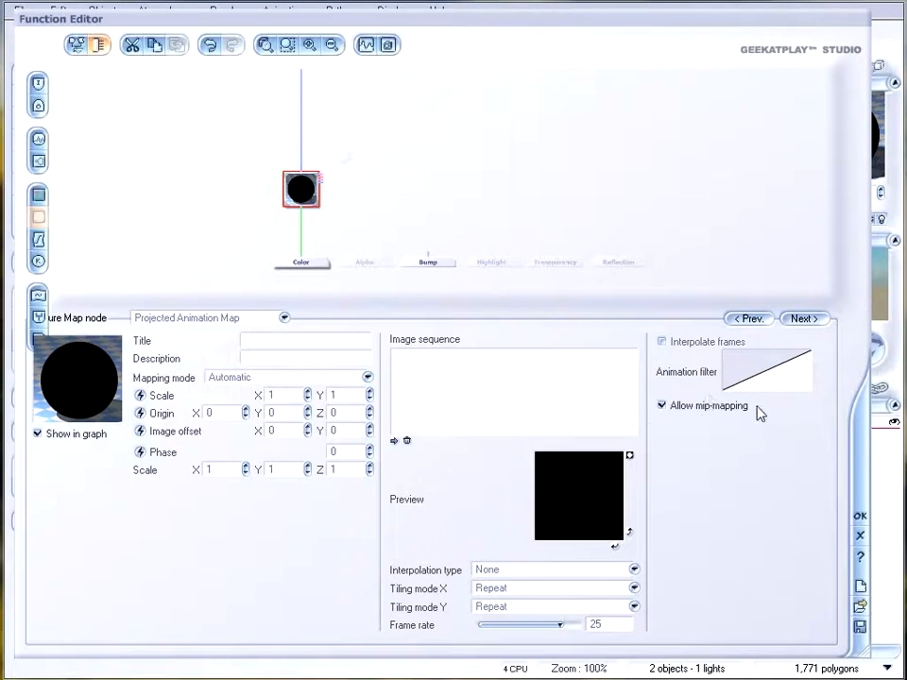
{"action": "mouse_move", "coordinate": [752, 408]}
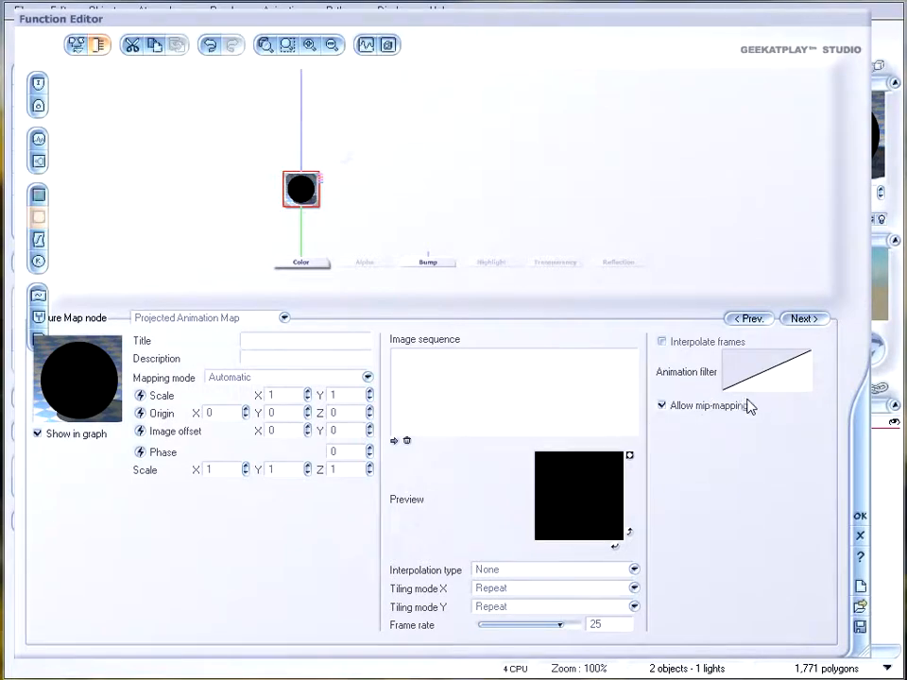
{"action": "left_click", "coordinate": [283, 317]}
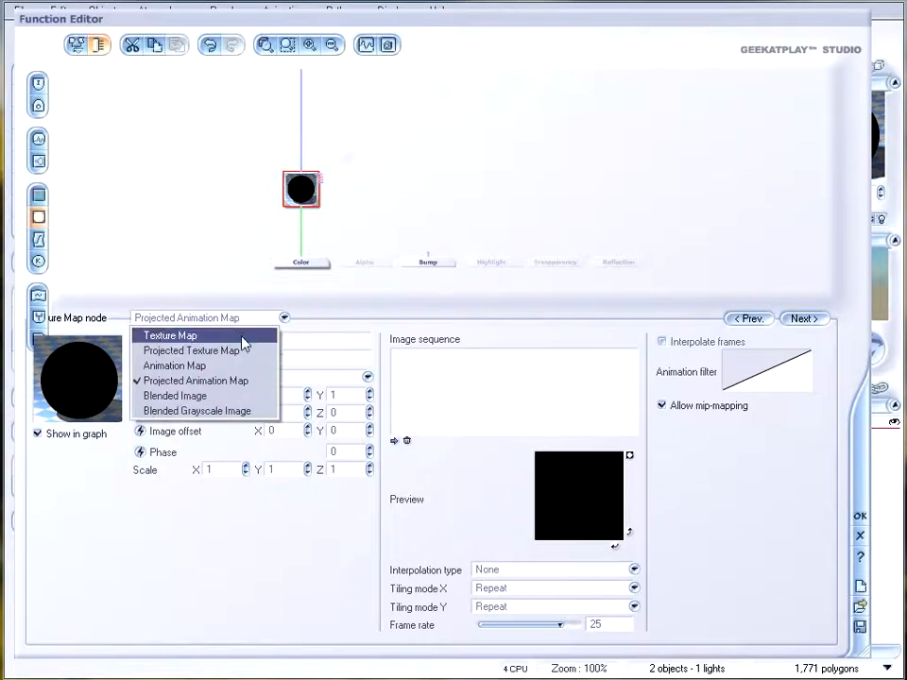
{"action": "mouse_move", "coordinate": [191, 350]}
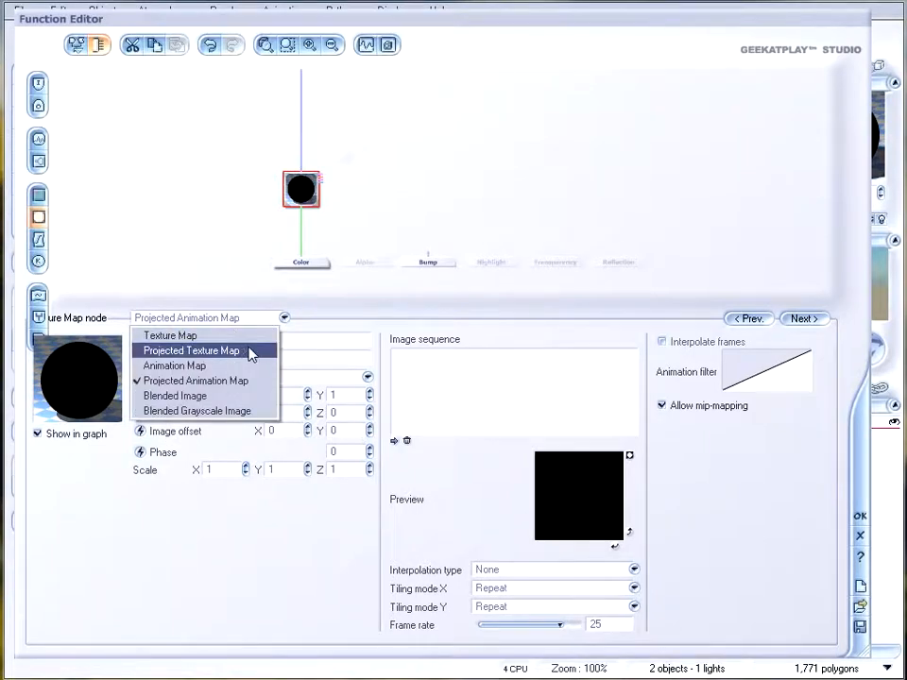
{"action": "mouse_move", "coordinate": [175, 366]}
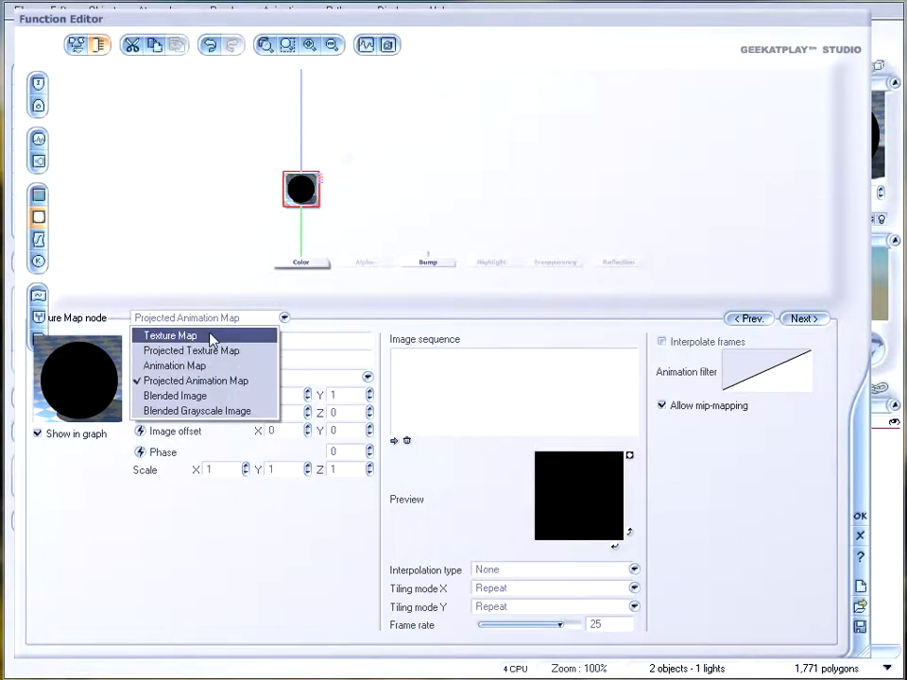
{"action": "mouse_move", "coordinate": [174, 395]}
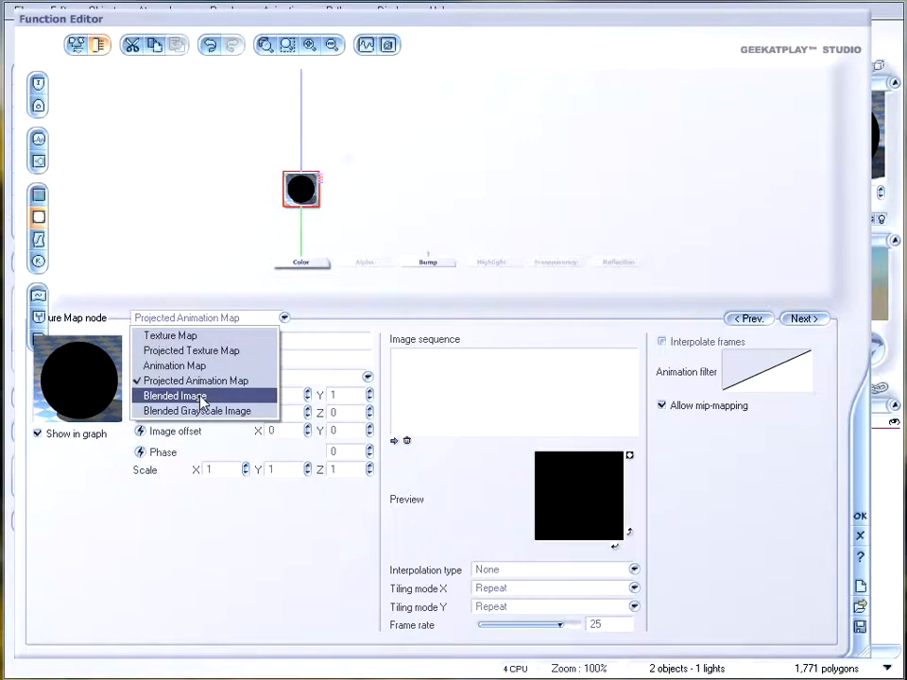
- Set the texture node type to Blended Image
{"action": "left_click", "coordinate": [174, 395]}
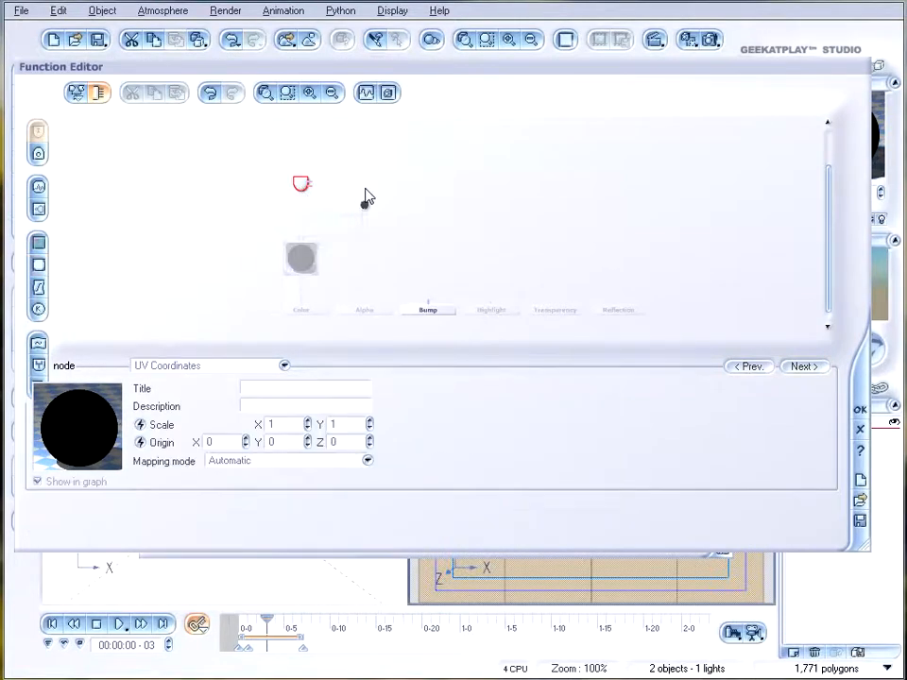
- Load the Cactus Motel bitmap as the Blended Image's picture
{"action": "left_click", "coordinate": [301, 258]}
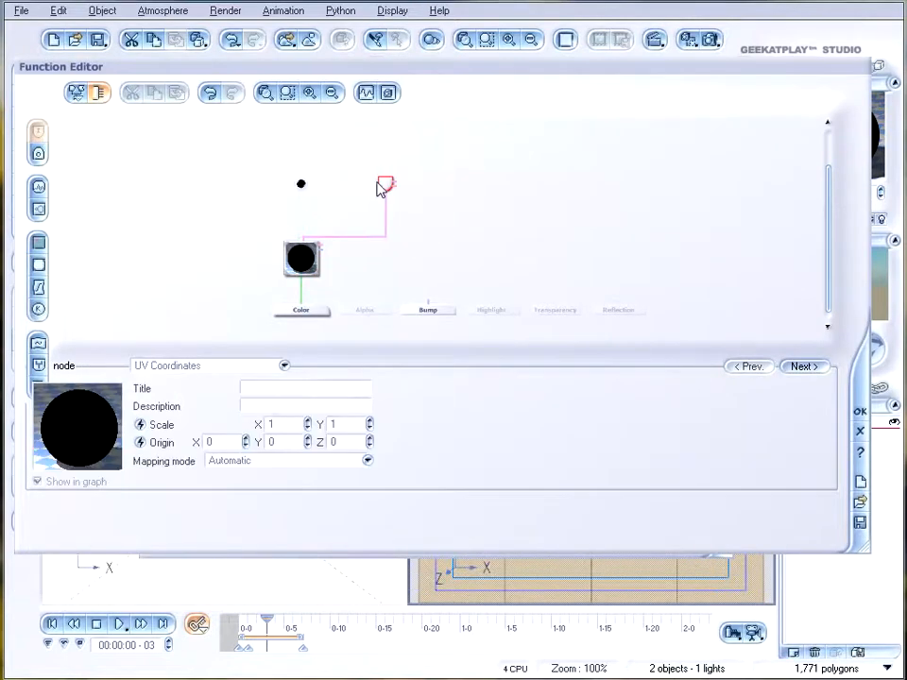
{"action": "left_click", "coordinate": [301, 258]}
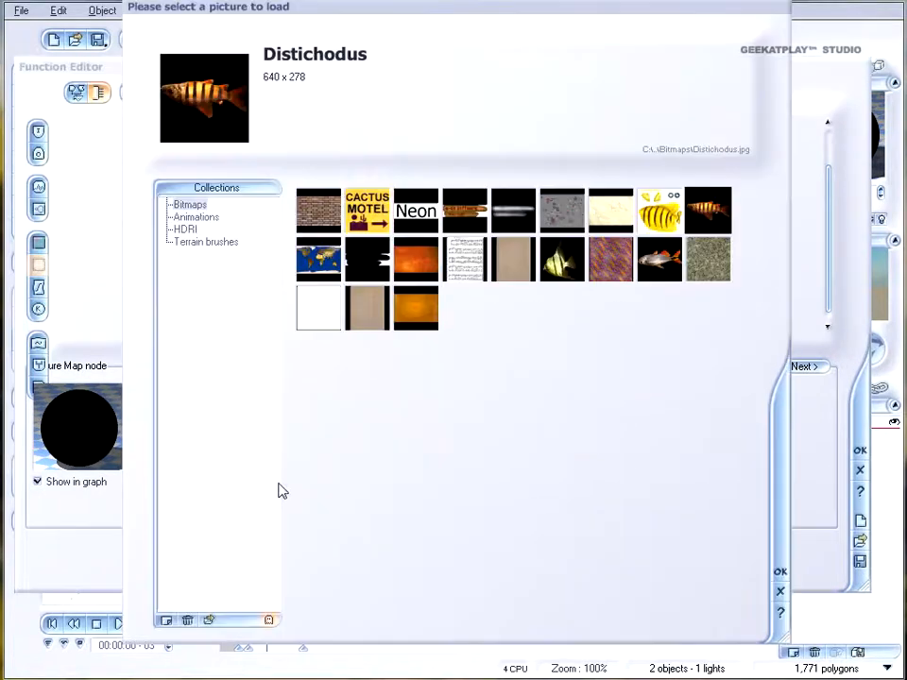
{"action": "left_click", "coordinate": [367, 210]}
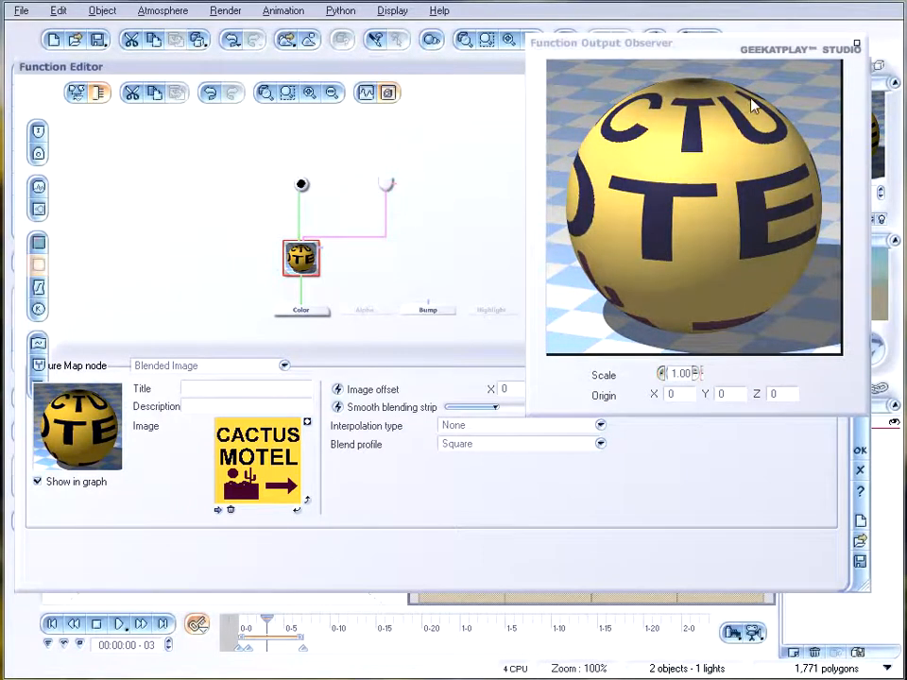
- Select the Constant Color node and edit its colour from black to red
{"action": "left_click", "coordinate": [300, 185]}
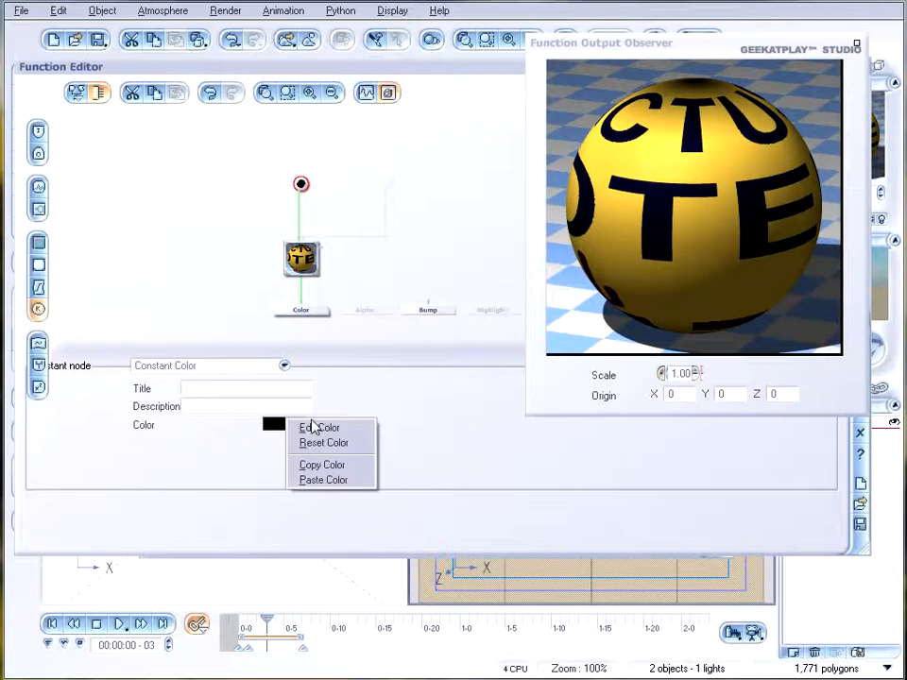
{"action": "left_click", "coordinate": [319, 428]}
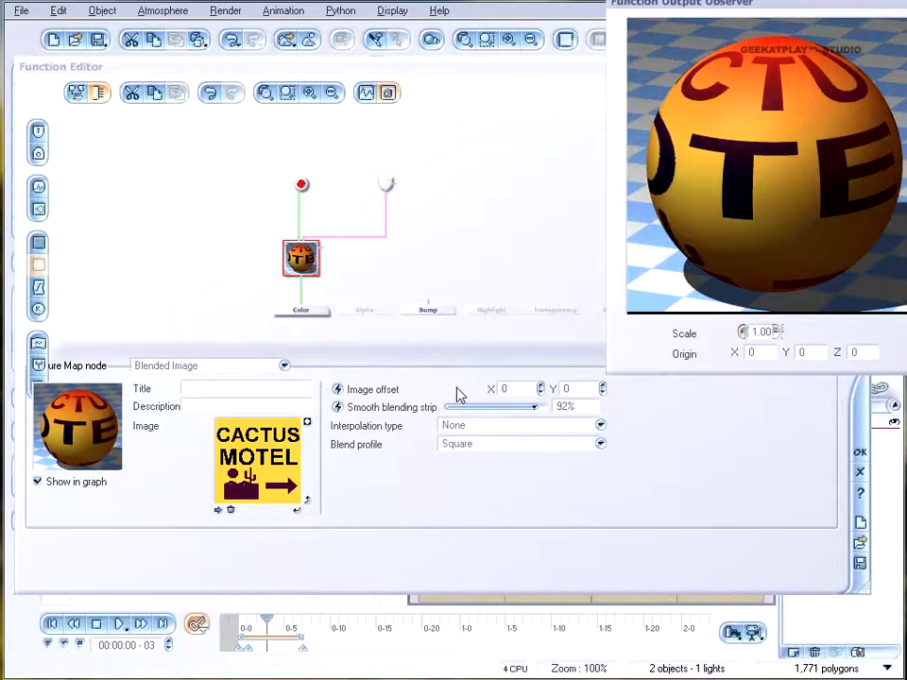
{"action": "mouse_move", "coordinate": [600, 432]}
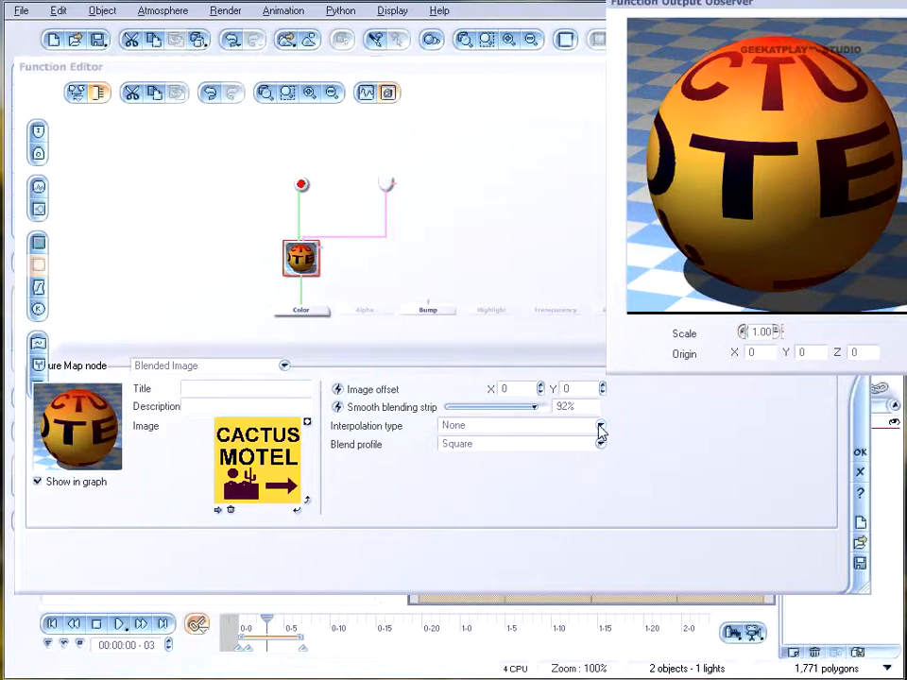
- Keep interpolation type at None and set the blend profile to Round
{"action": "left_click", "coordinate": [600, 425]}
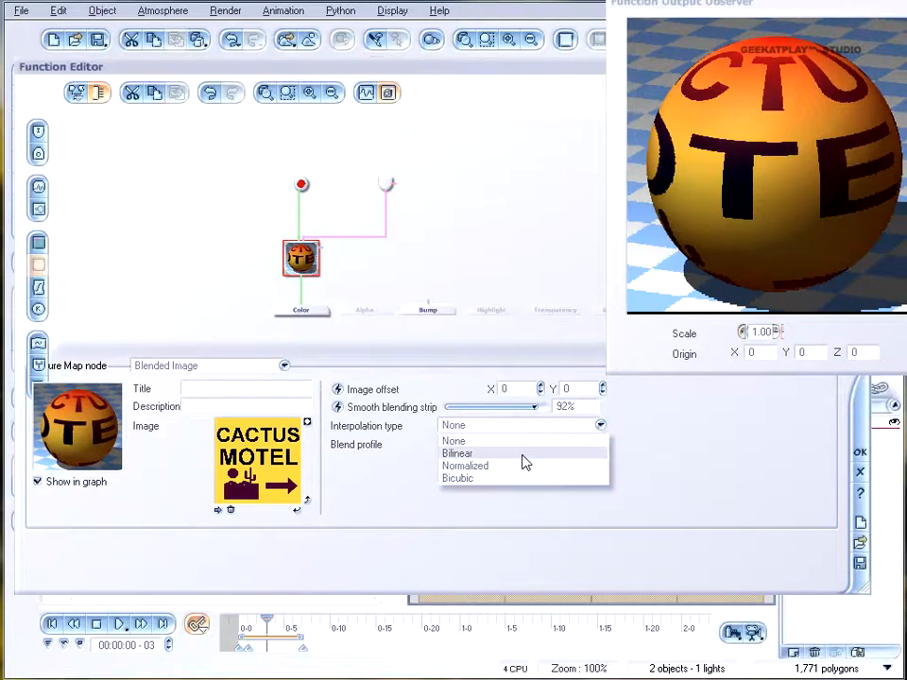
{"action": "left_click", "coordinate": [458, 452]}
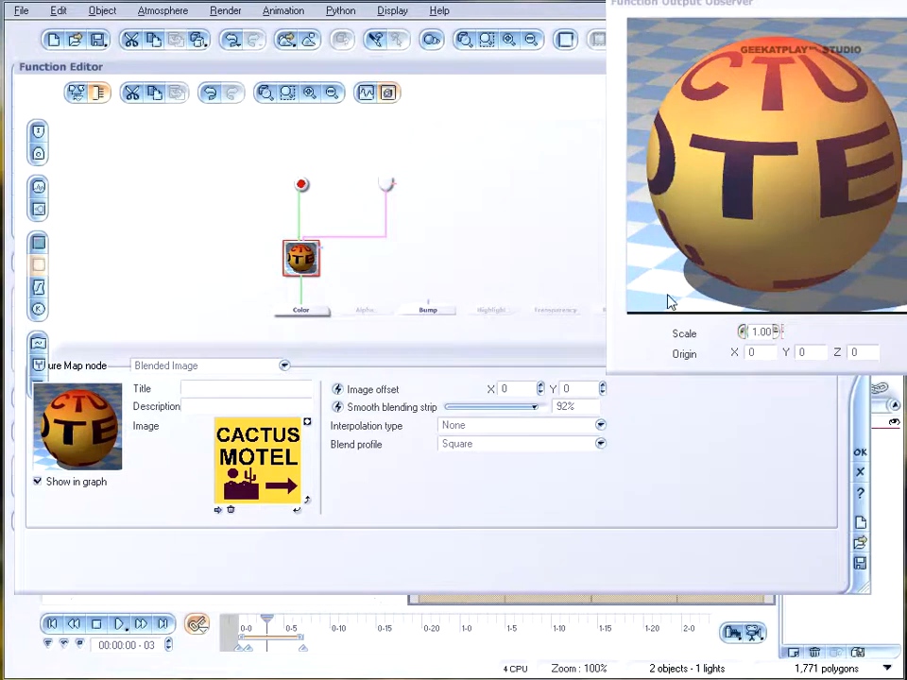
{"action": "left_click", "coordinate": [601, 445]}
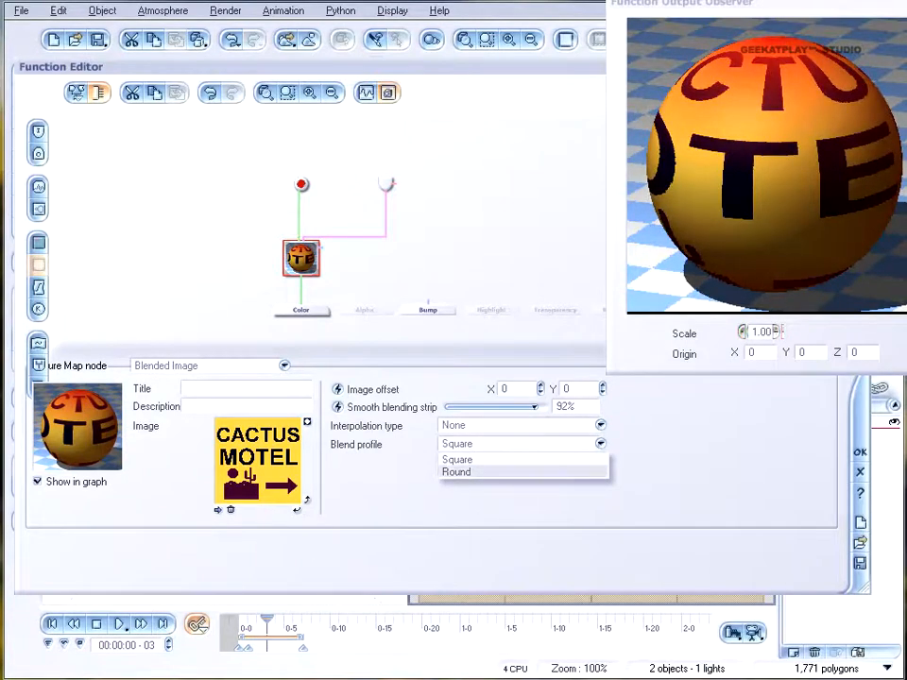
{"action": "left_click", "coordinate": [457, 460]}
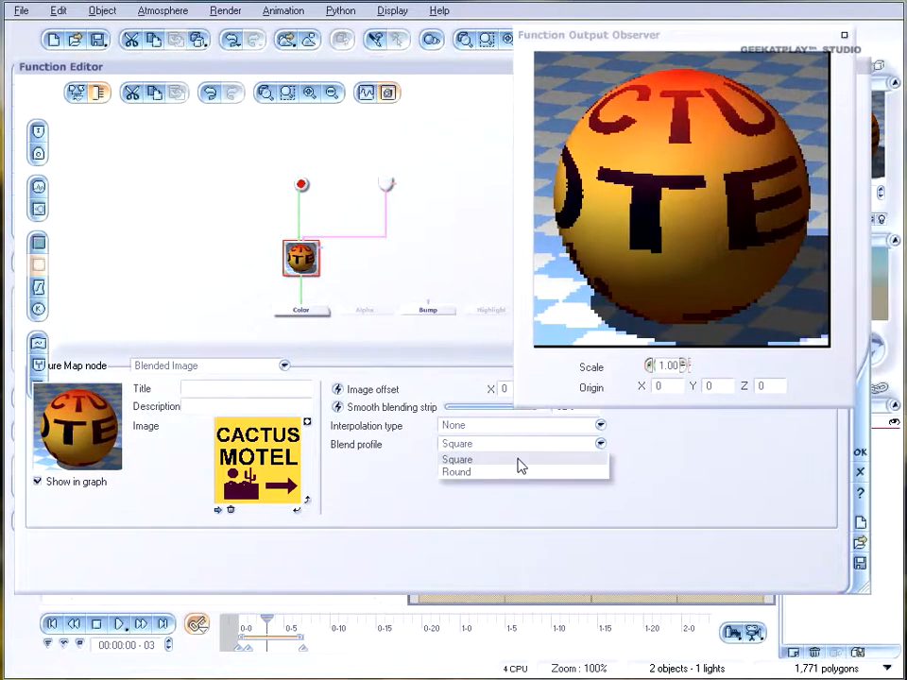
{"action": "left_click", "coordinate": [457, 472]}
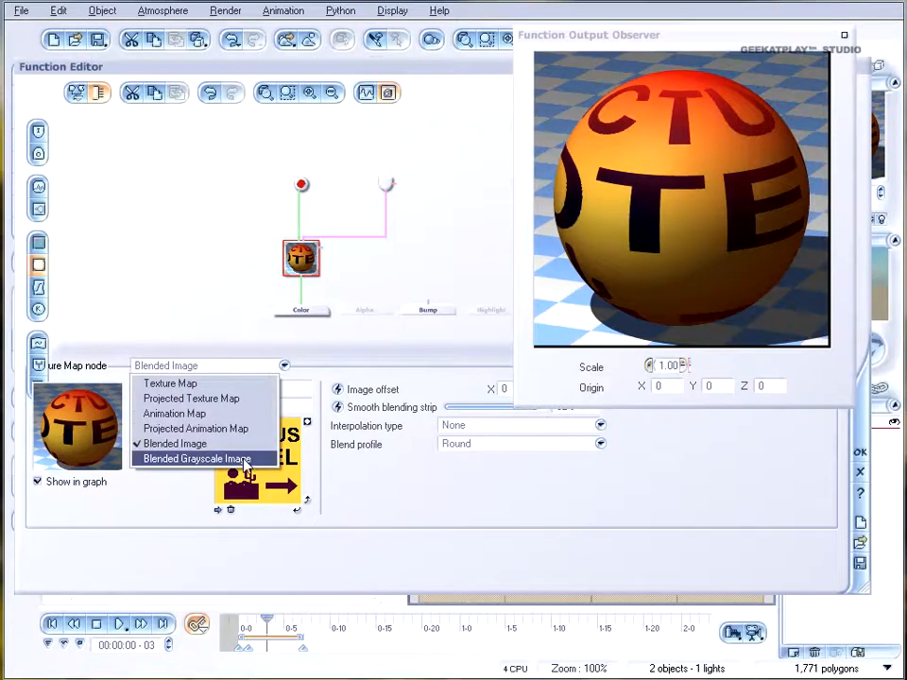
- Set the node type to Blended Grayscale Image, fed by a Perlin Noises node
{"action": "left_click", "coordinate": [197, 459]}
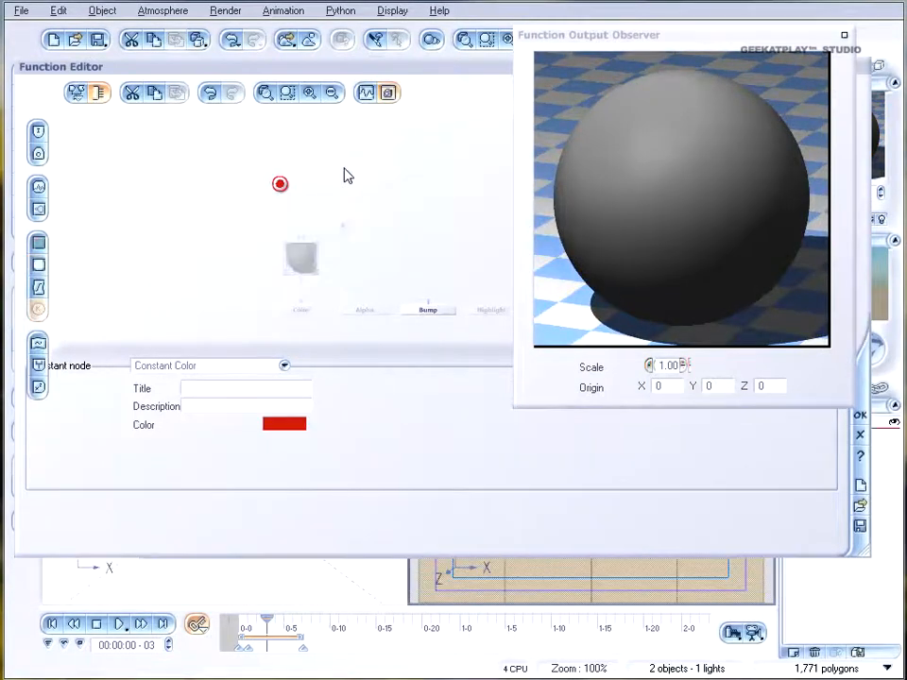
{"action": "mouse_move", "coordinate": [280, 184]}
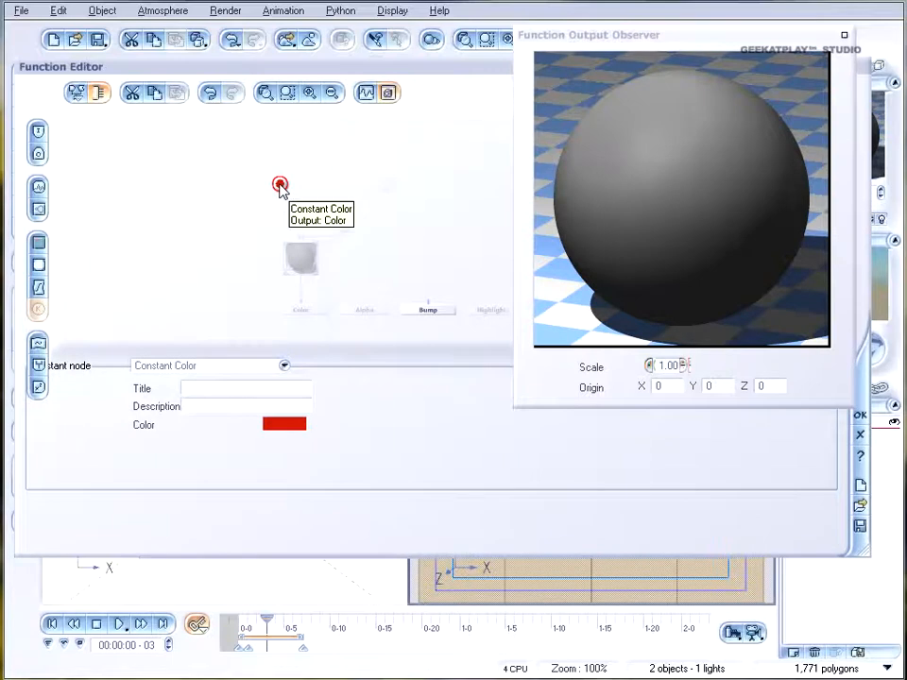
{"action": "mouse_move", "coordinate": [345, 213]}
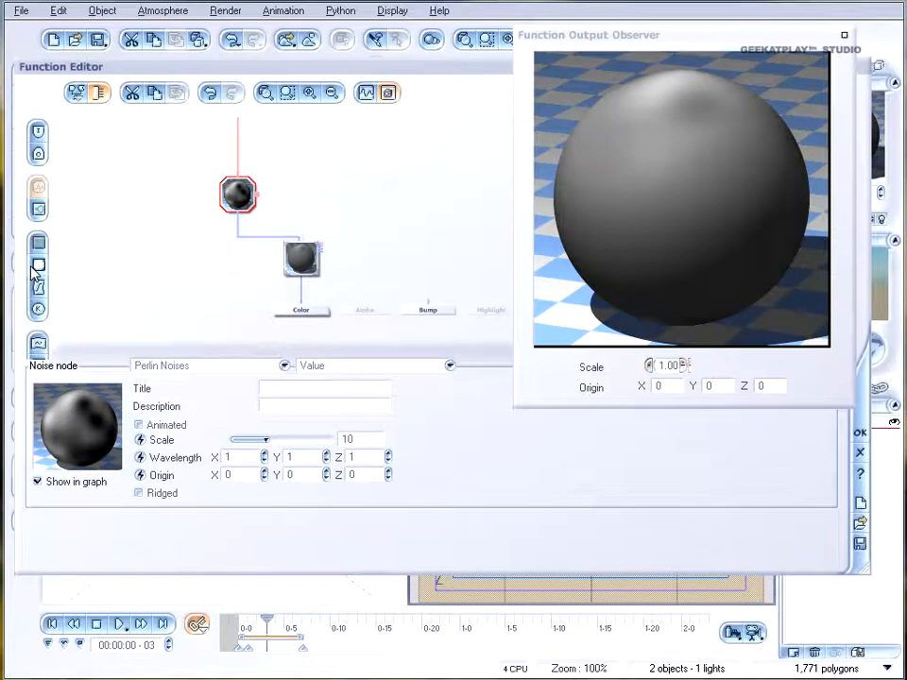
{"action": "mouse_move", "coordinate": [39, 268]}
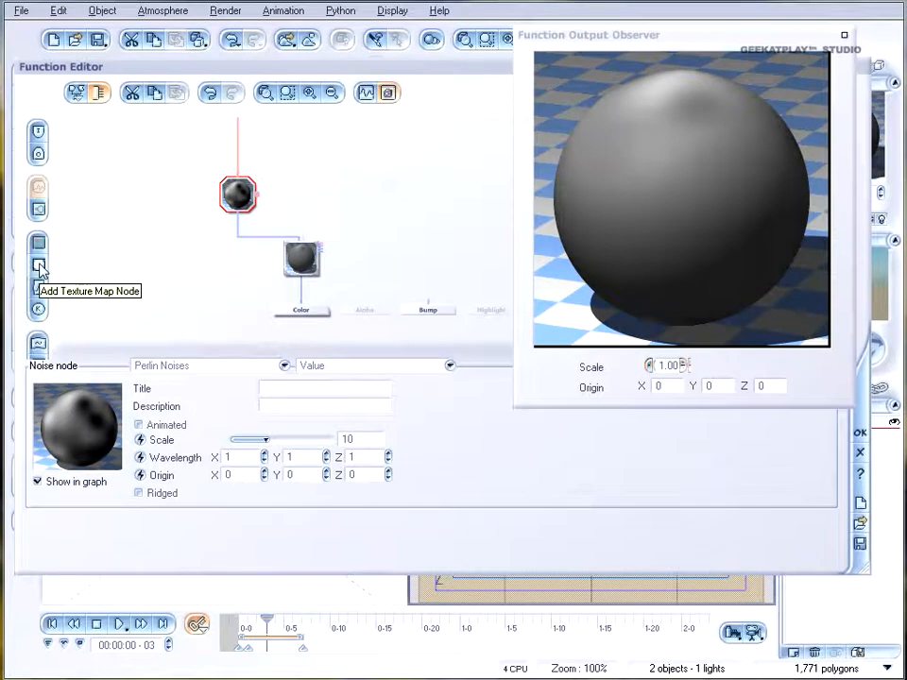
{"action": "mouse_move", "coordinate": [893, 533]}
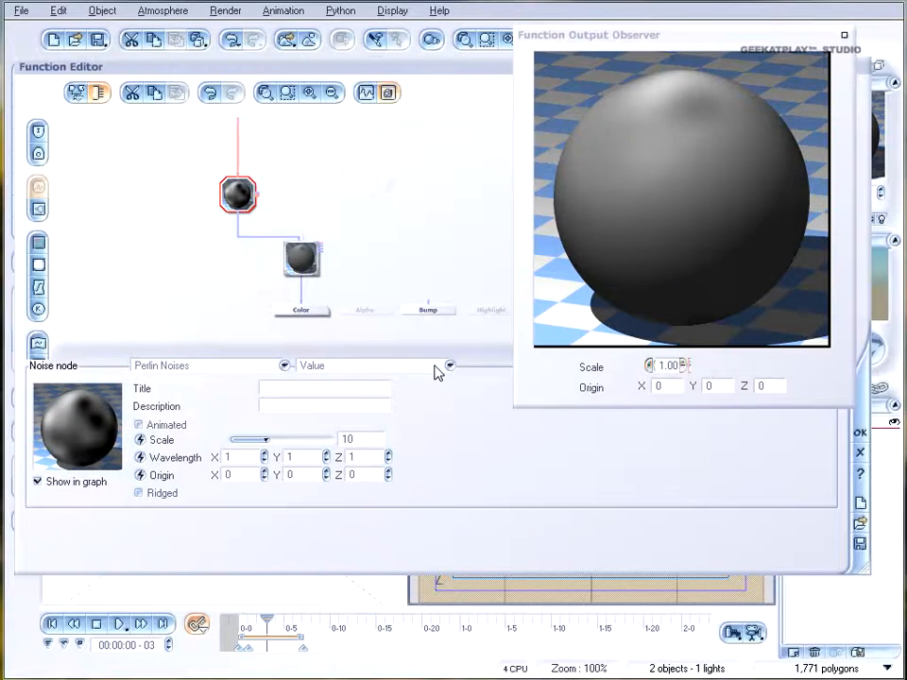
{"action": "mouse_move", "coordinate": [808, 494]}
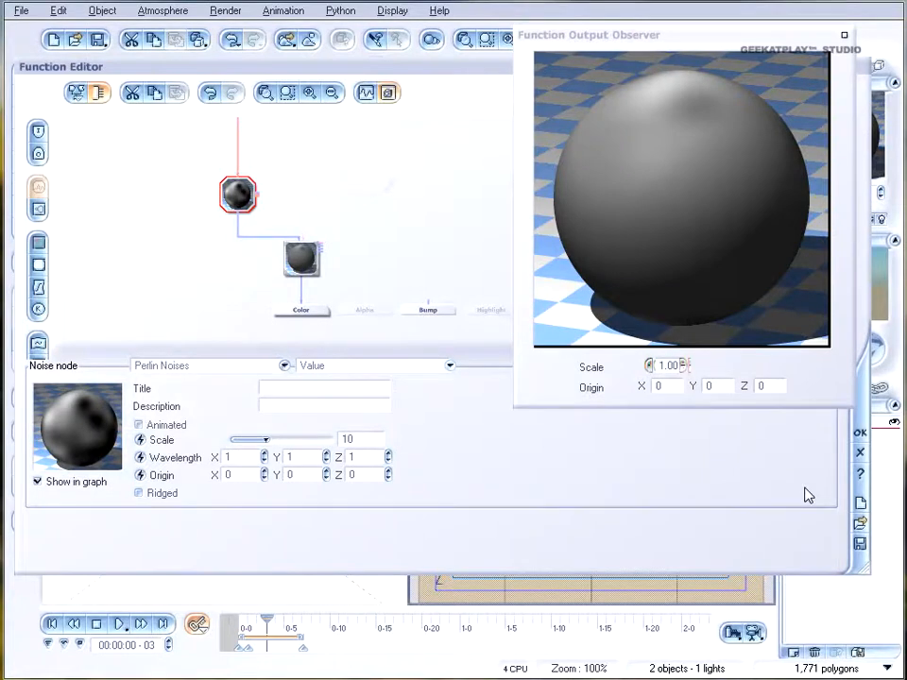
{"action": "mouse_move", "coordinate": [362, 605]}
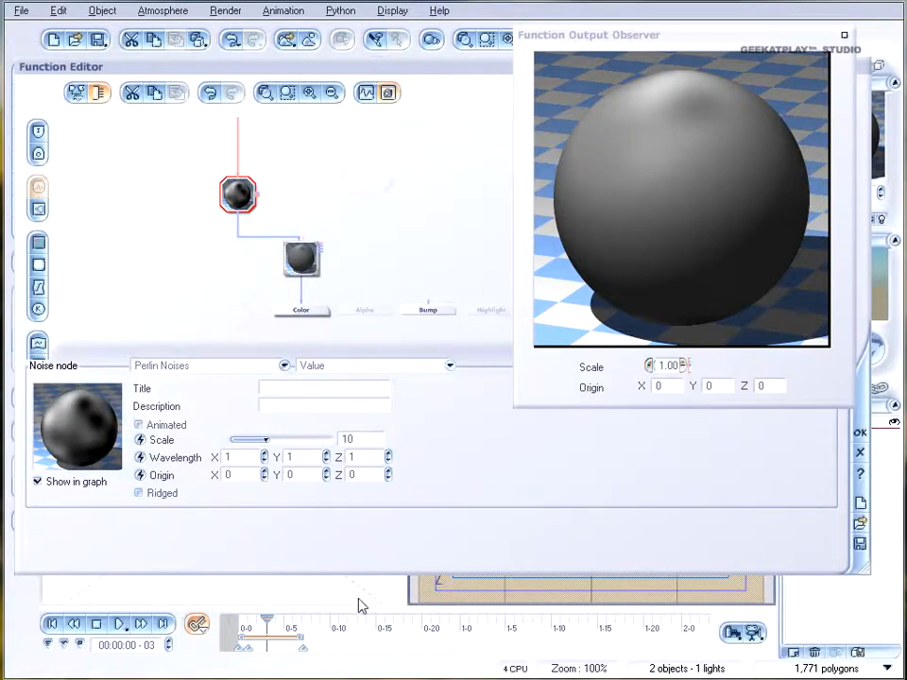